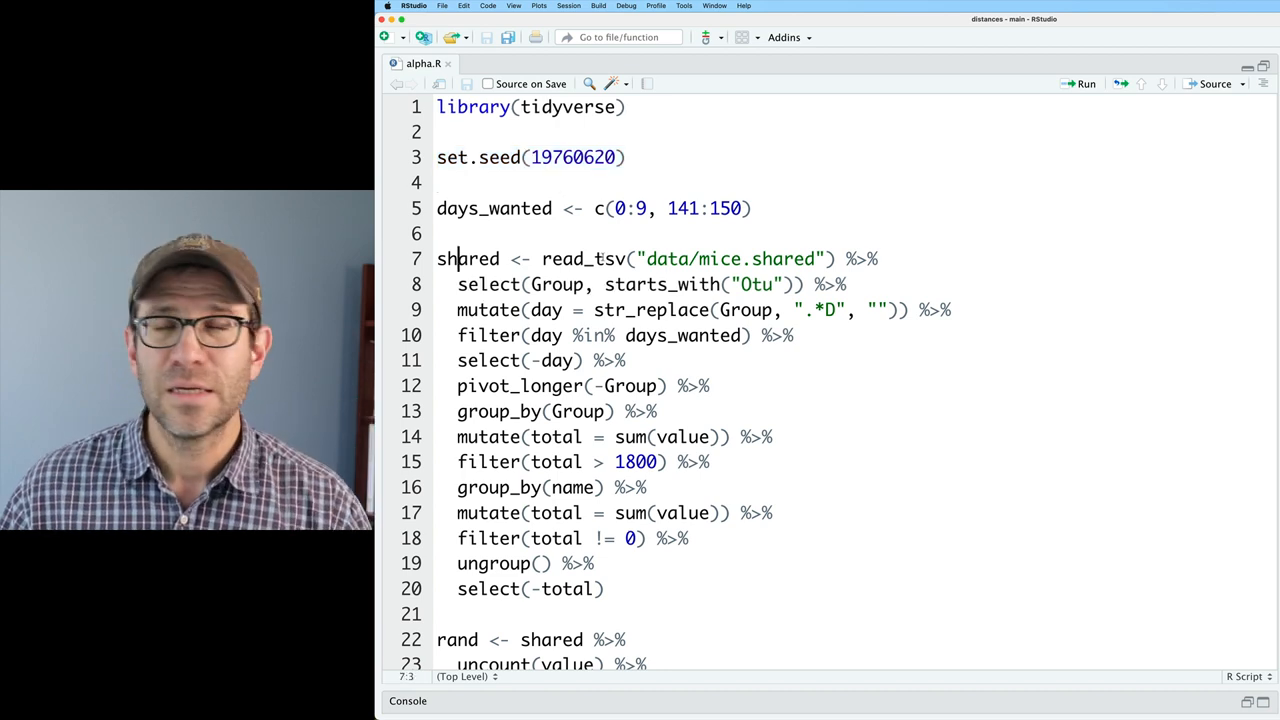
Run the data-preparation pipelines so the console lists the Group, name and value table
left_click_drag(645, 258, 815, 258)
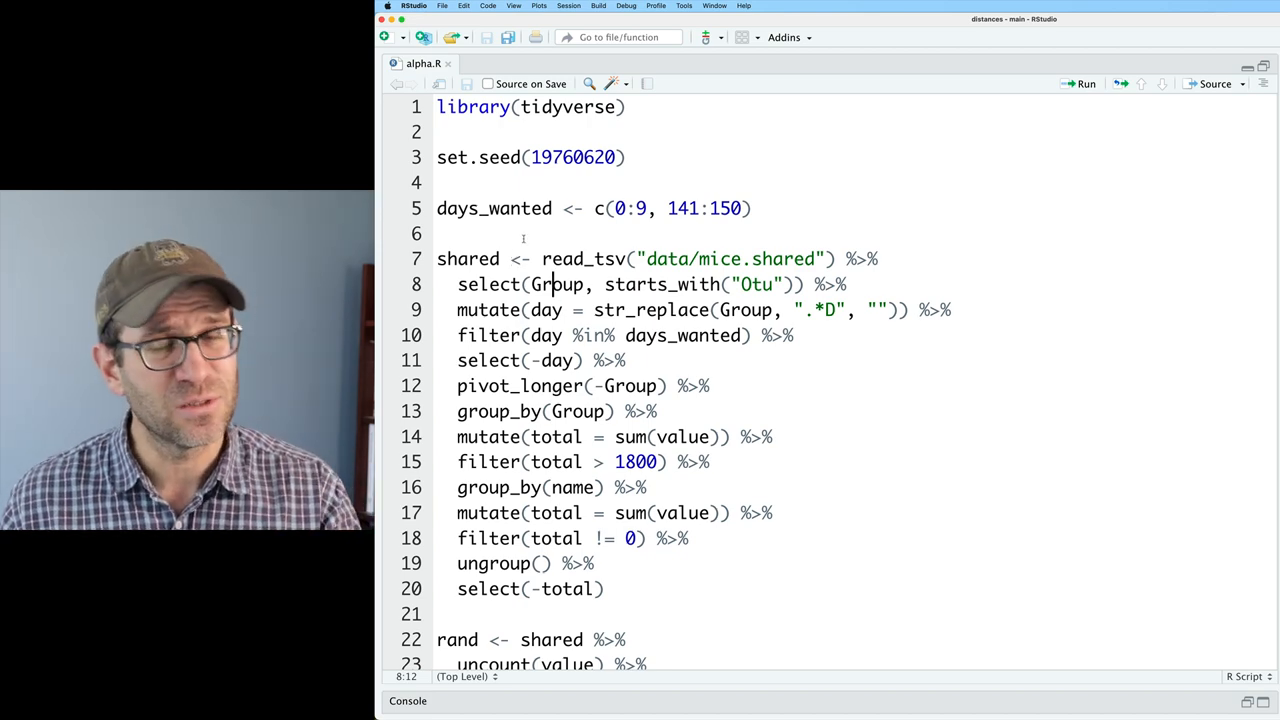
scroll("down", 3)
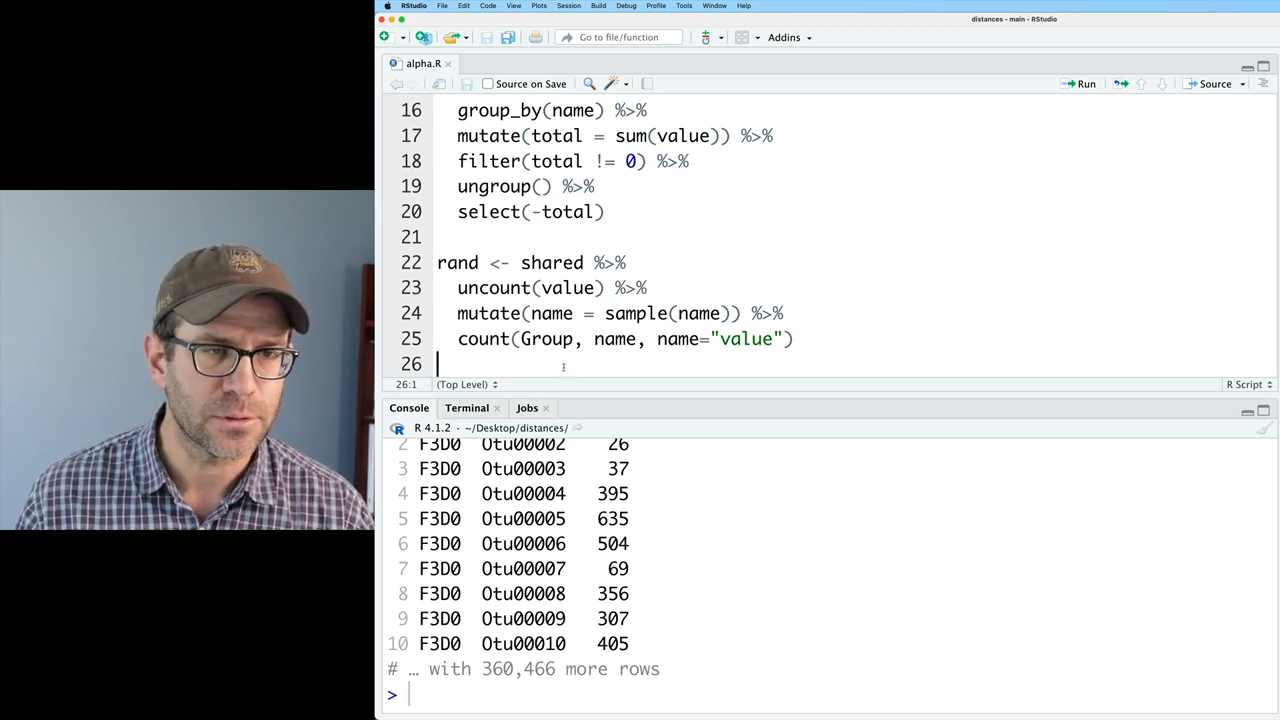
Start a shared %>% group_by(Group) %>% summarize with sobs = richness(value) and shannon(value)
type("shared")
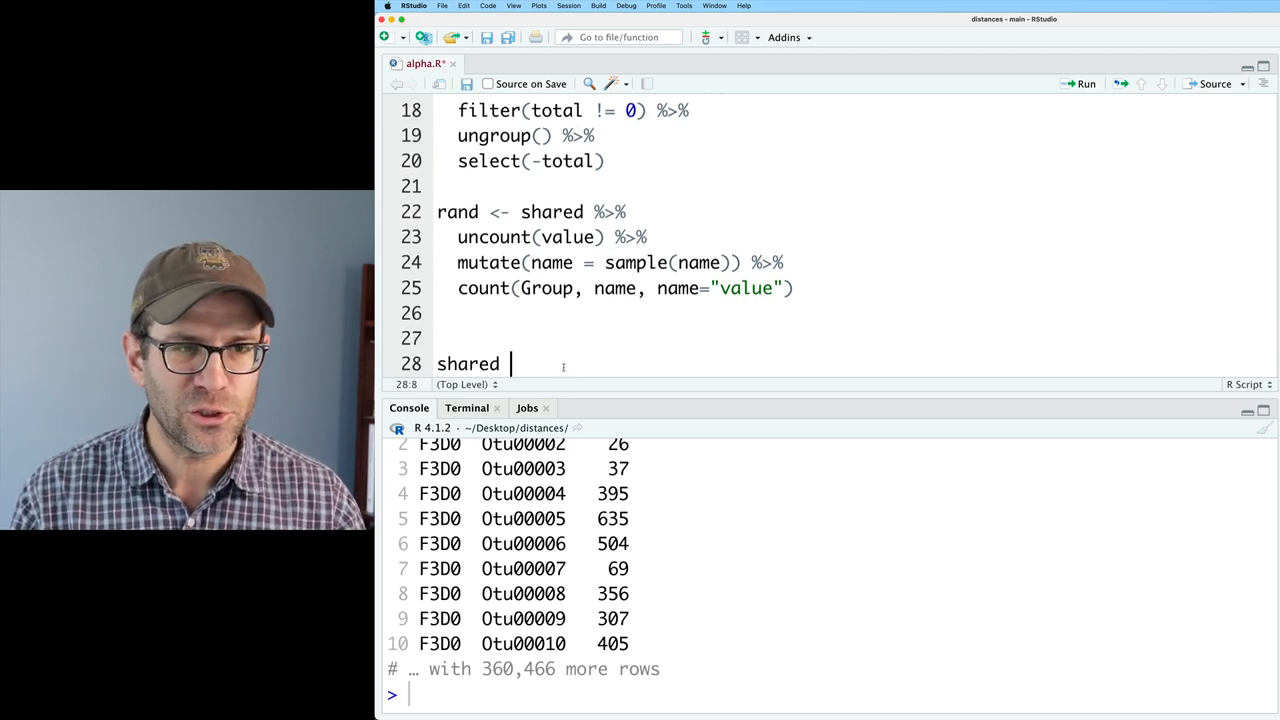
type("%>%")
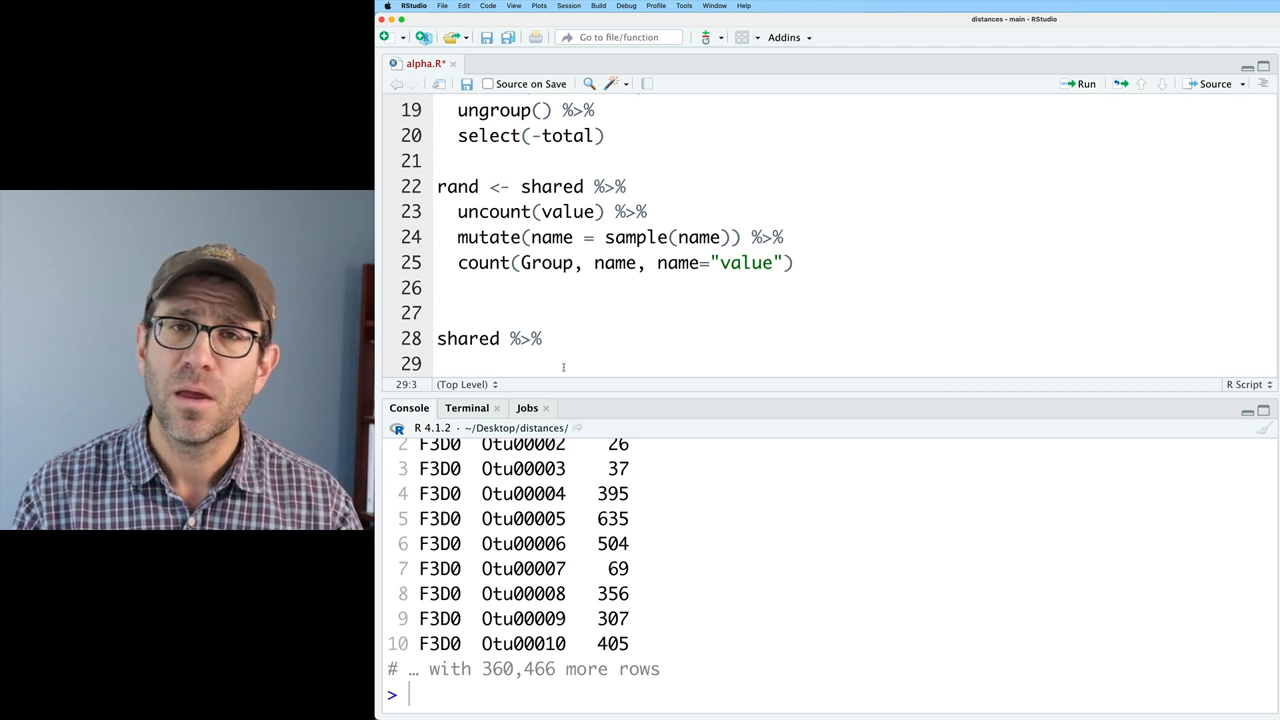
type("group_by(Group) %>%")
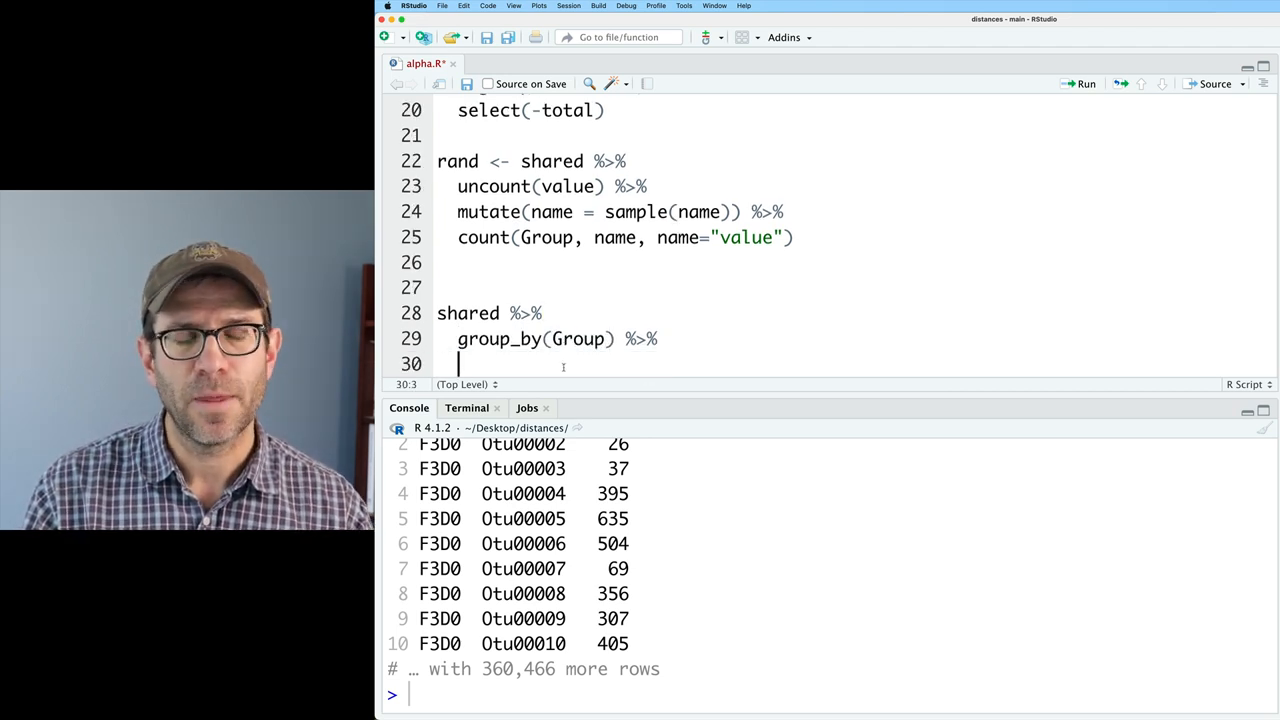
type("summarize(sobs = richness(")
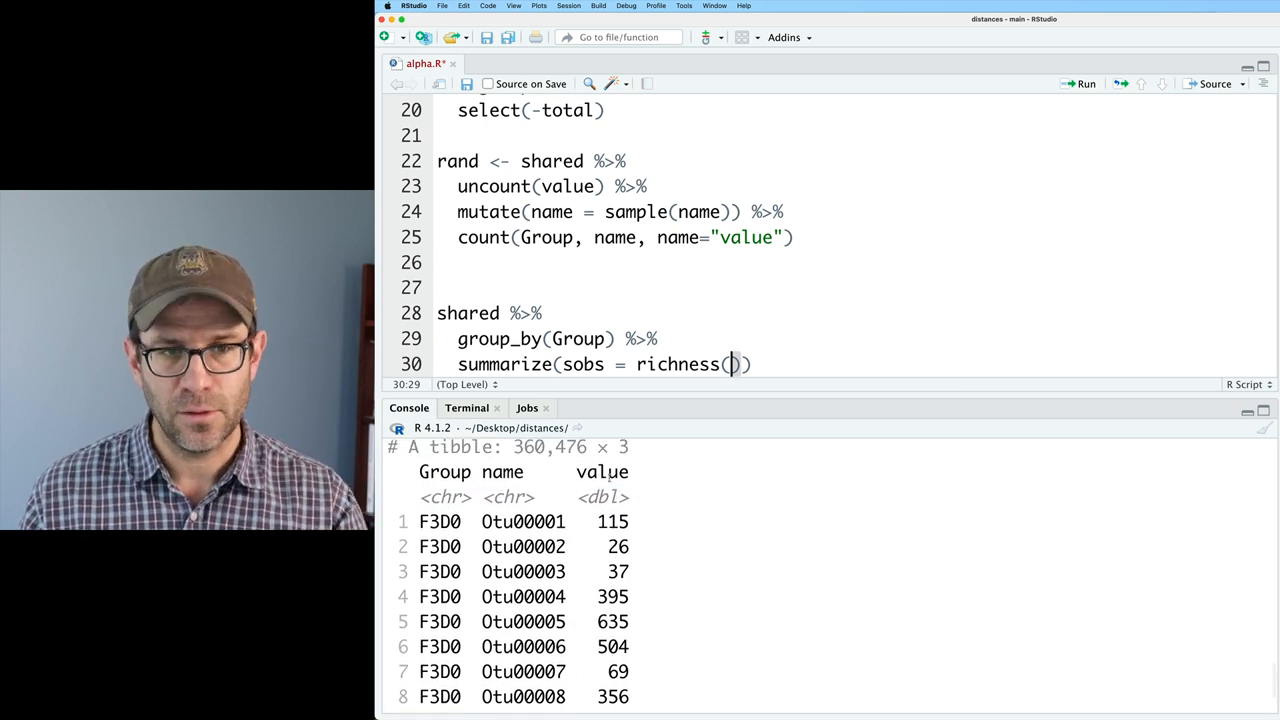
type("value),")
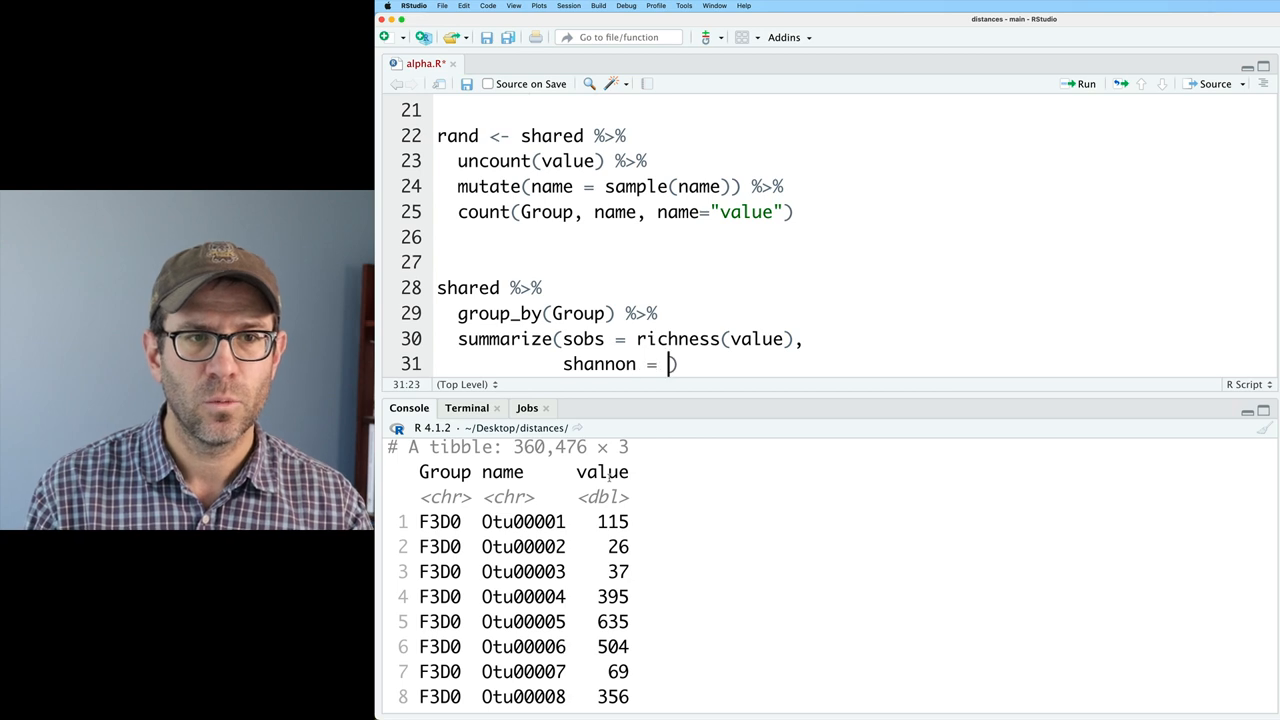
type("shannon(value")
type("simp)")
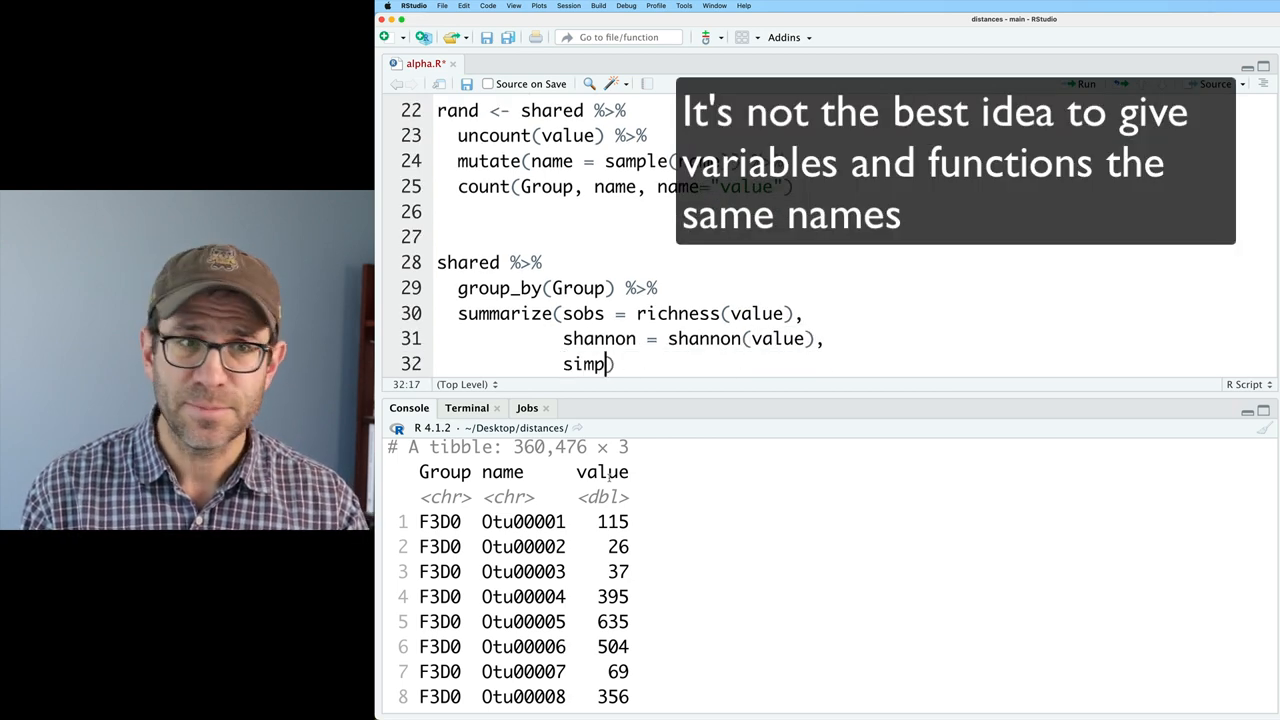
Add simpson(value), invsimpson = 1/simpson and n = sum(value) to the summary and run it
type("son = simpson")
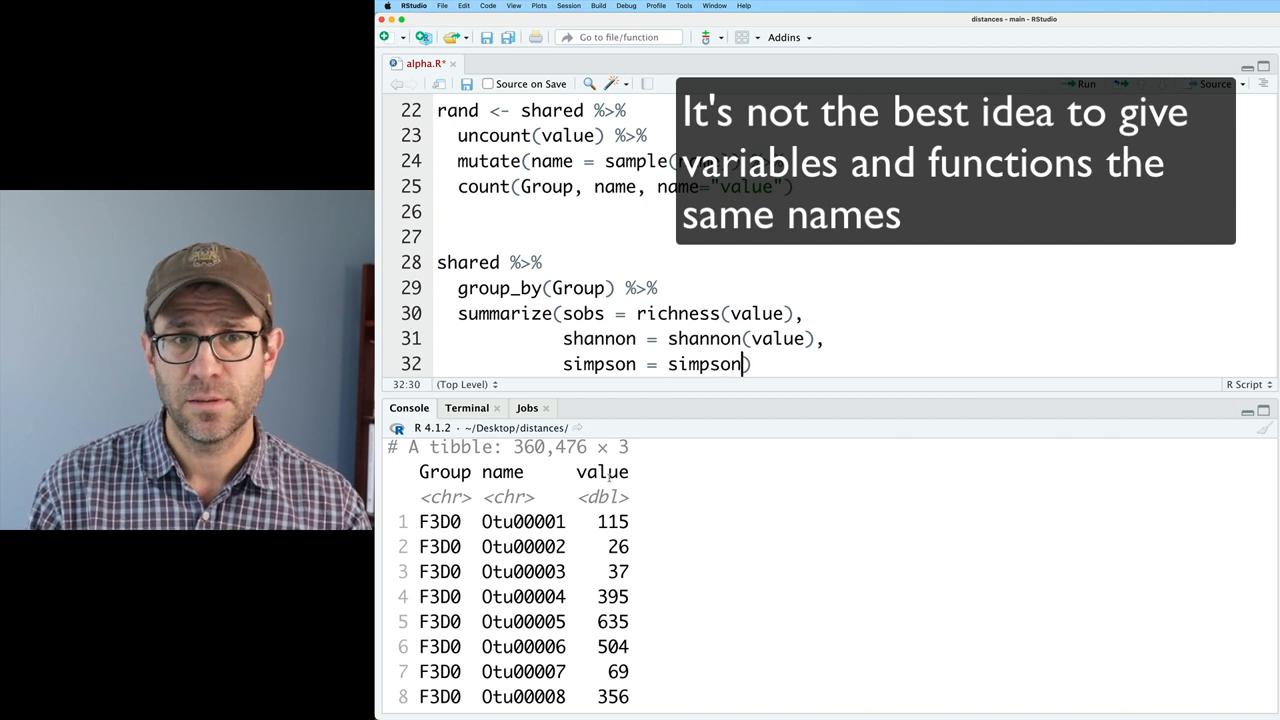
type("(value),")
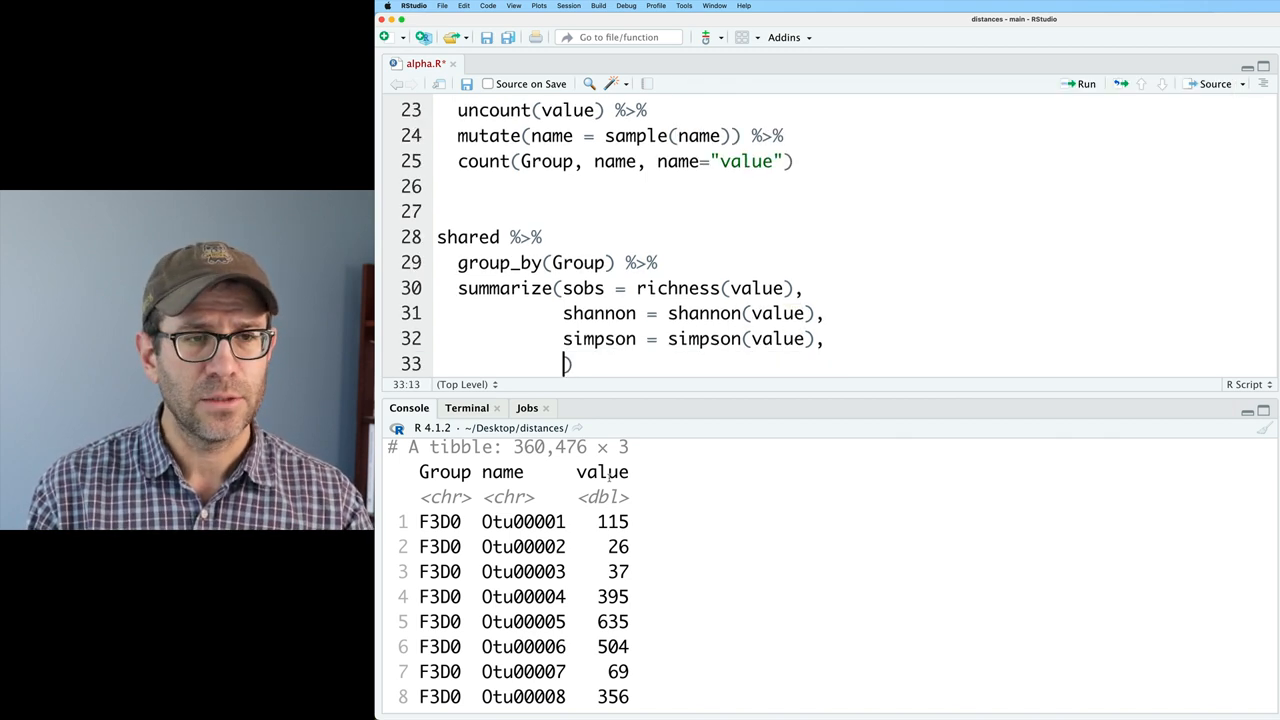
type("invsimpson =")
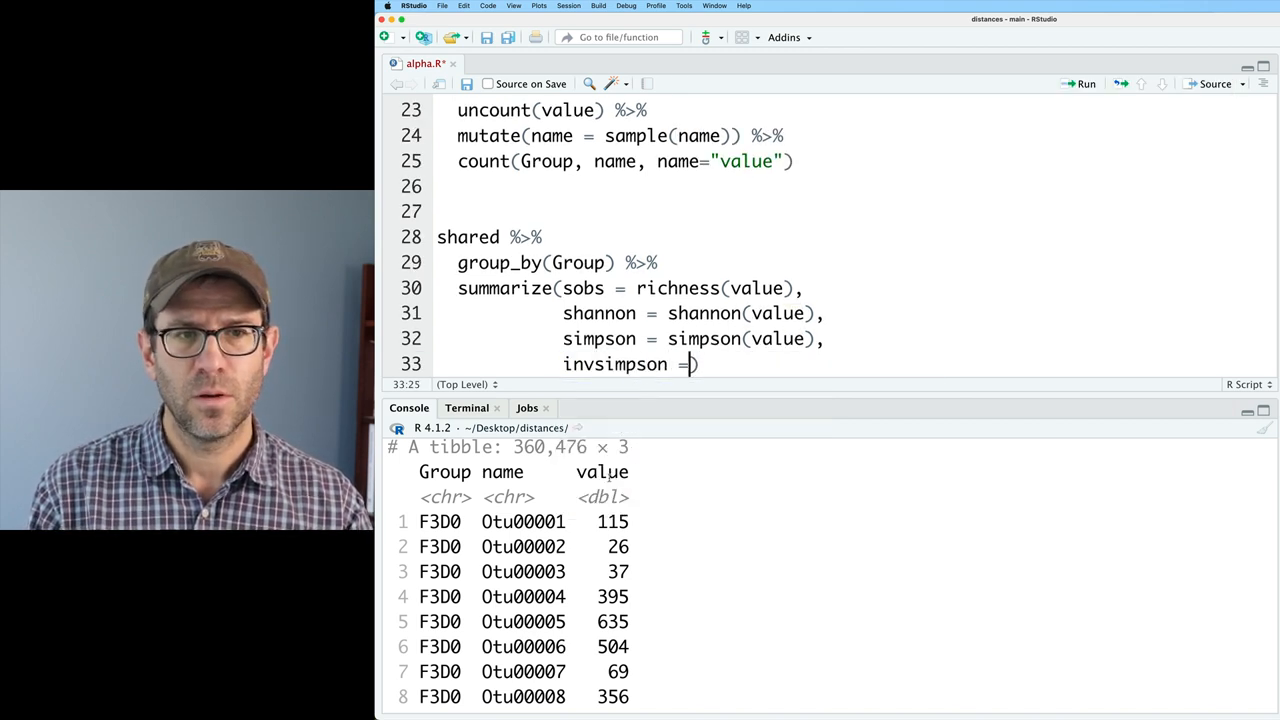
type("1/")
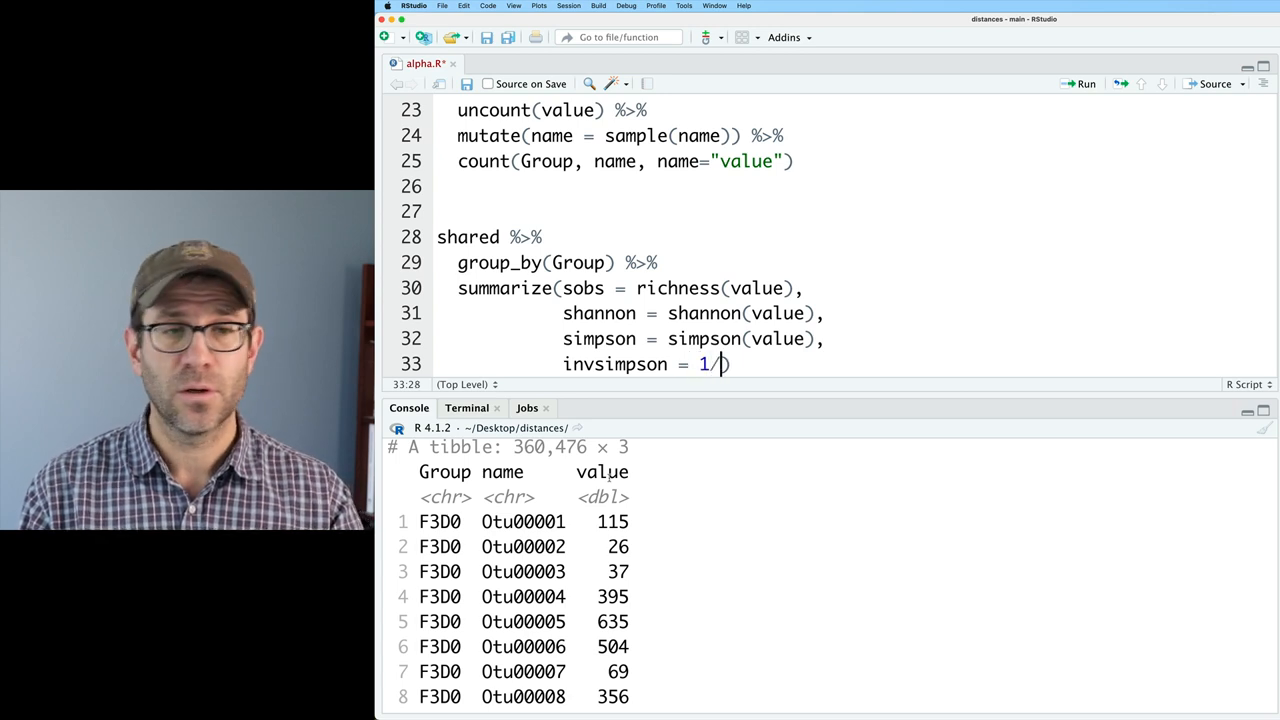
type("simpson,")
type("n = )")
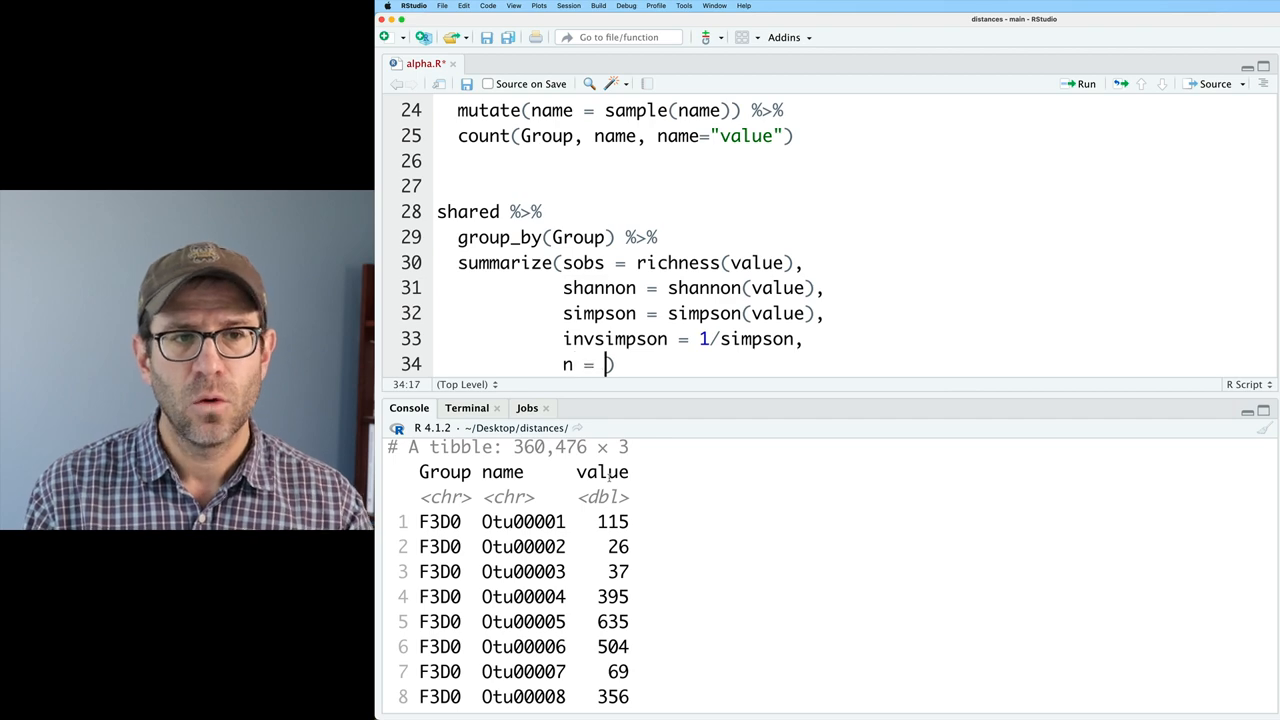
type("sum(value)")
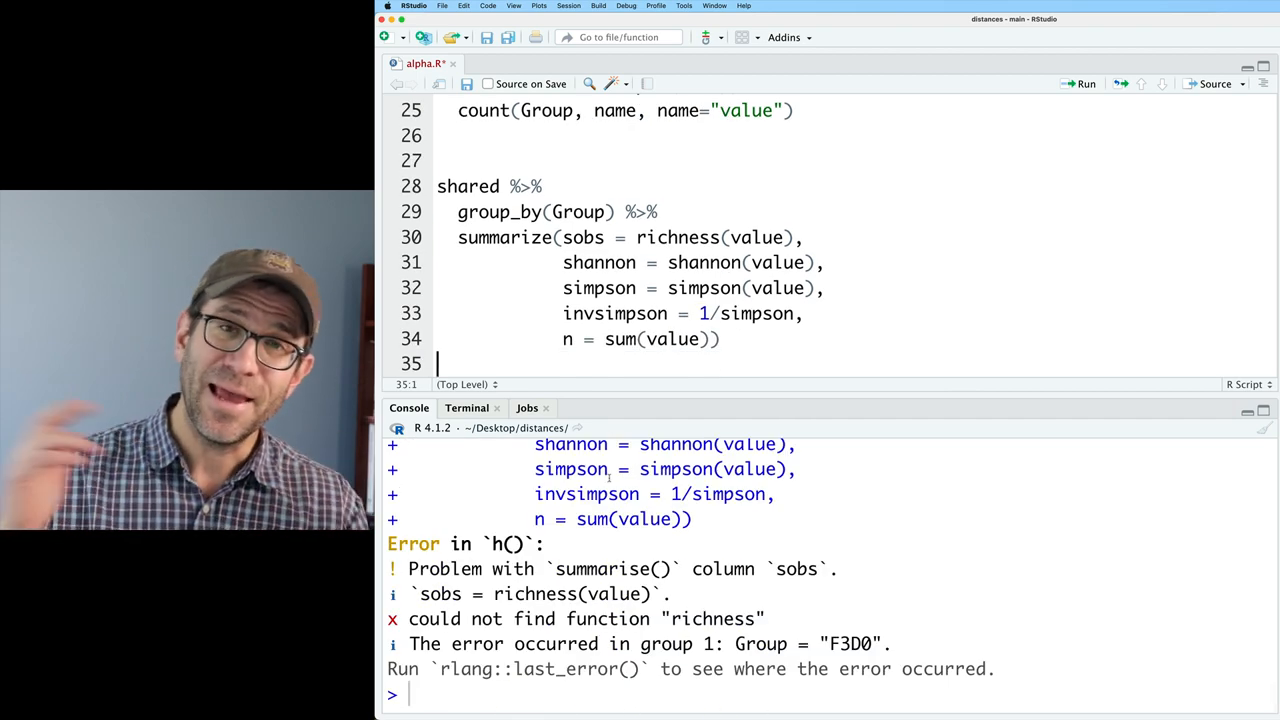
Place the cursor just above the summary pipeline to make room for new code
double_click(544, 594)
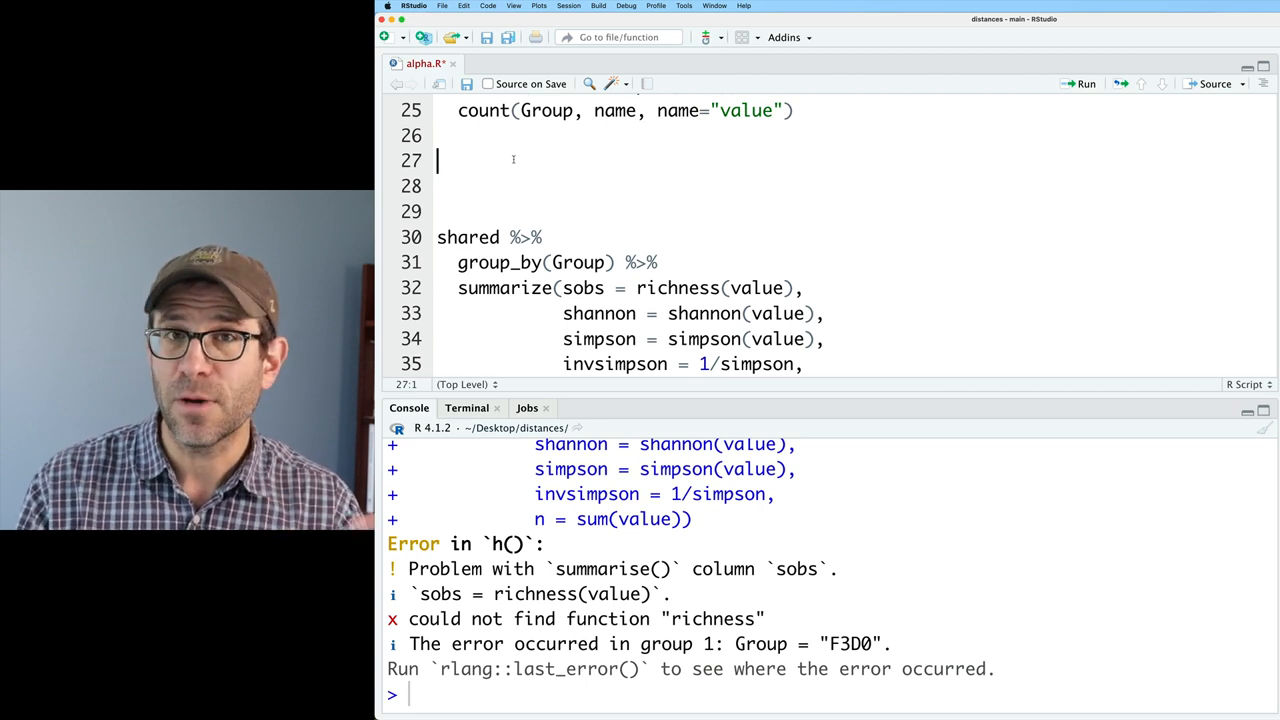
Define richness <- function(x){ with a body line reading x > 0
type("richness <-")
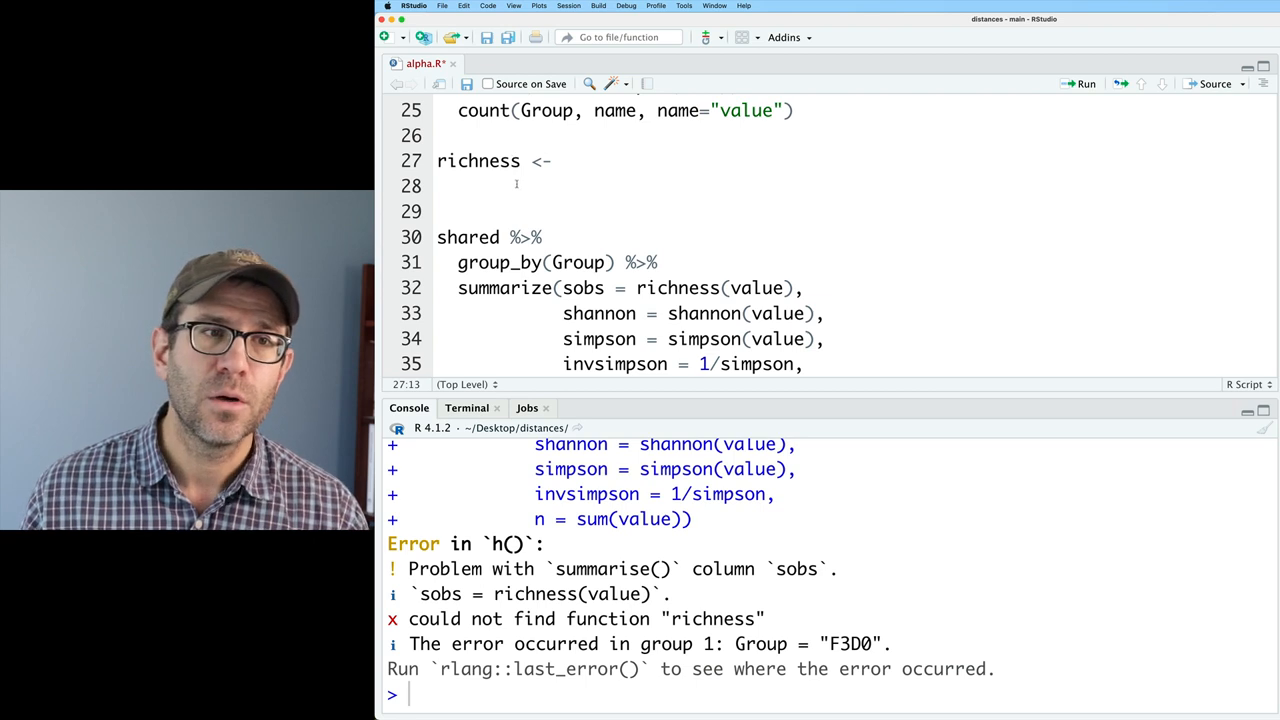
type("funt")
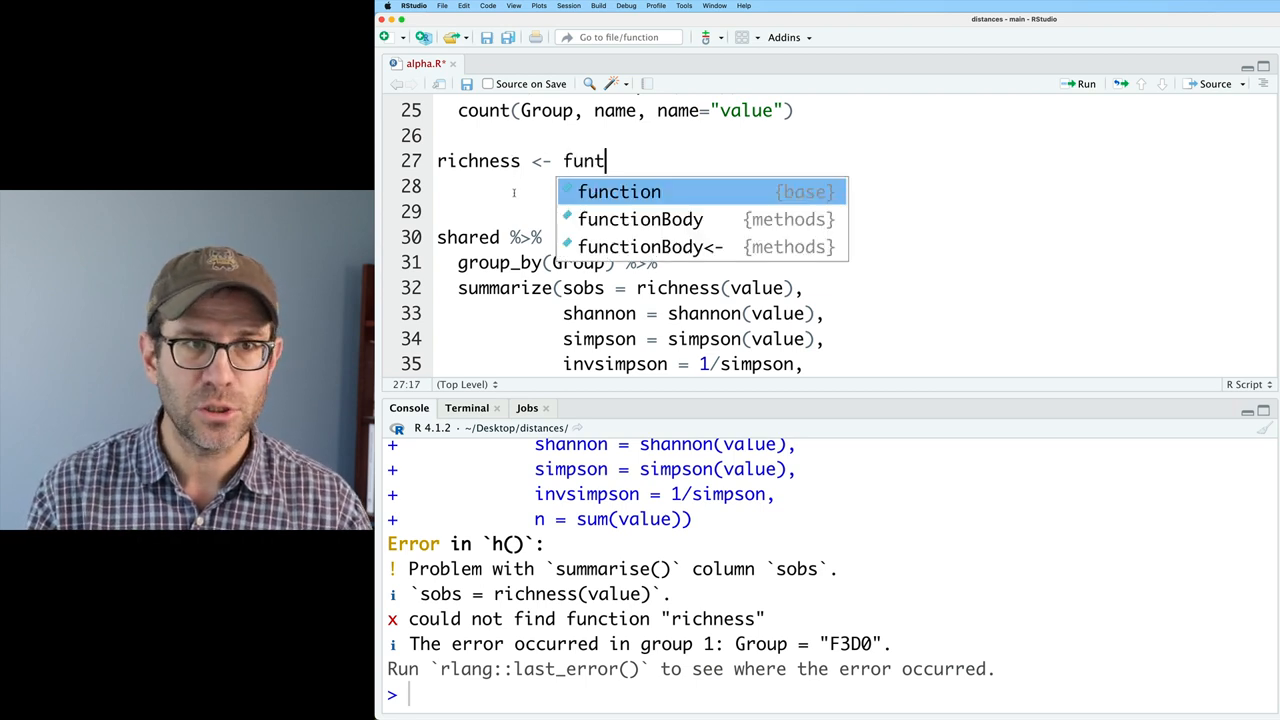
key("Tab")
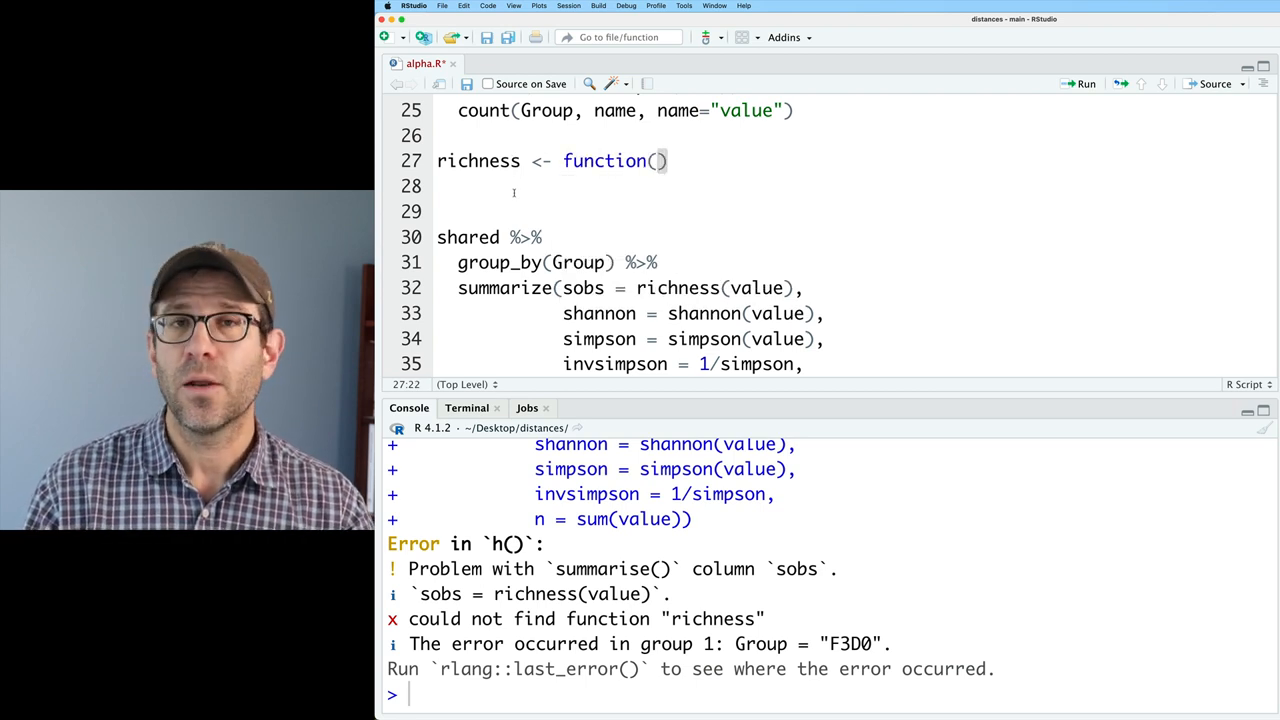
type("x")
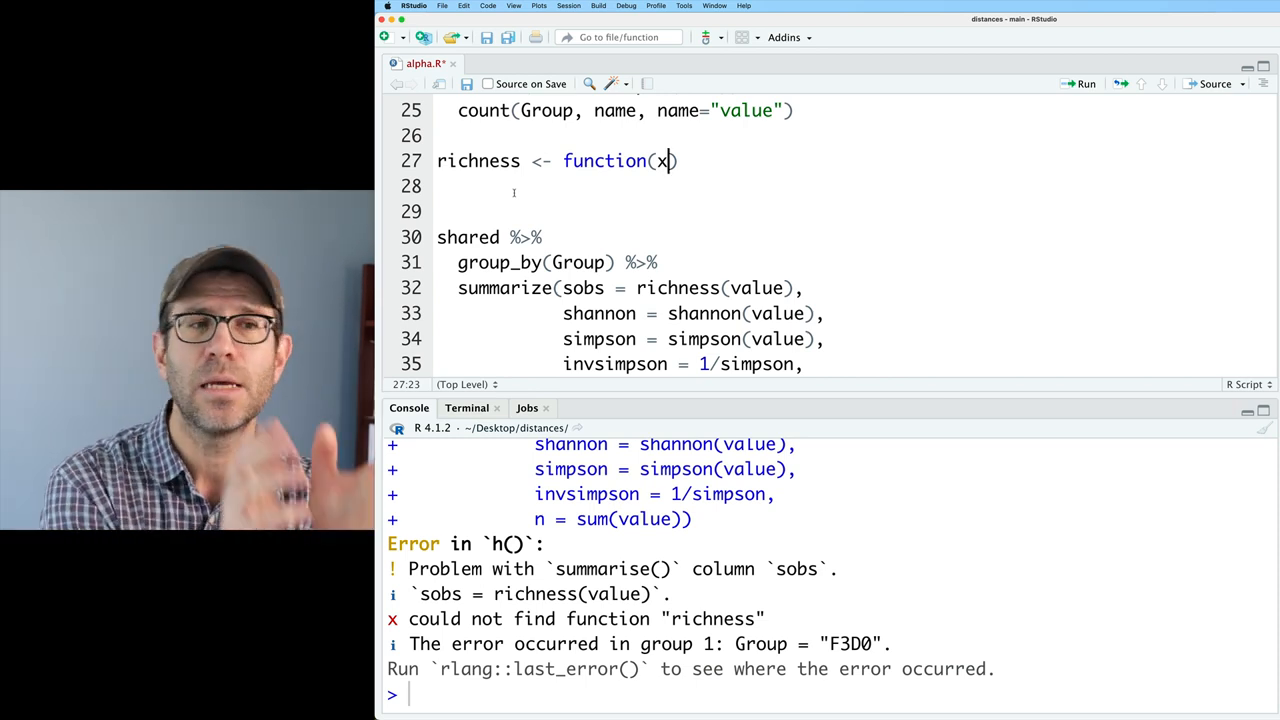
type("{")
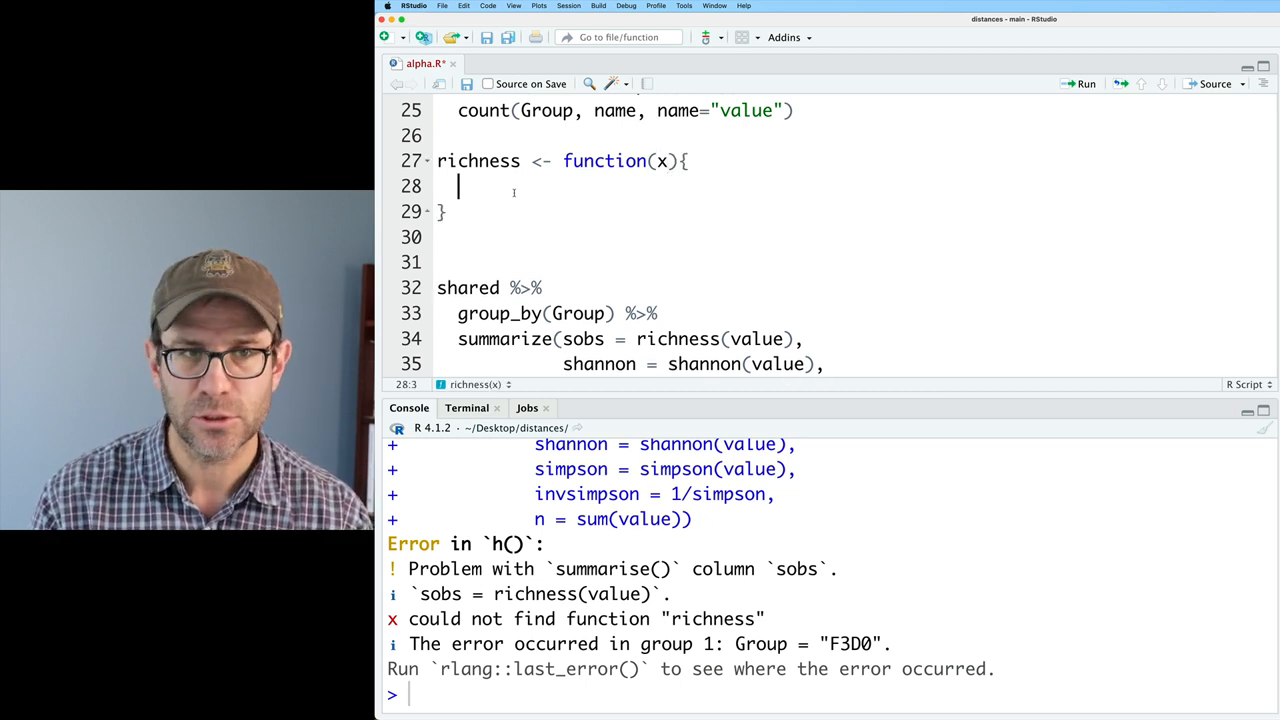
key("Return")
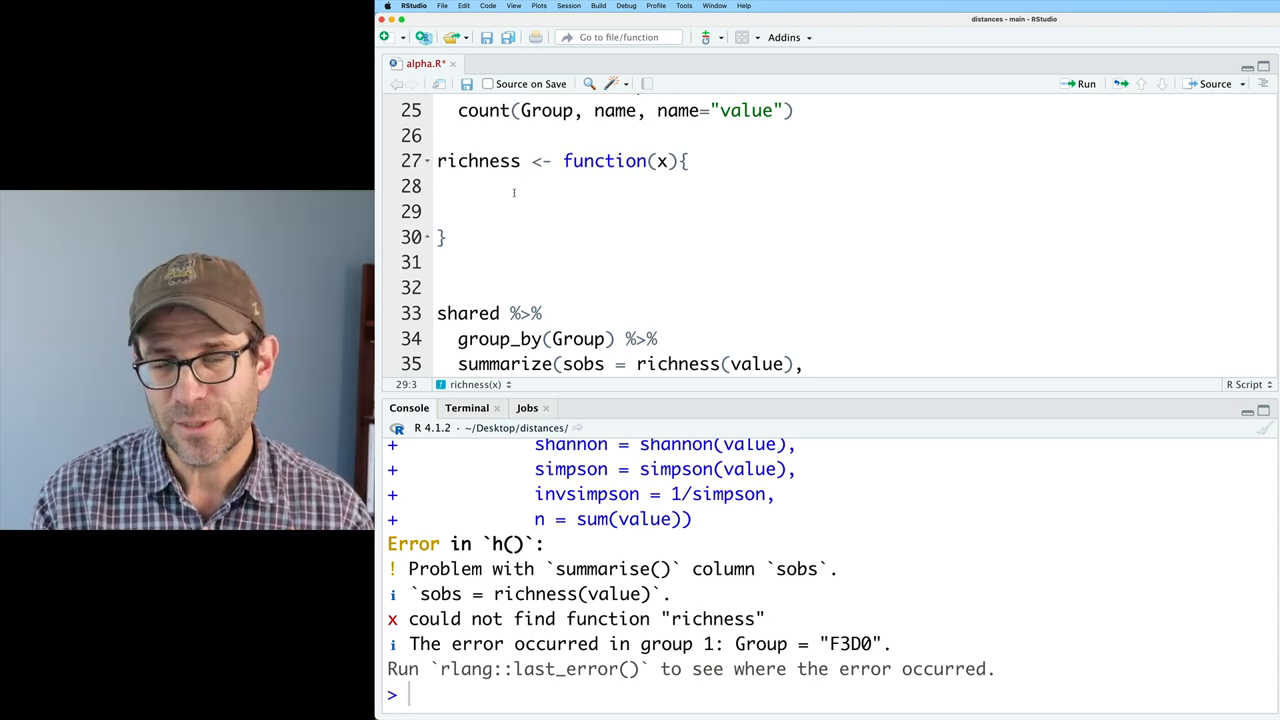
type("x > 0")
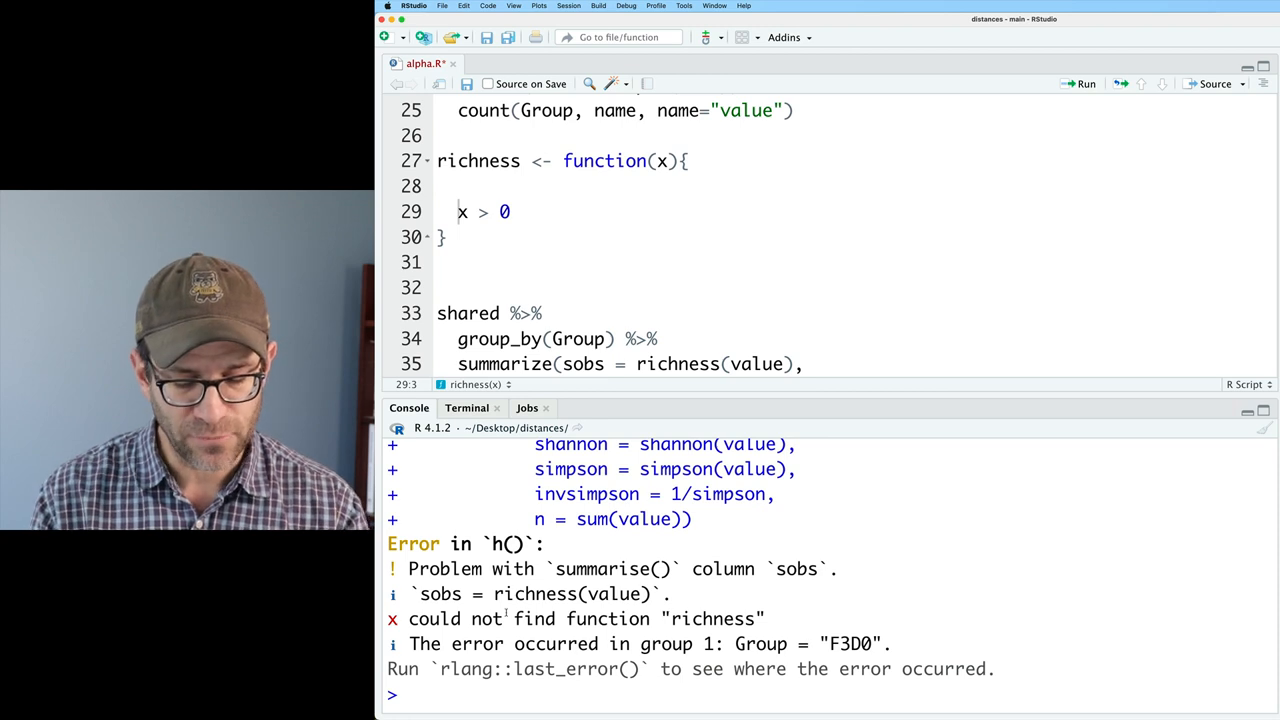
Test sum(c(0, 0, 1, 2, 3, 0) > 0) and draft an r <- ... return version of richness
type("c()")
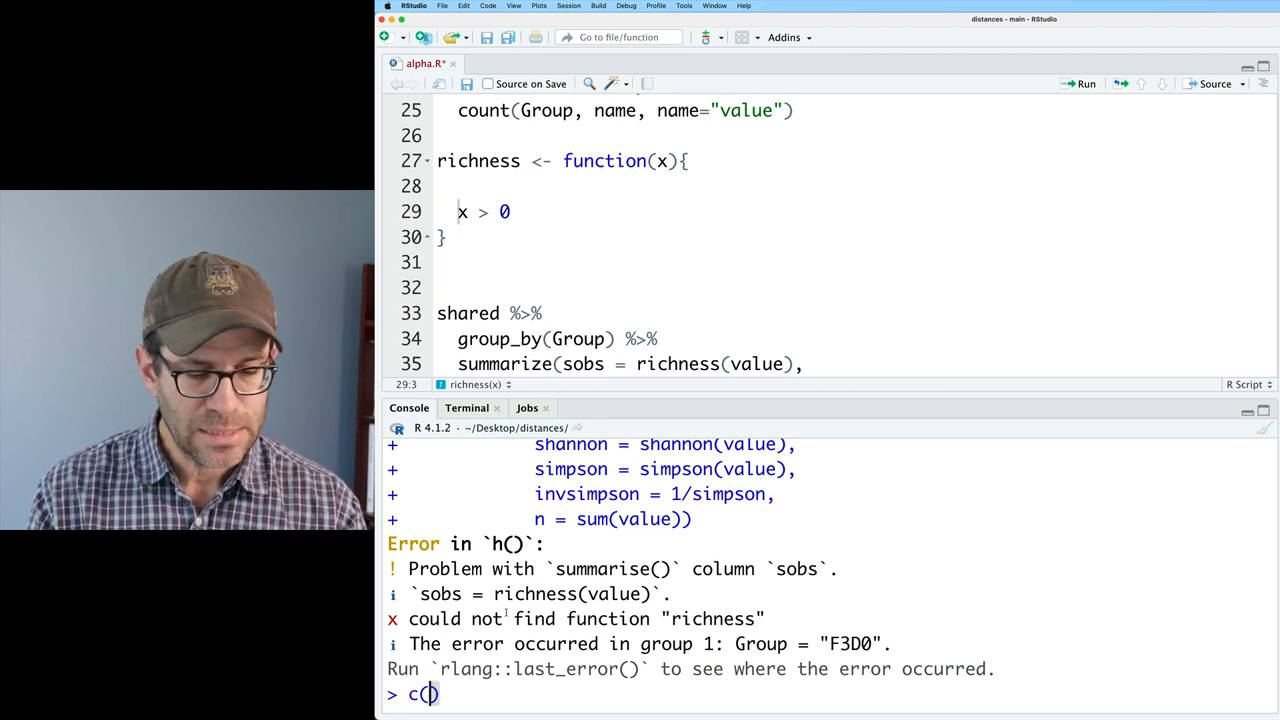
type("0, 0,")
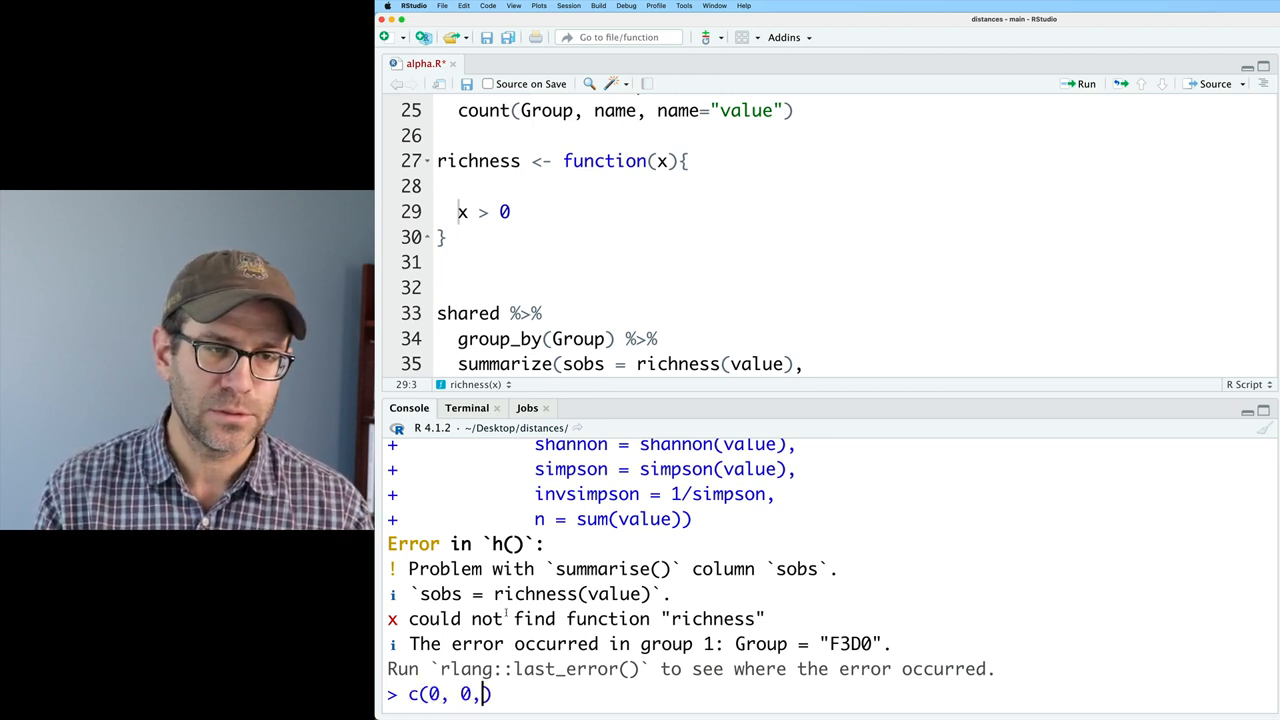
type("1, 2, 3, 0")
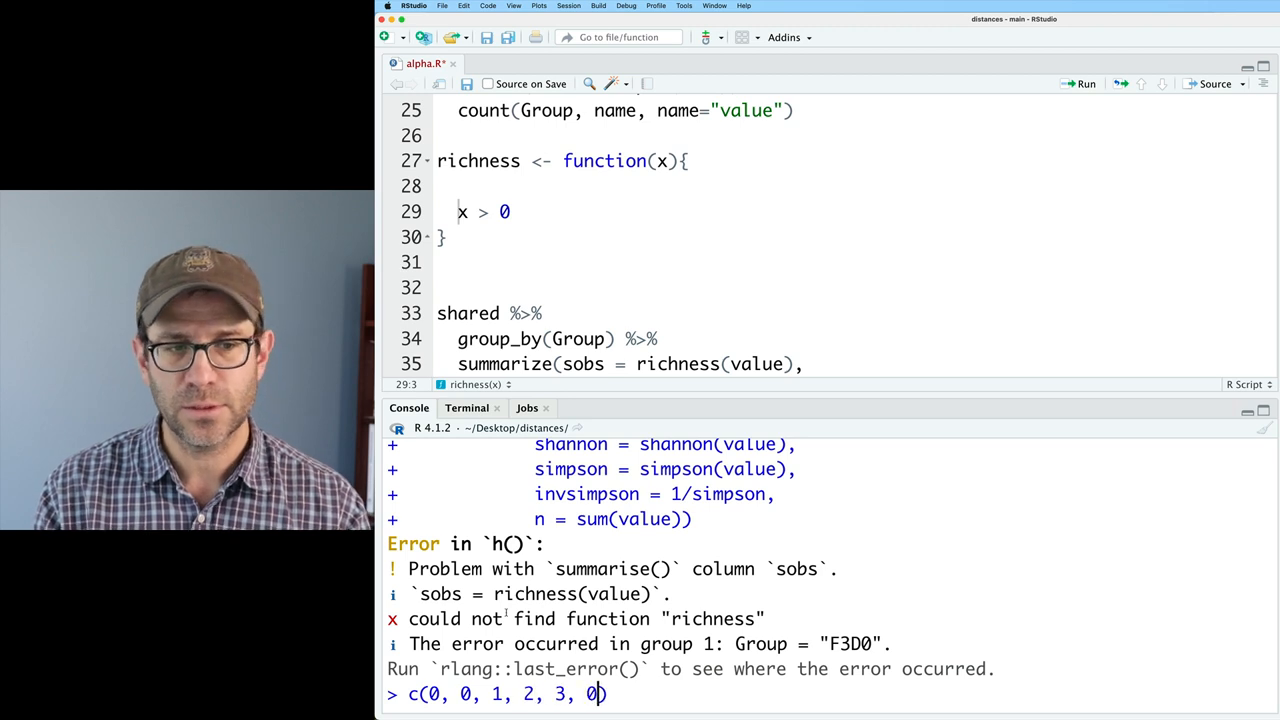
type("> 0")
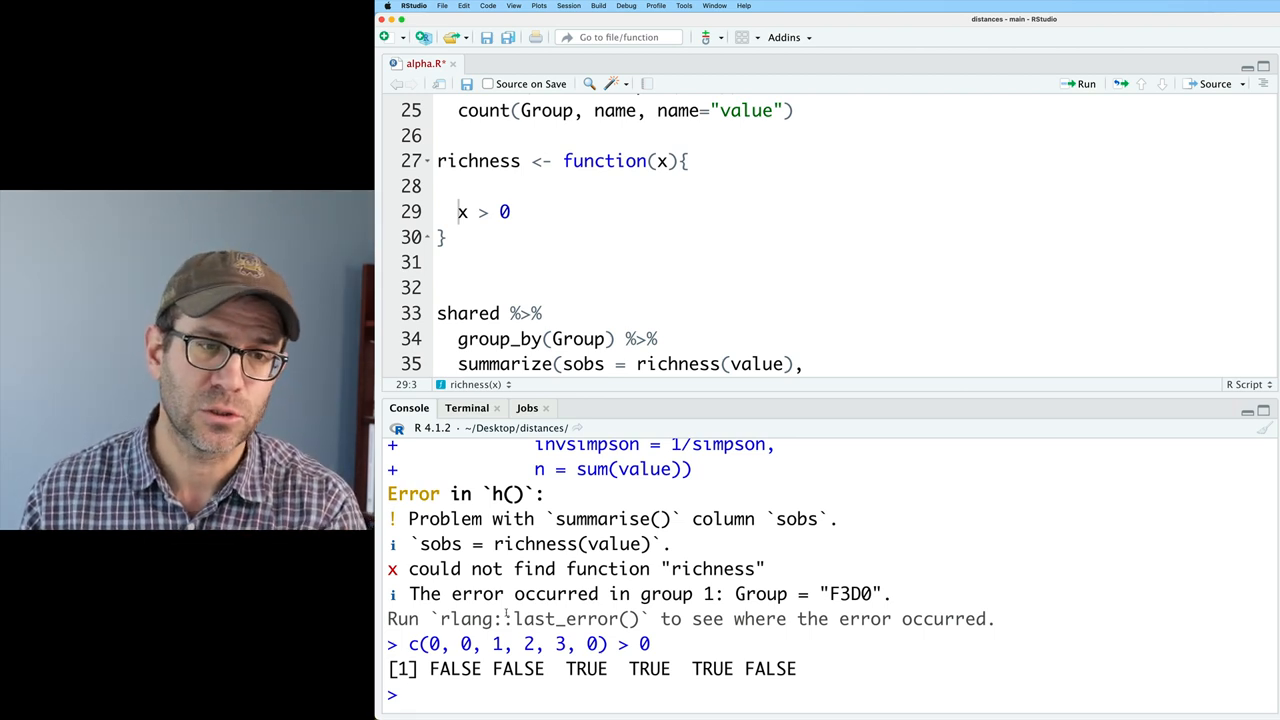
type("sum(")
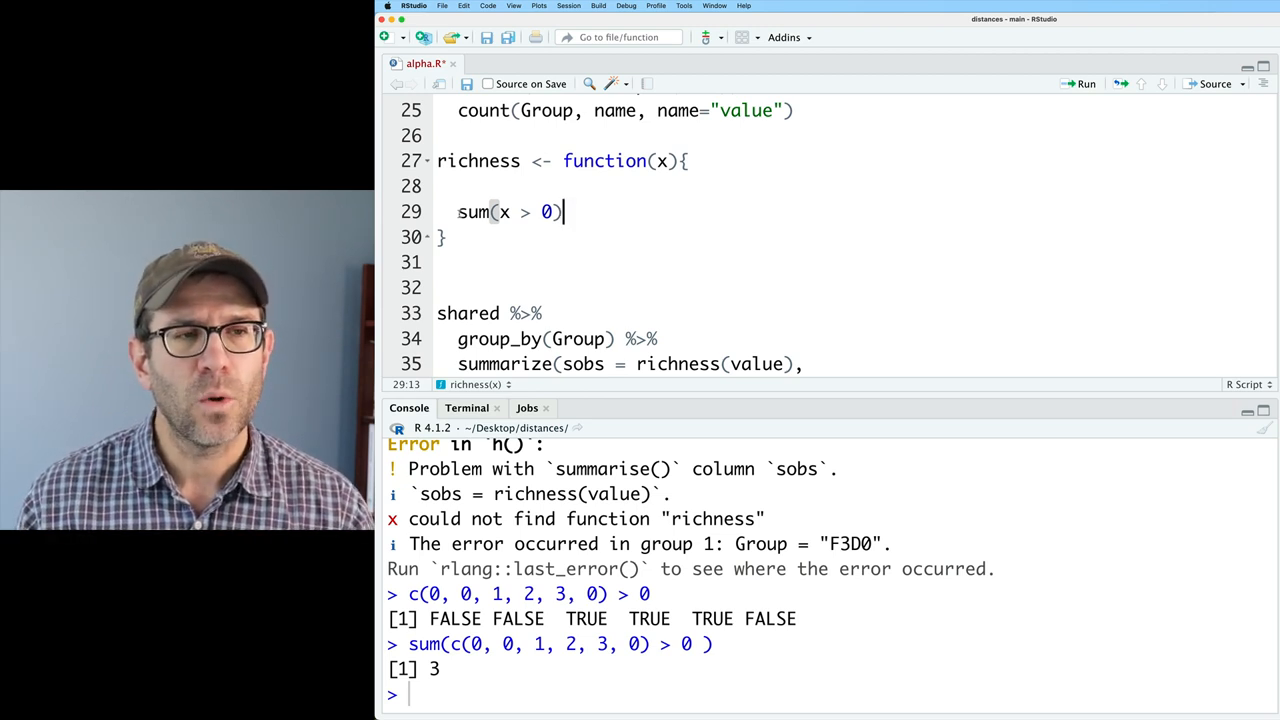
type("r <-")
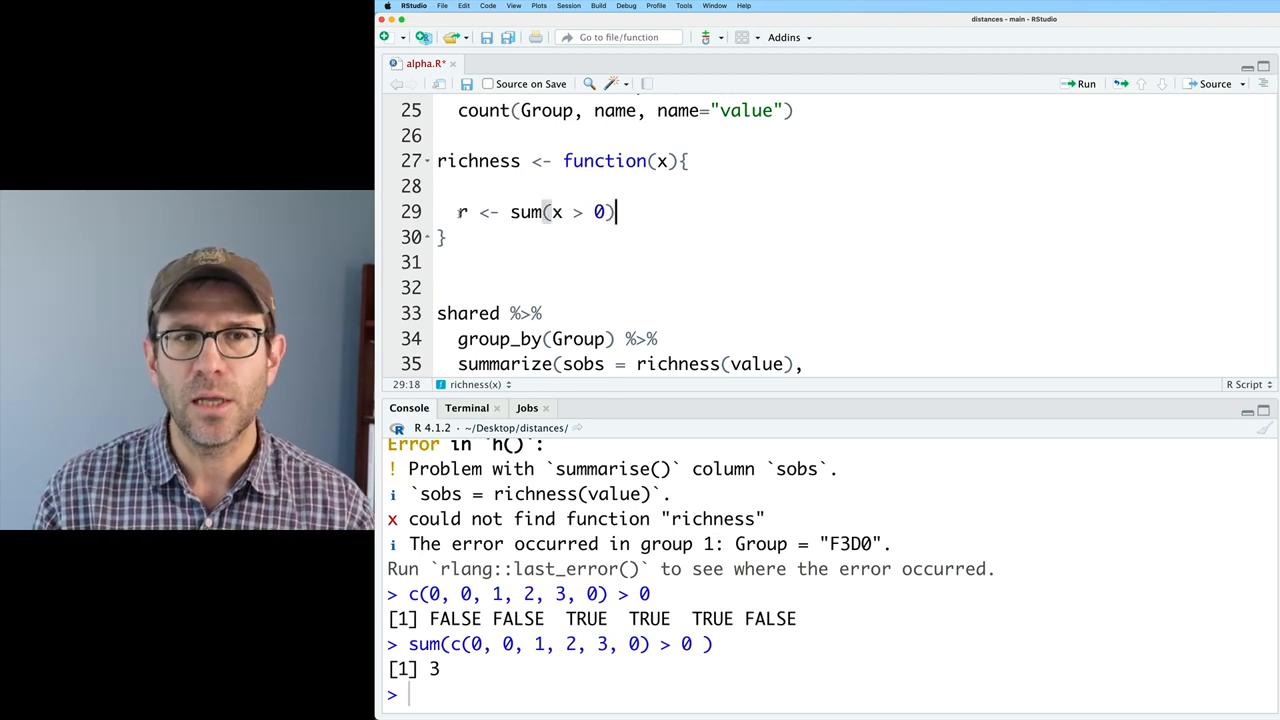
type("return(r")
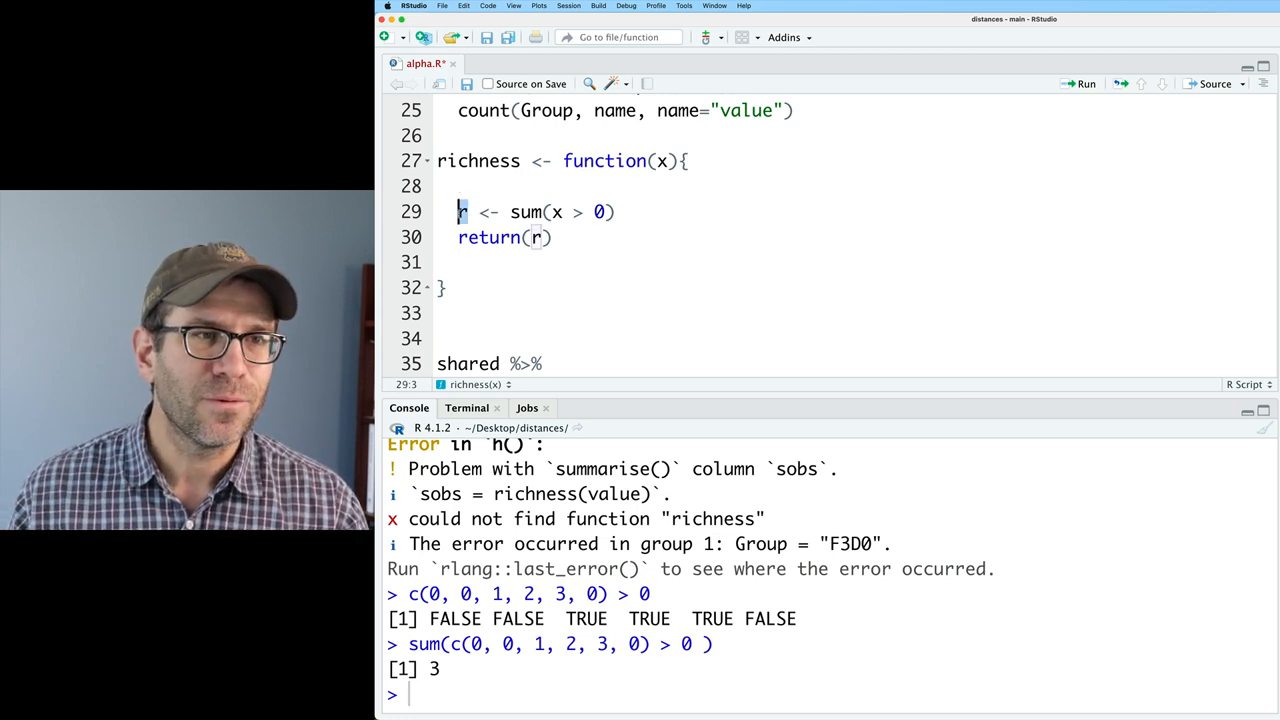
Comment out the old lines, reduce richness to sum(x > 0), and adjust the commented summary columns
key("Cmd+Shift+C")
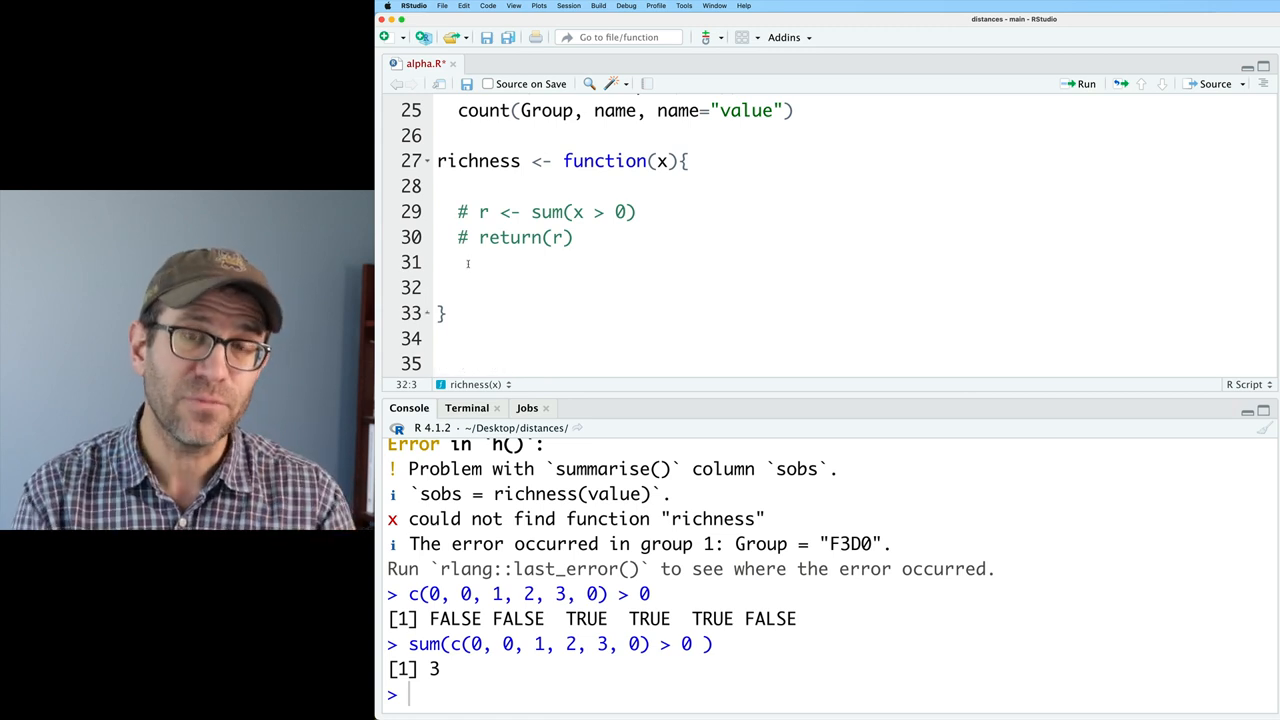
type("sum(x>0")
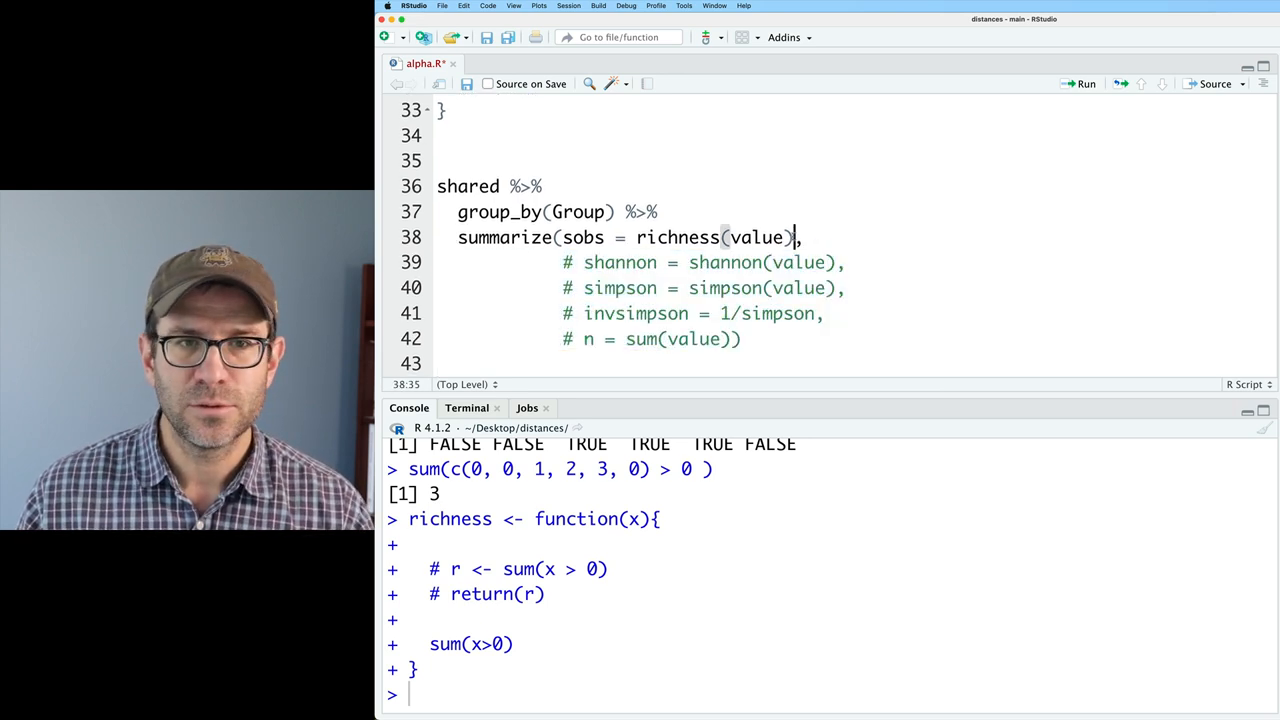
type("#")
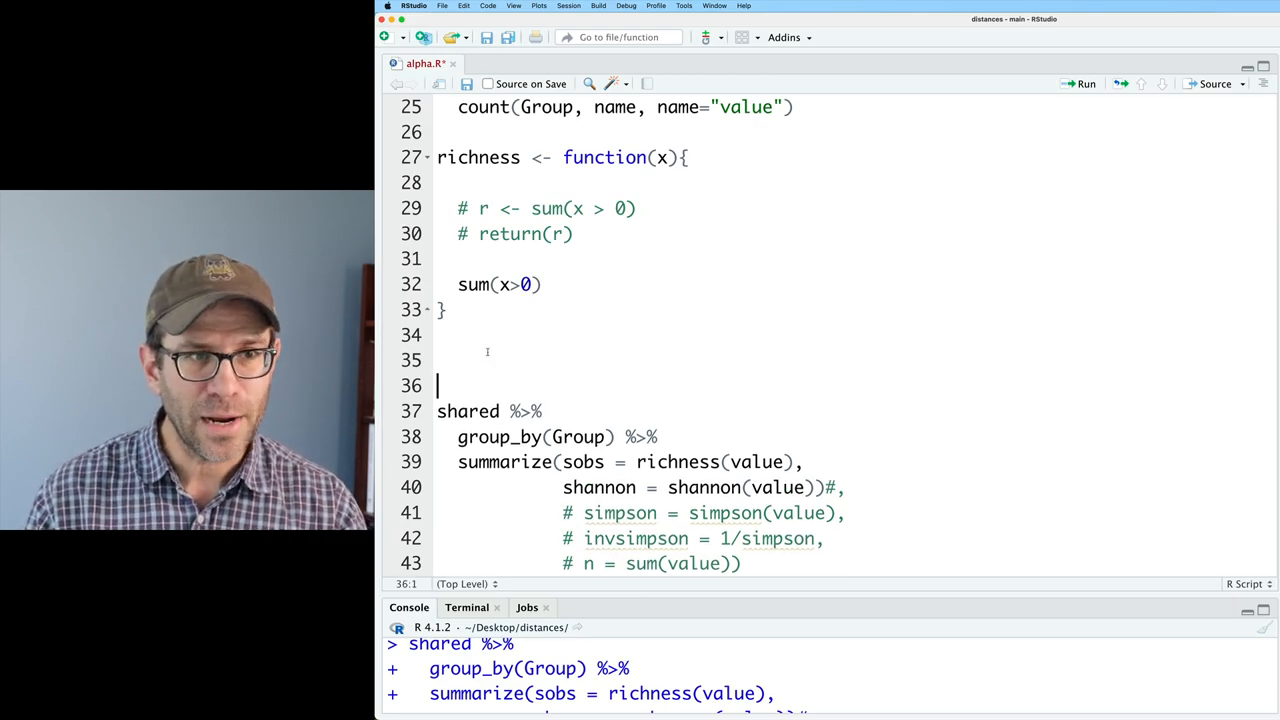
Start shannon <- function(x){ with rabund <- x/sum(x)
type("shannnon")
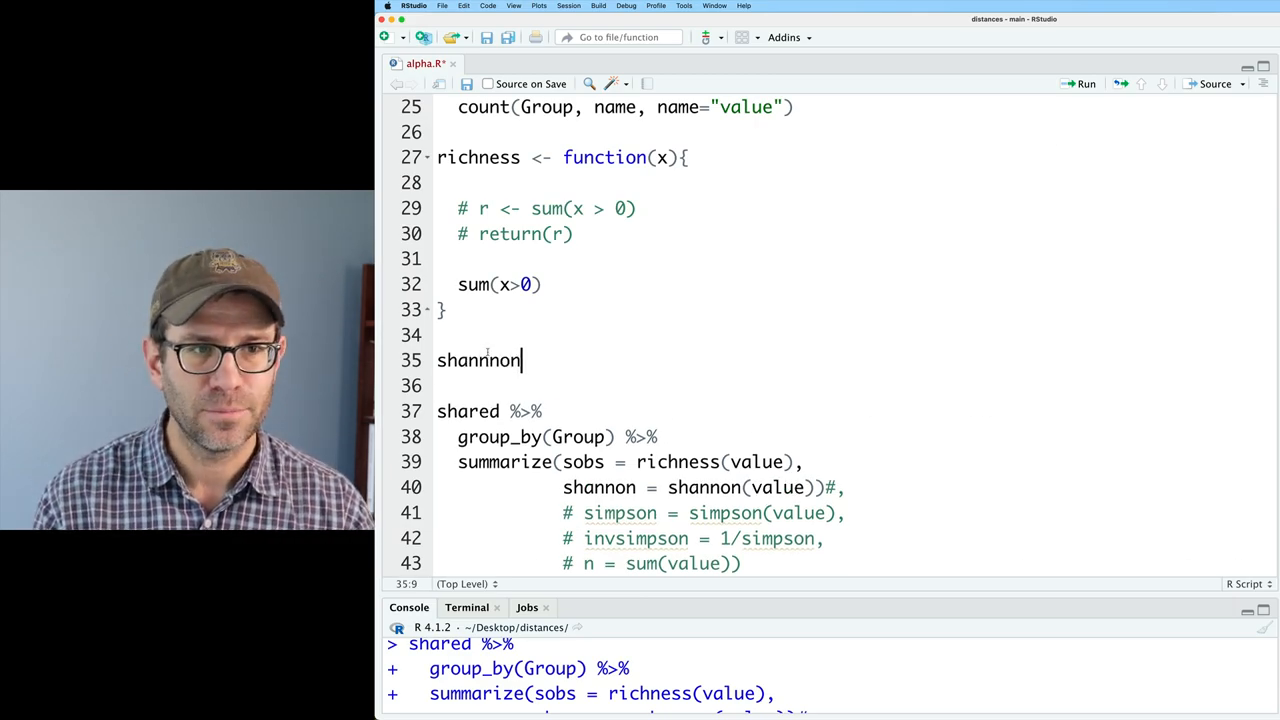
type("<- function")
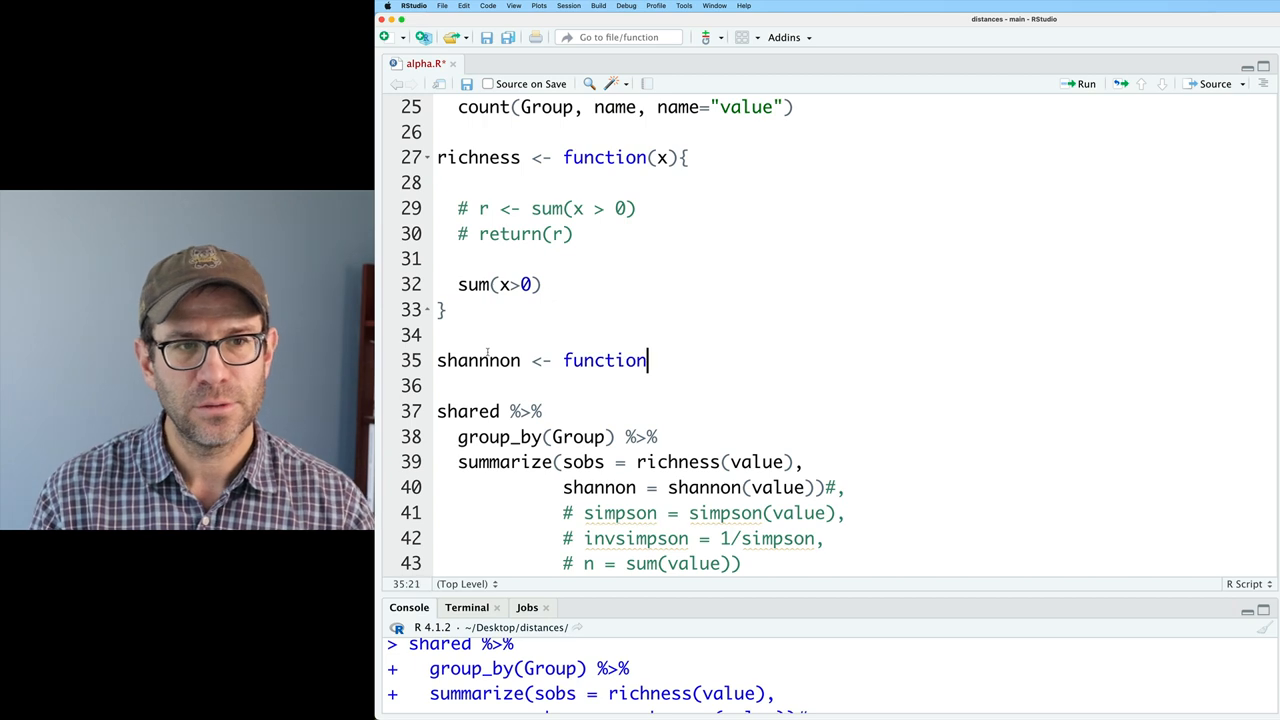
type("(x){")
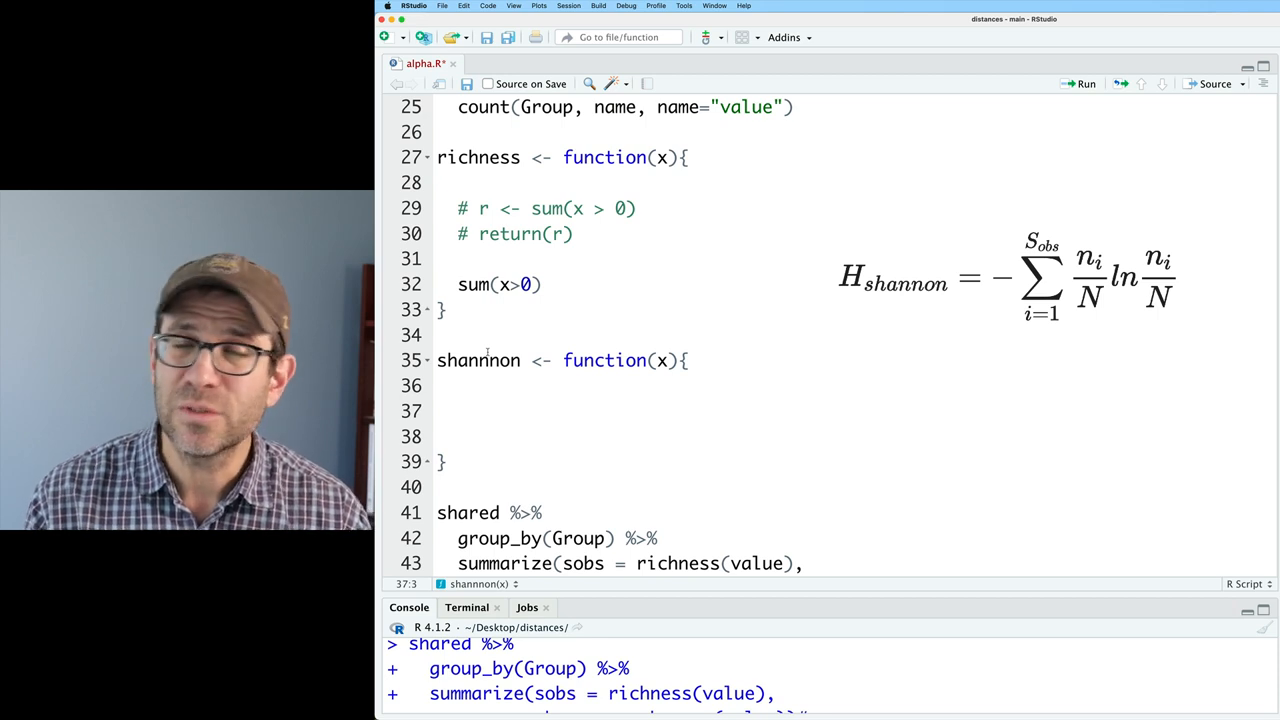
type("rabund <")
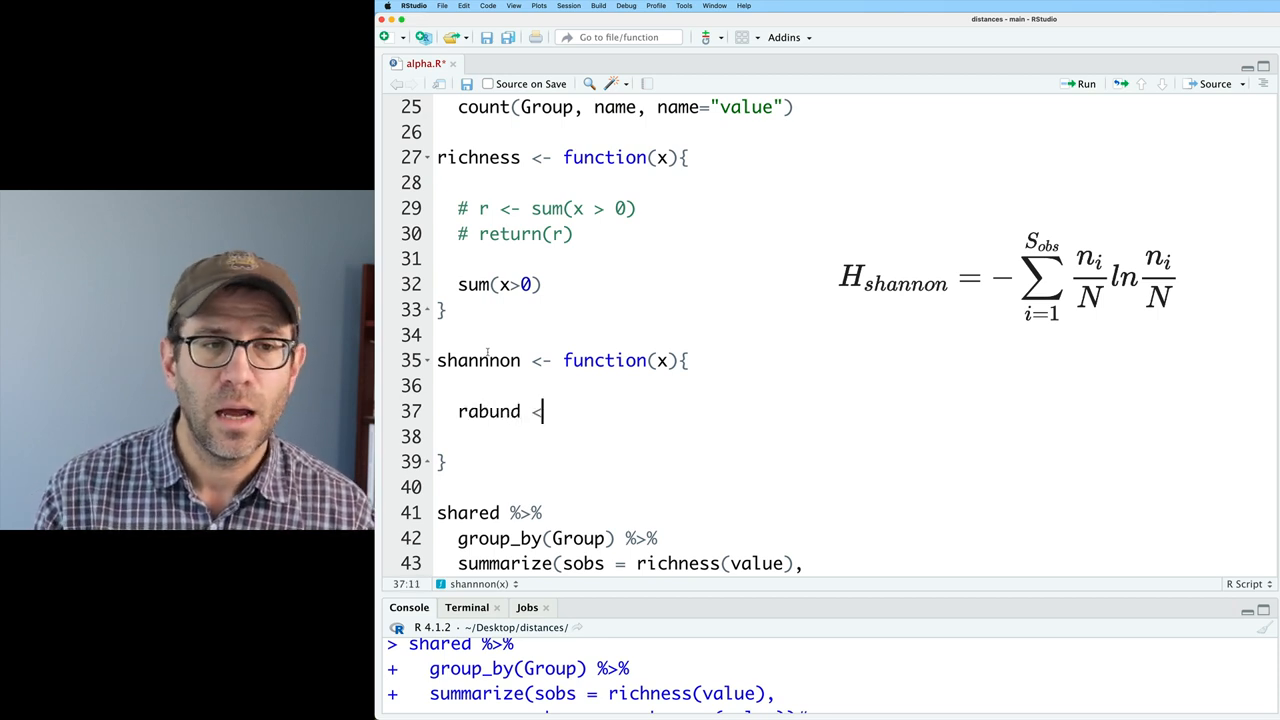
type("-")
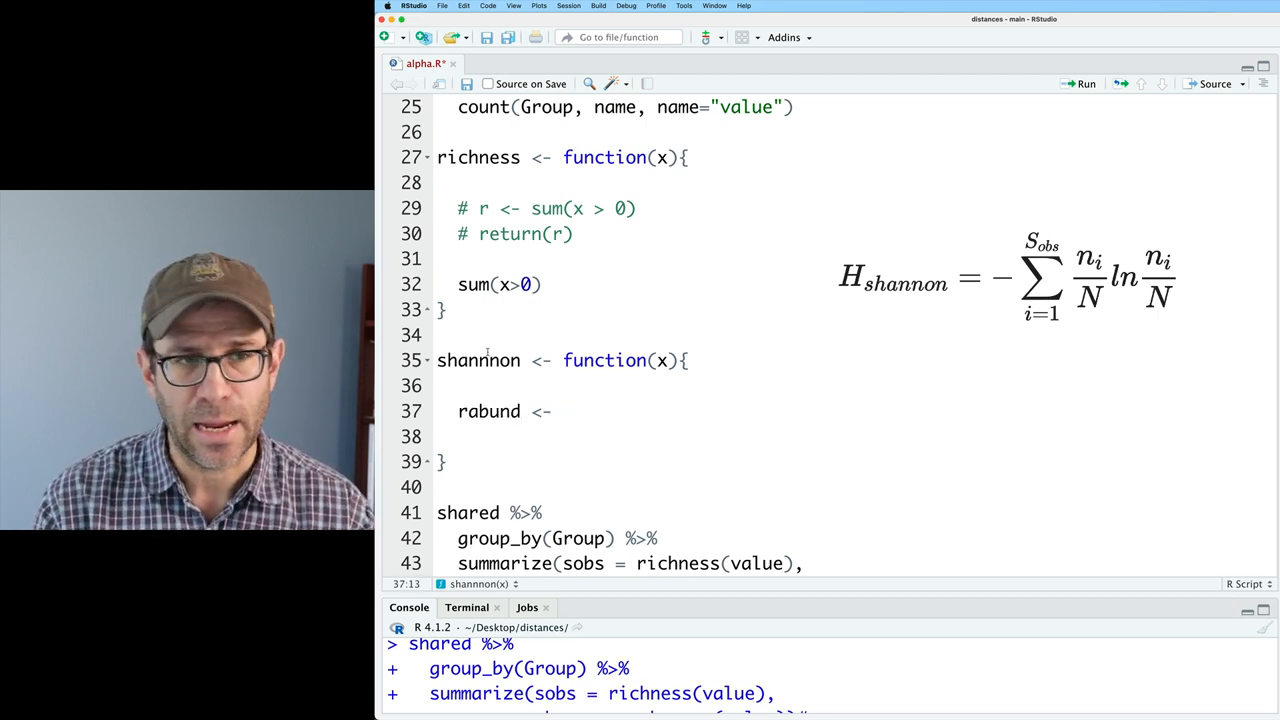
type("x")
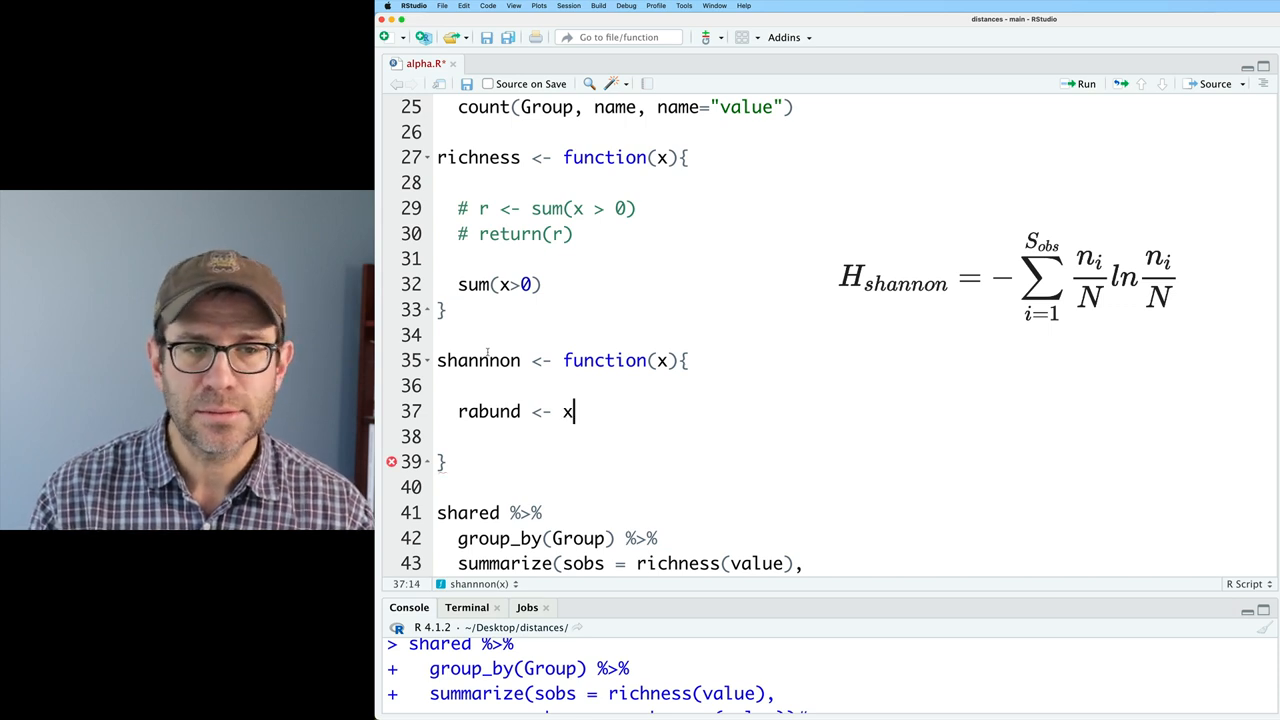
type("/sum(x")
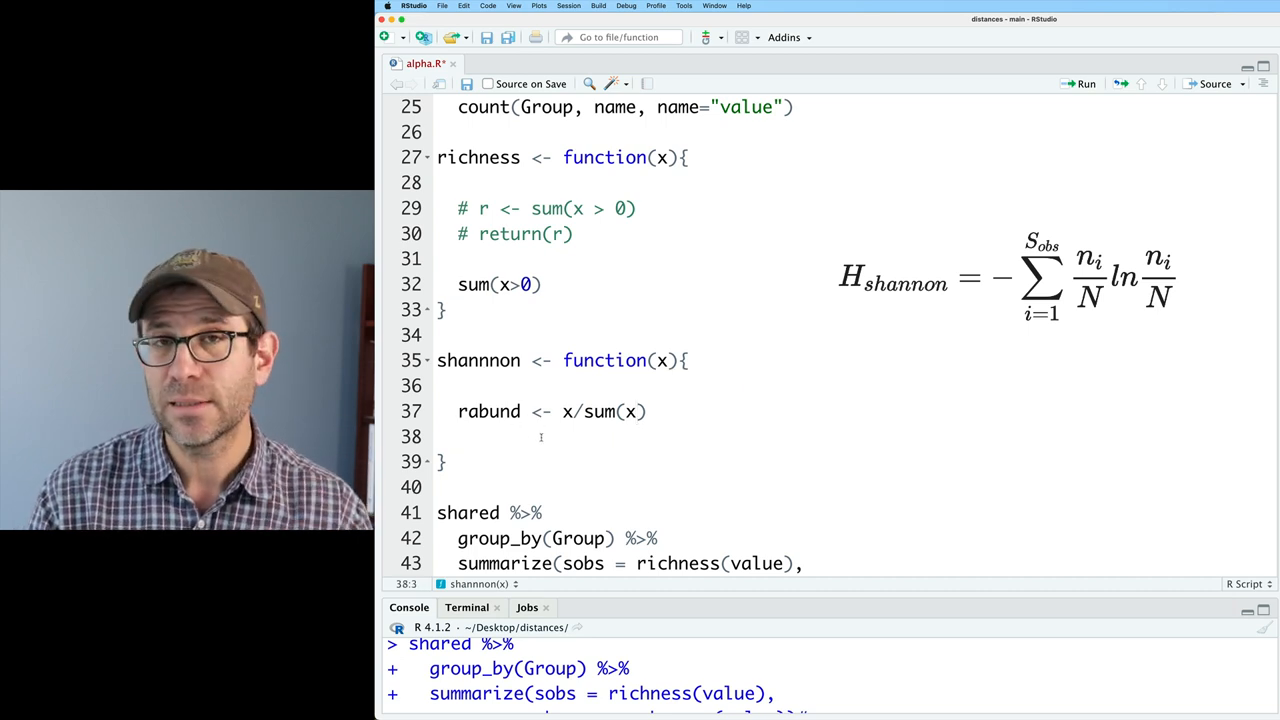
Return -sum(rabund * log(rabund)) and restrict rabund to x[x>0]/sum(x)
type("-")
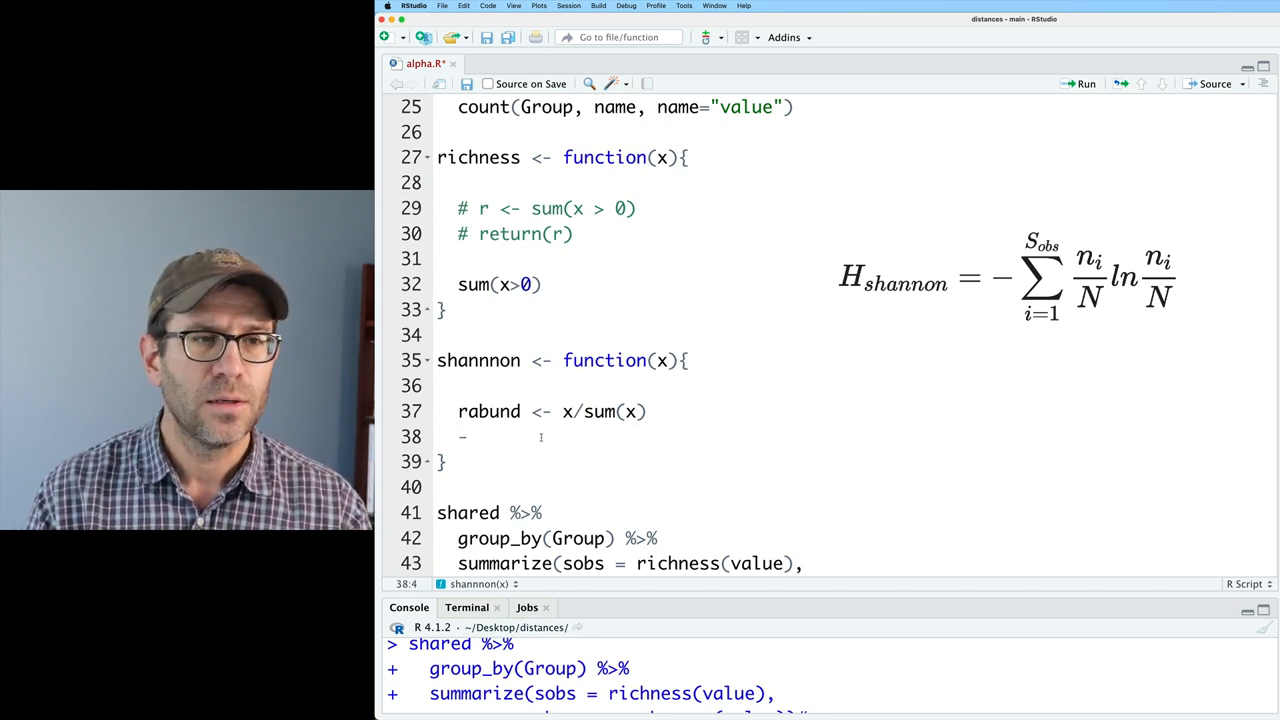
type("sum(rabund * log(rabund")
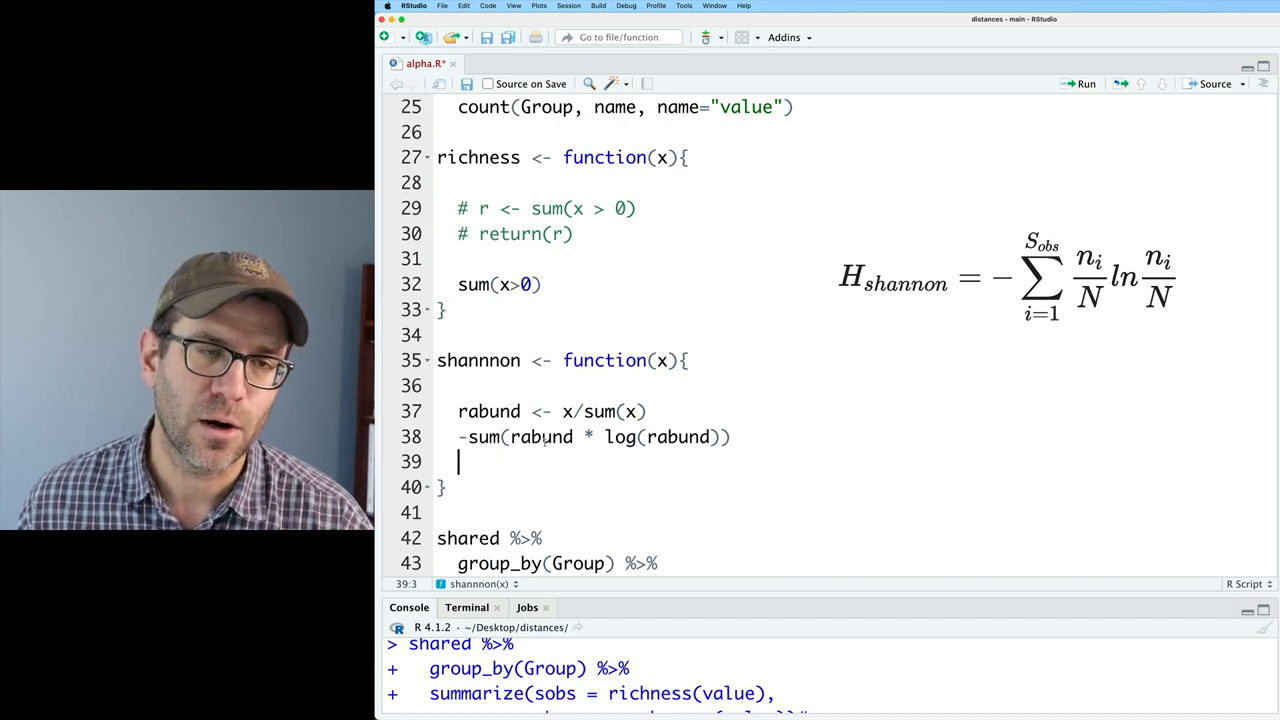
left_click_drag(470, 437, 713, 437)
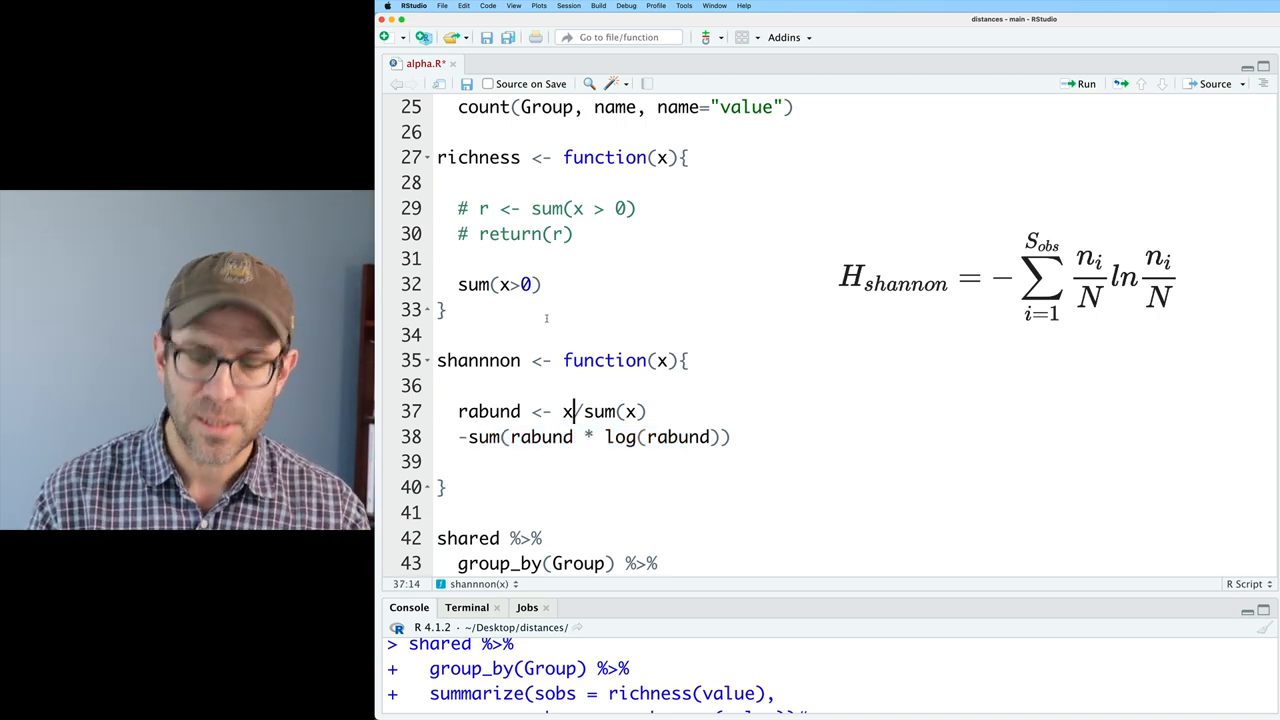
type("[")
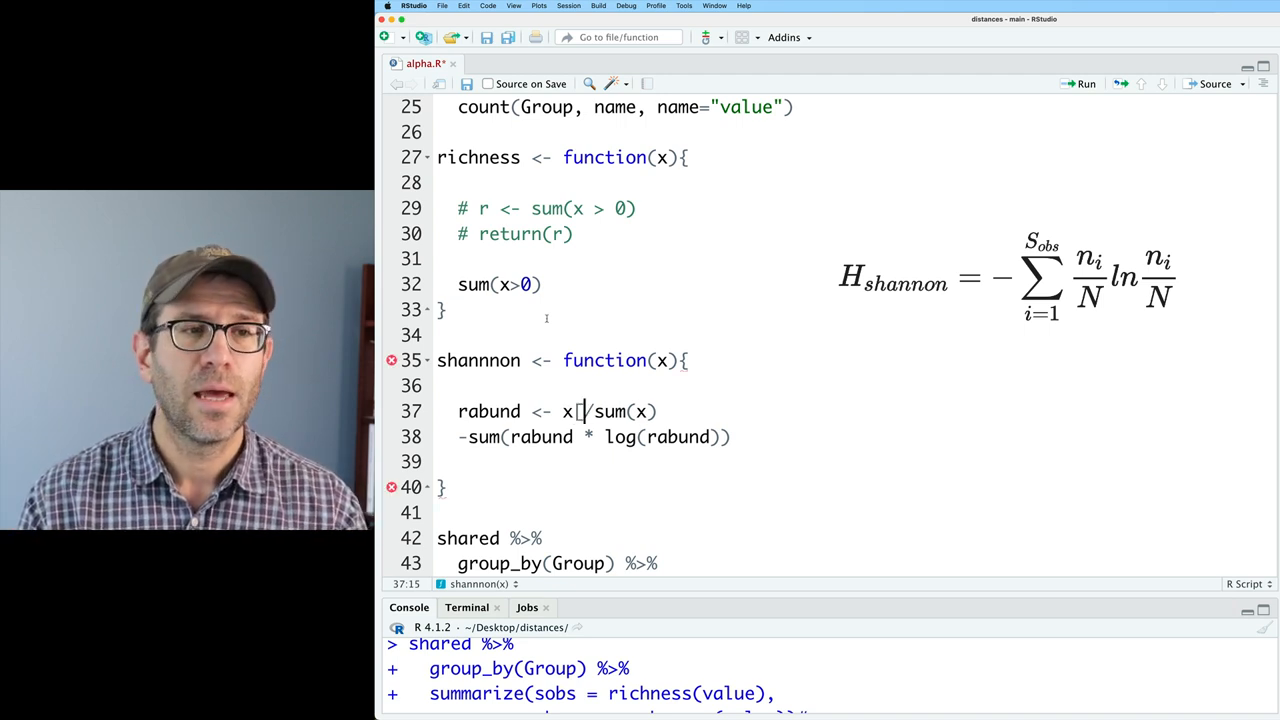
type("x>0]")
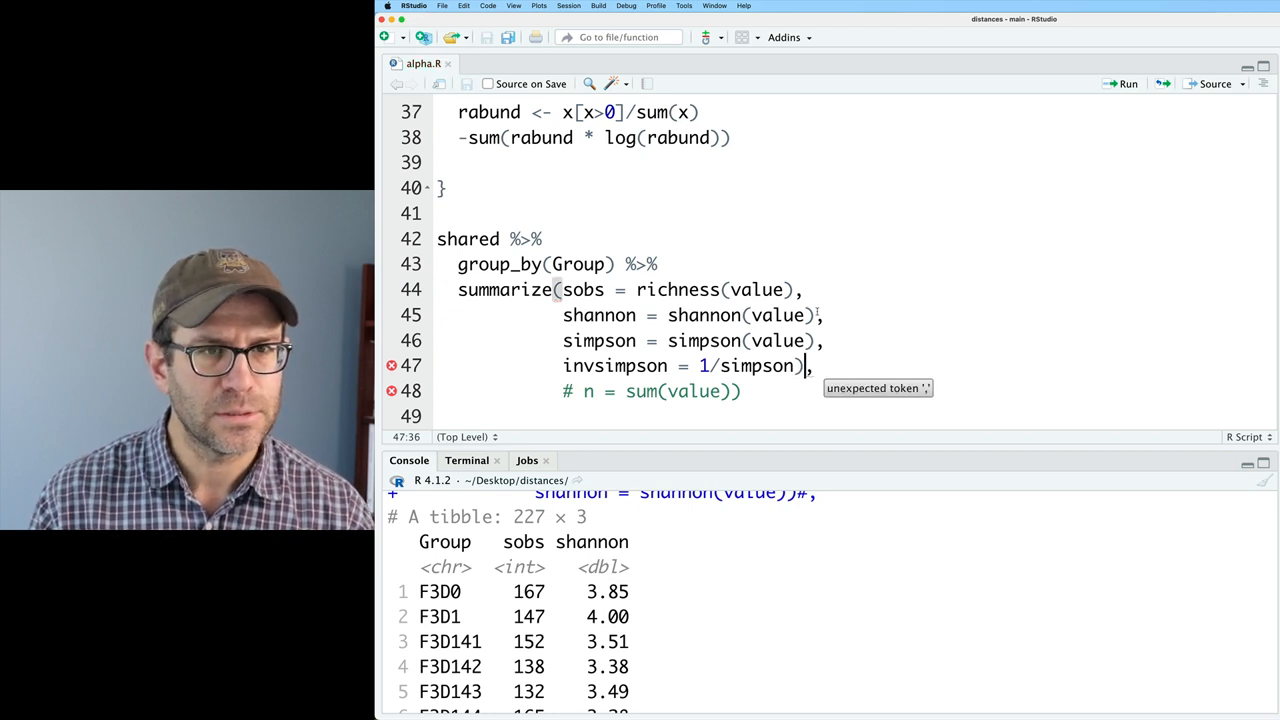
Uncomment the simpson and invsimpson summary lines and rerun the pipeline
type("#")
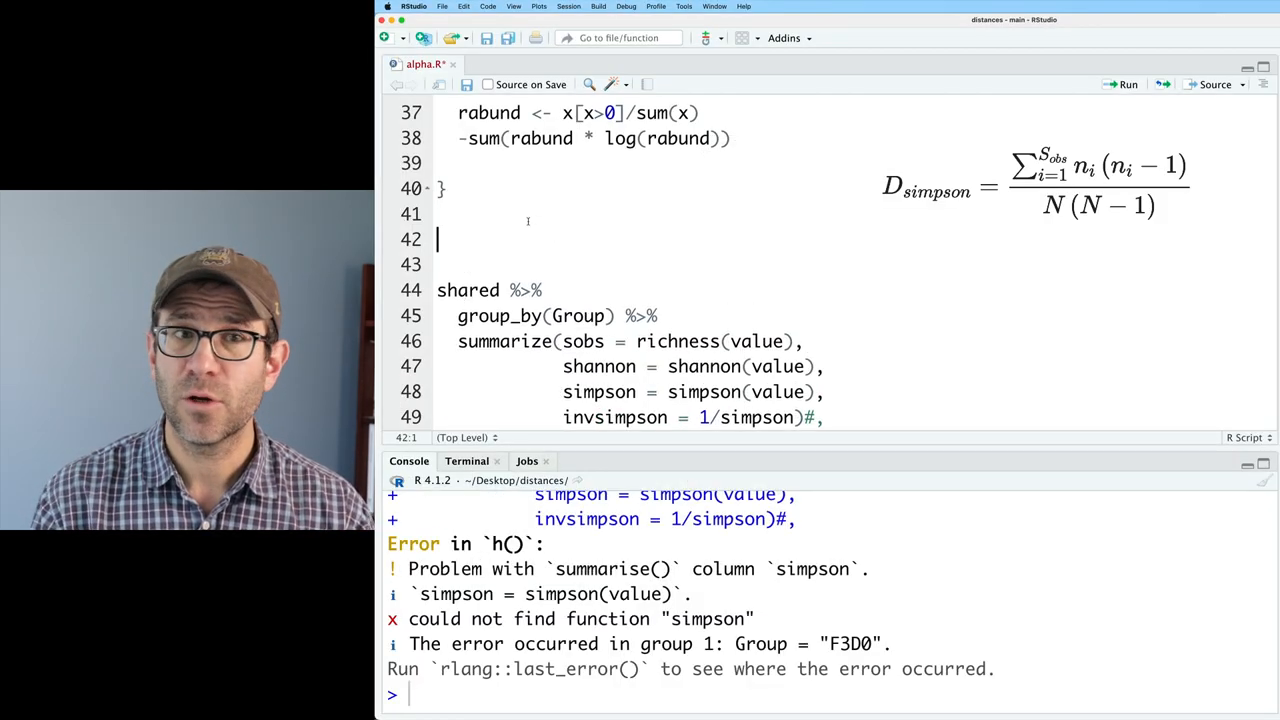
Define simpson <- function(x){} with n <- sum(x) as the total count
type("simpson <-")
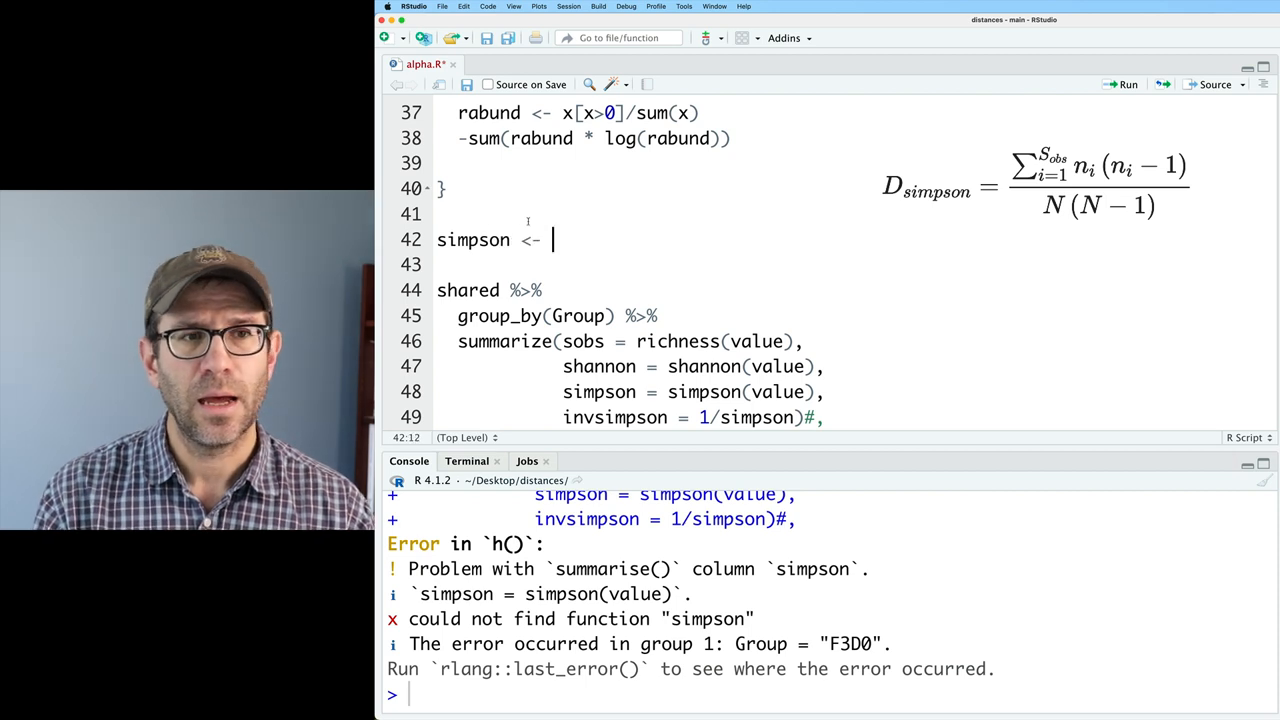
type("function")
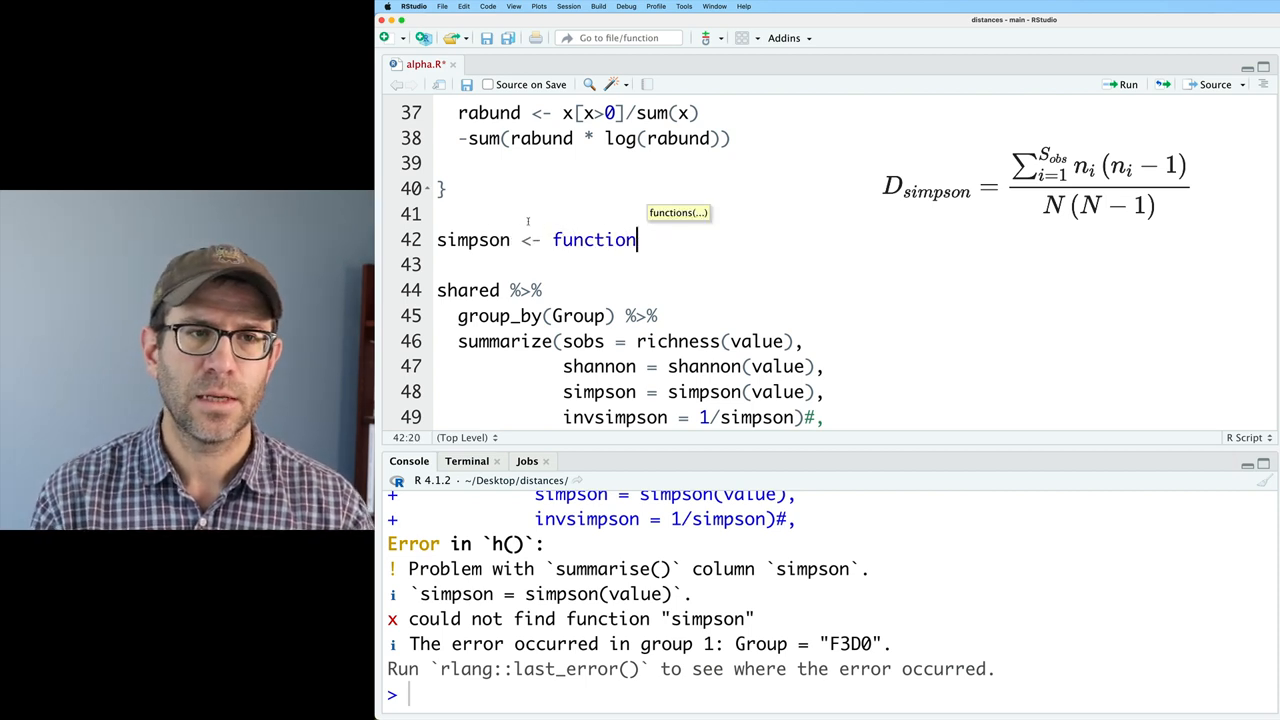
type("(x){}")
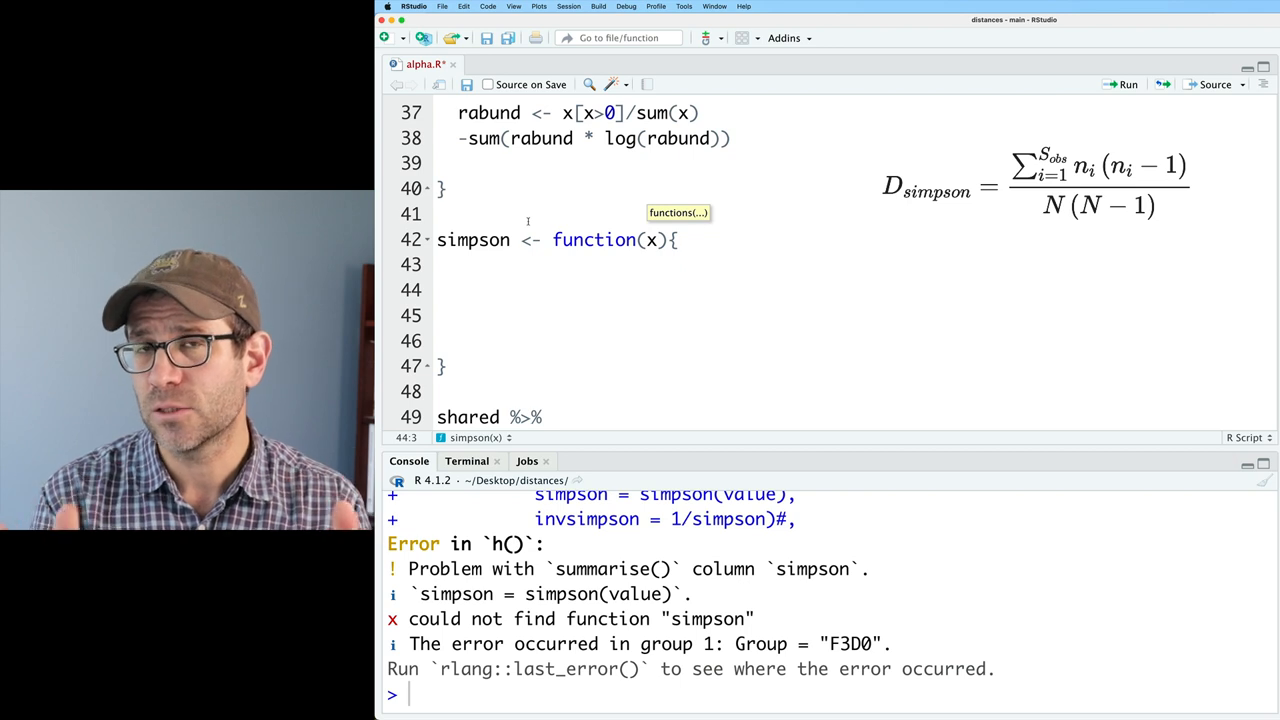
type("n")
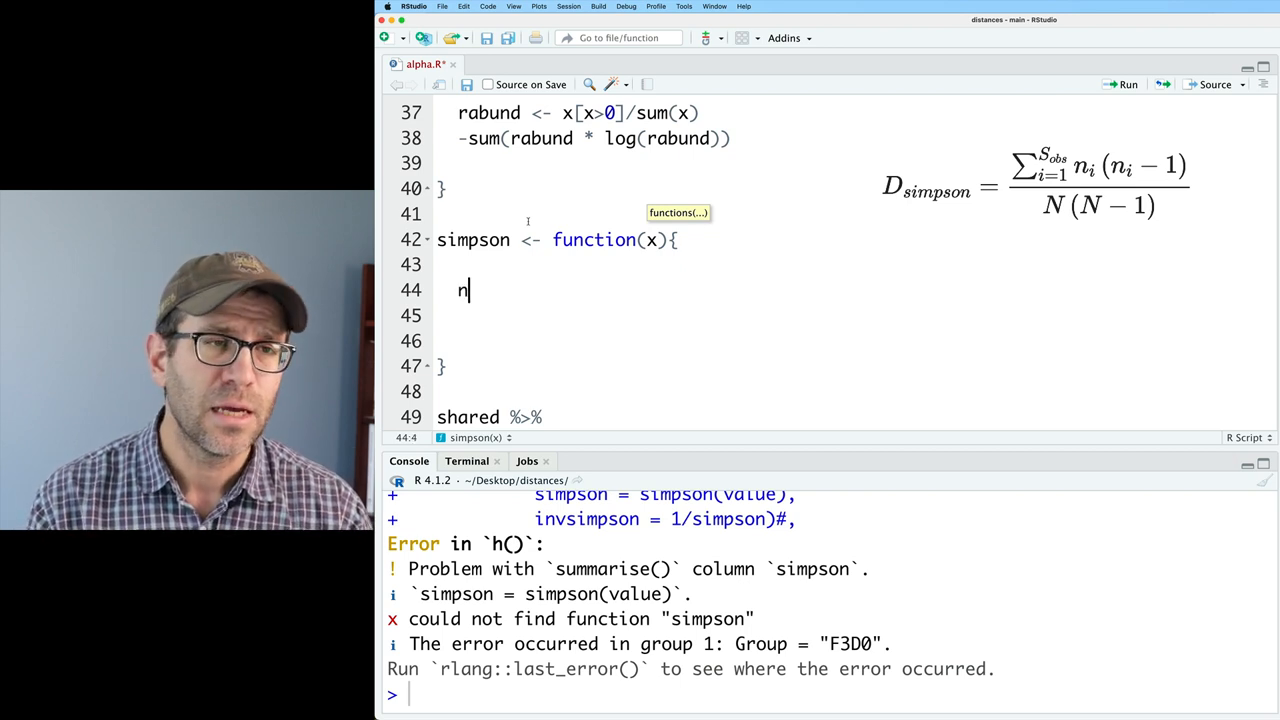
type("<- sum(x")
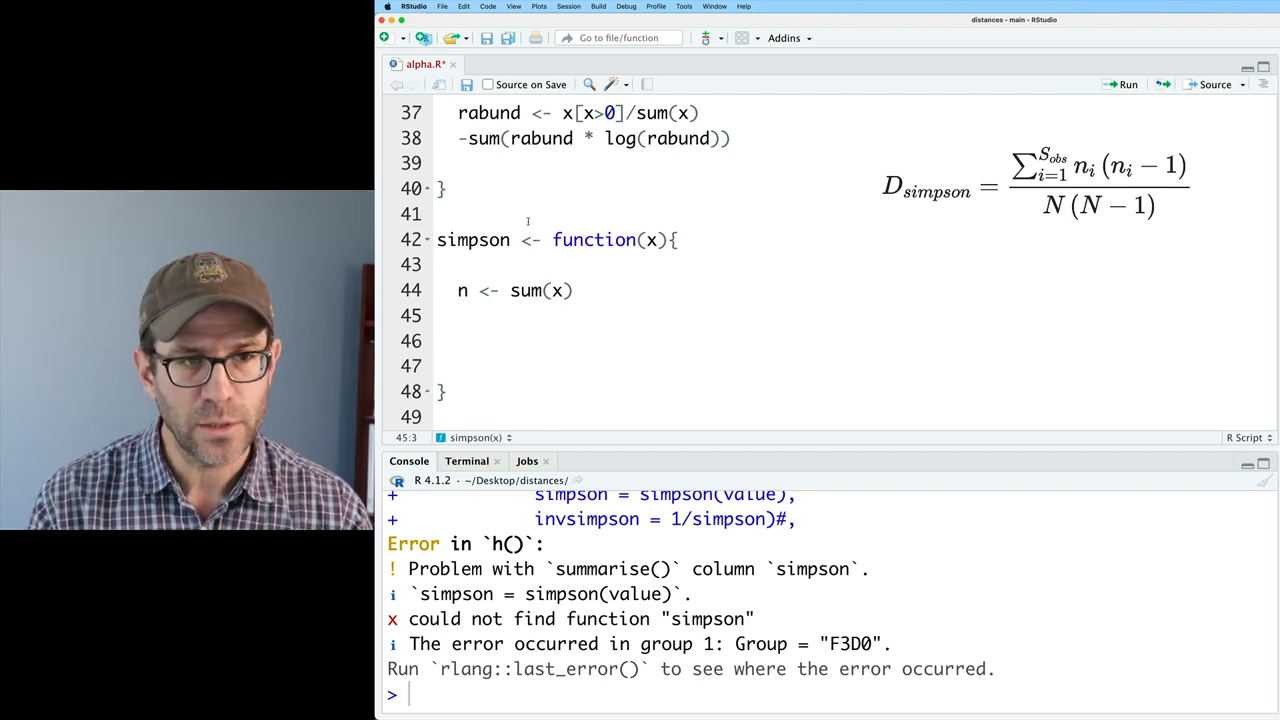
Make simpson return sum(x * (x-1) / (n * (n-1)))
type("x * (")
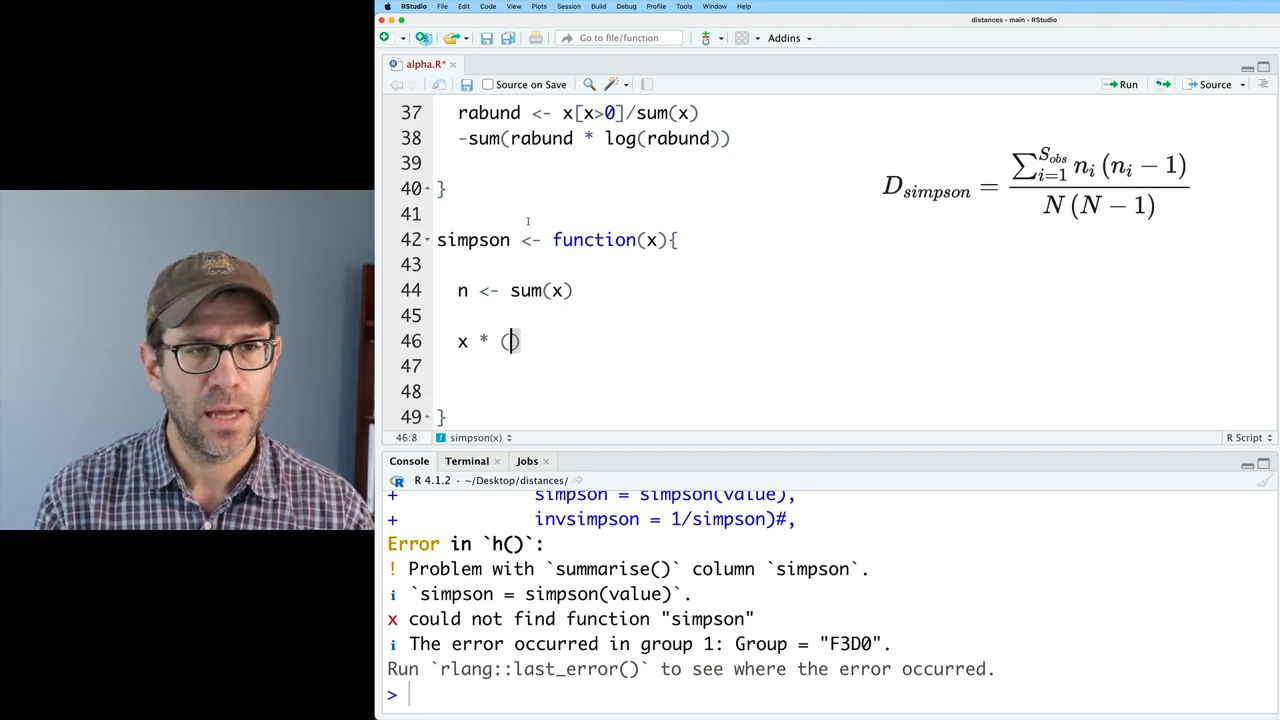
type("x-1")
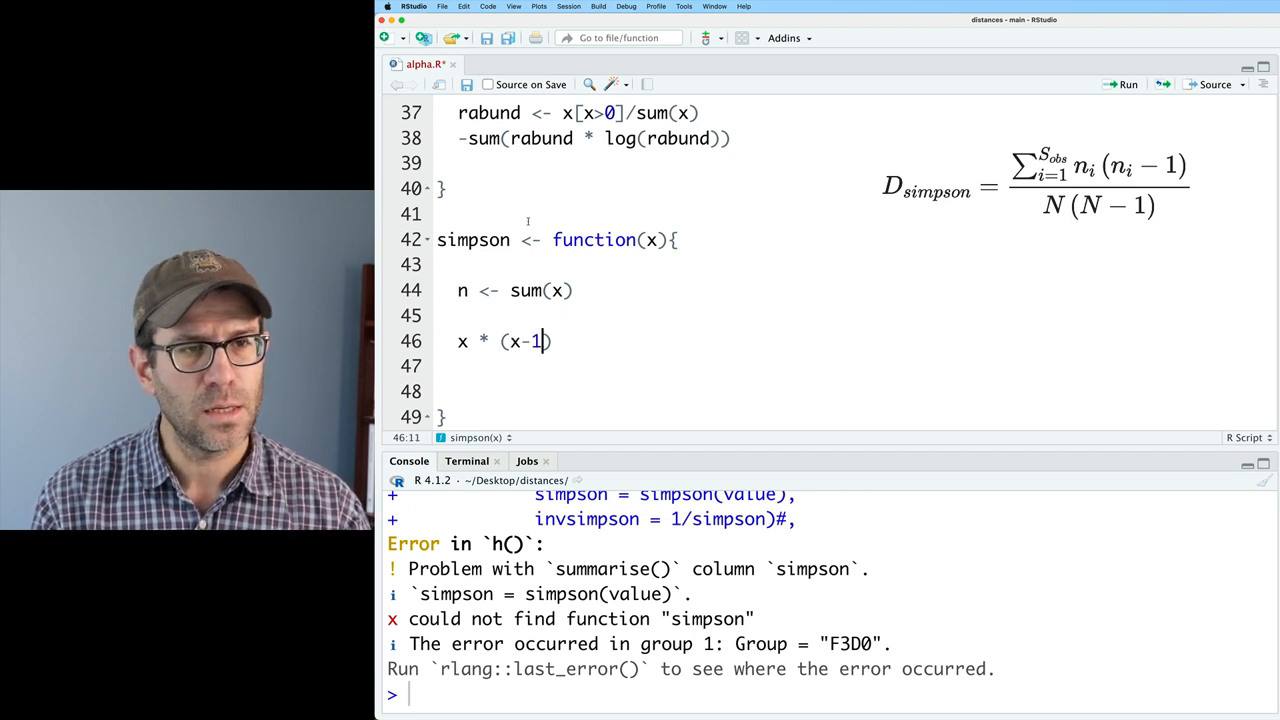
type("/ (n)")
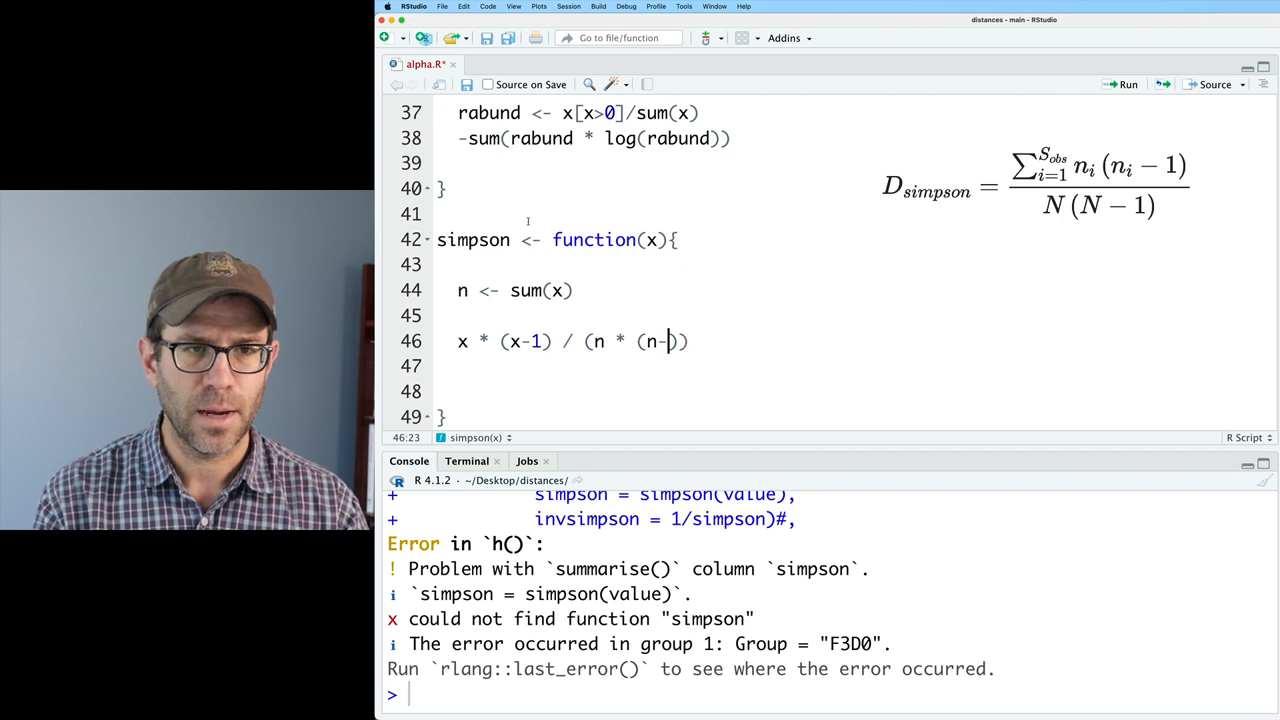
type("1")
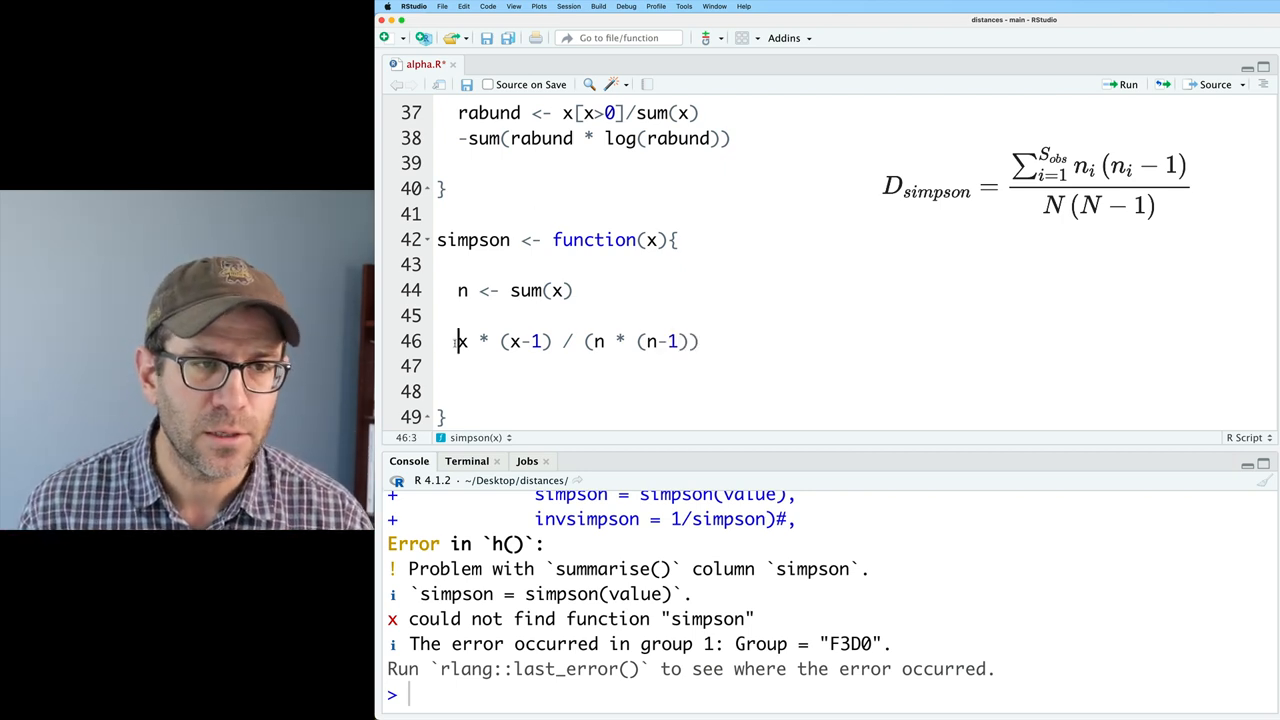
type("sum(")
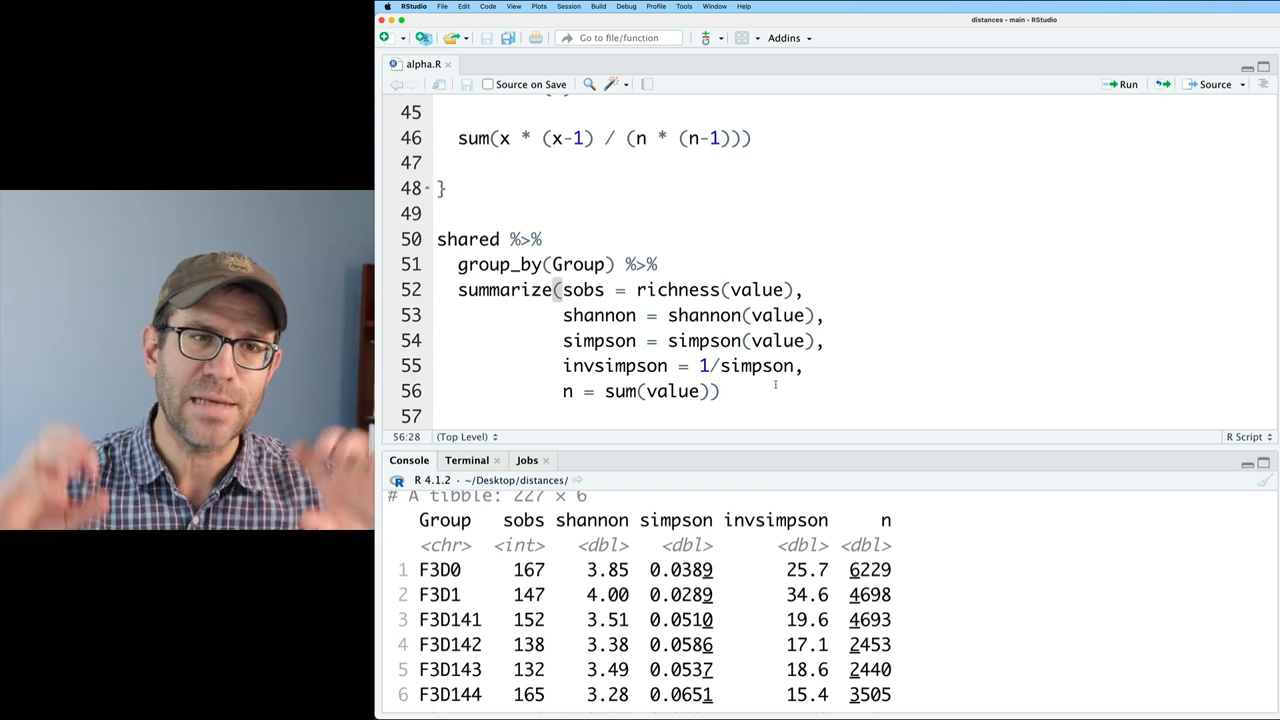
Add pivot_longer(cols=c(sobs, shannon, invsimpson, simpson), names_to="metric") to the pipeline
type("%>%")
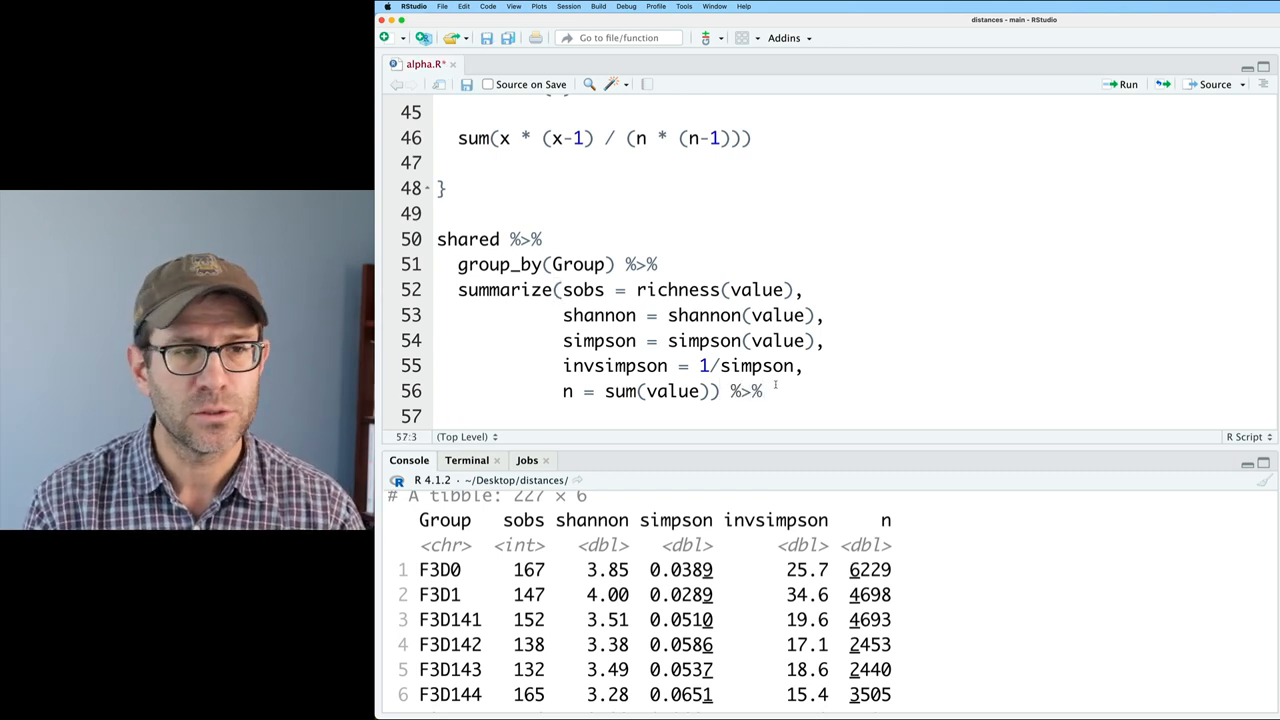
type("pivot_longer(")
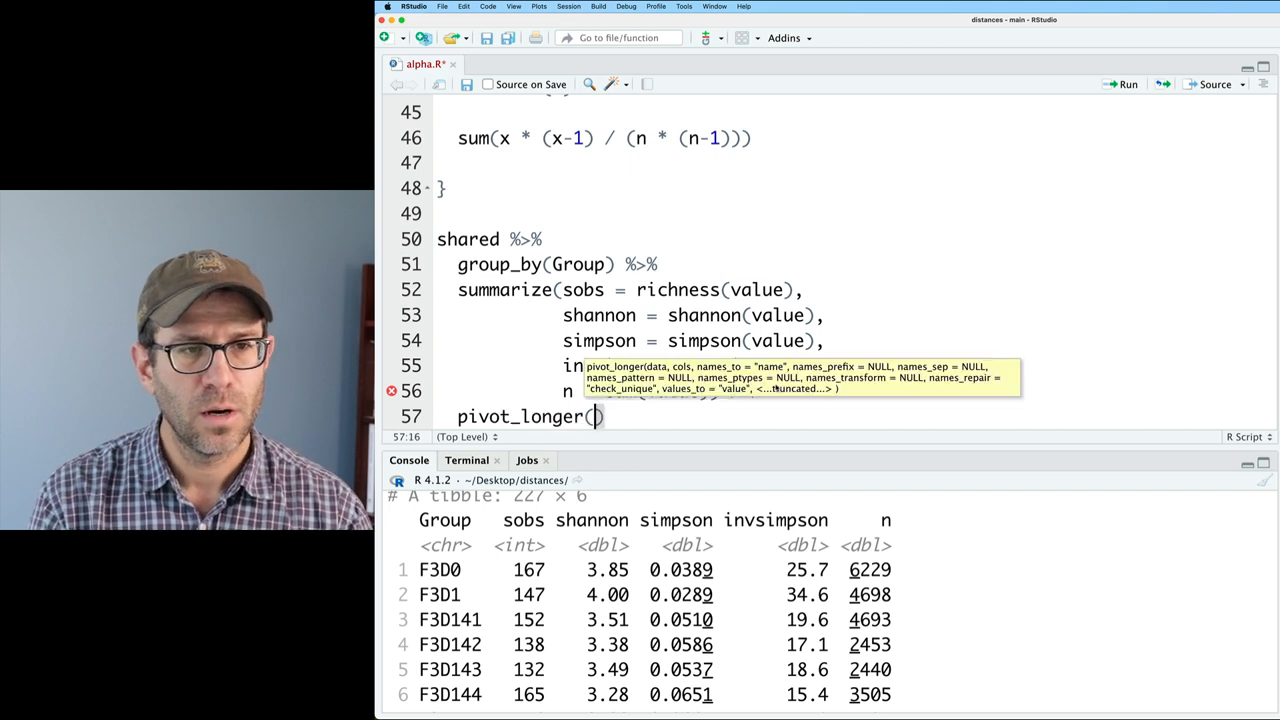
type("cols=c(sobsl")
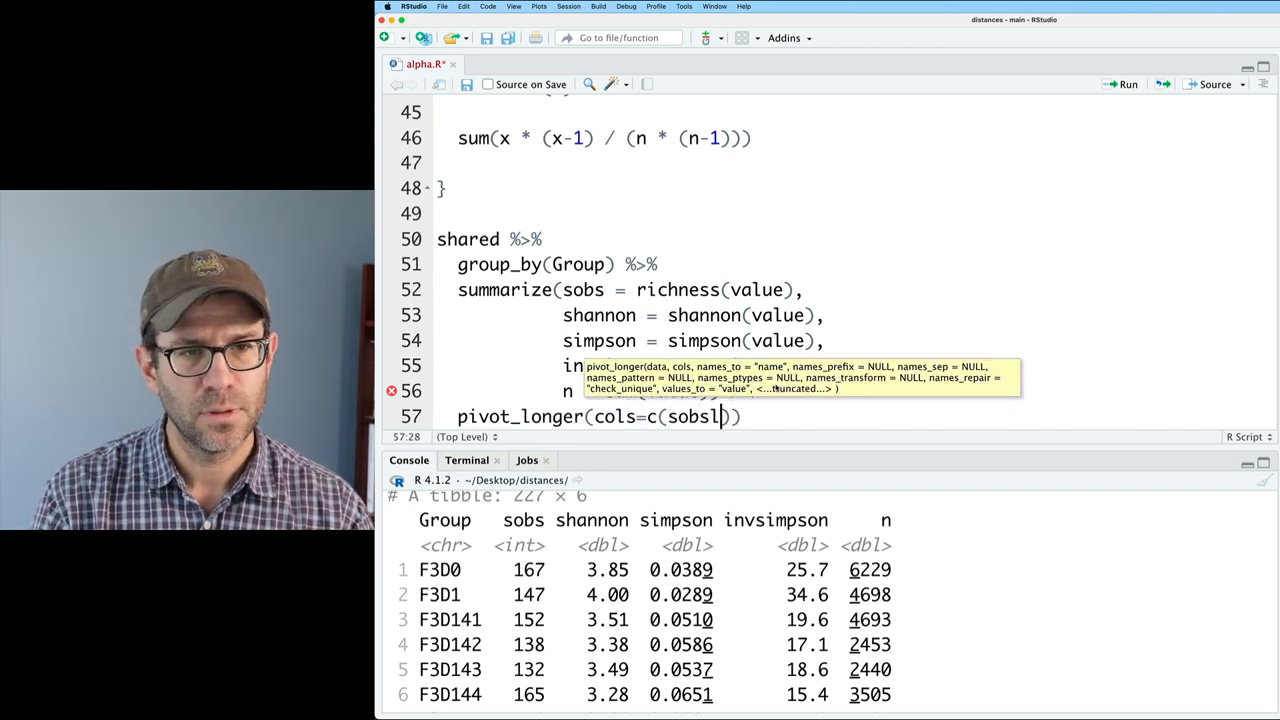
type(", shannon,")
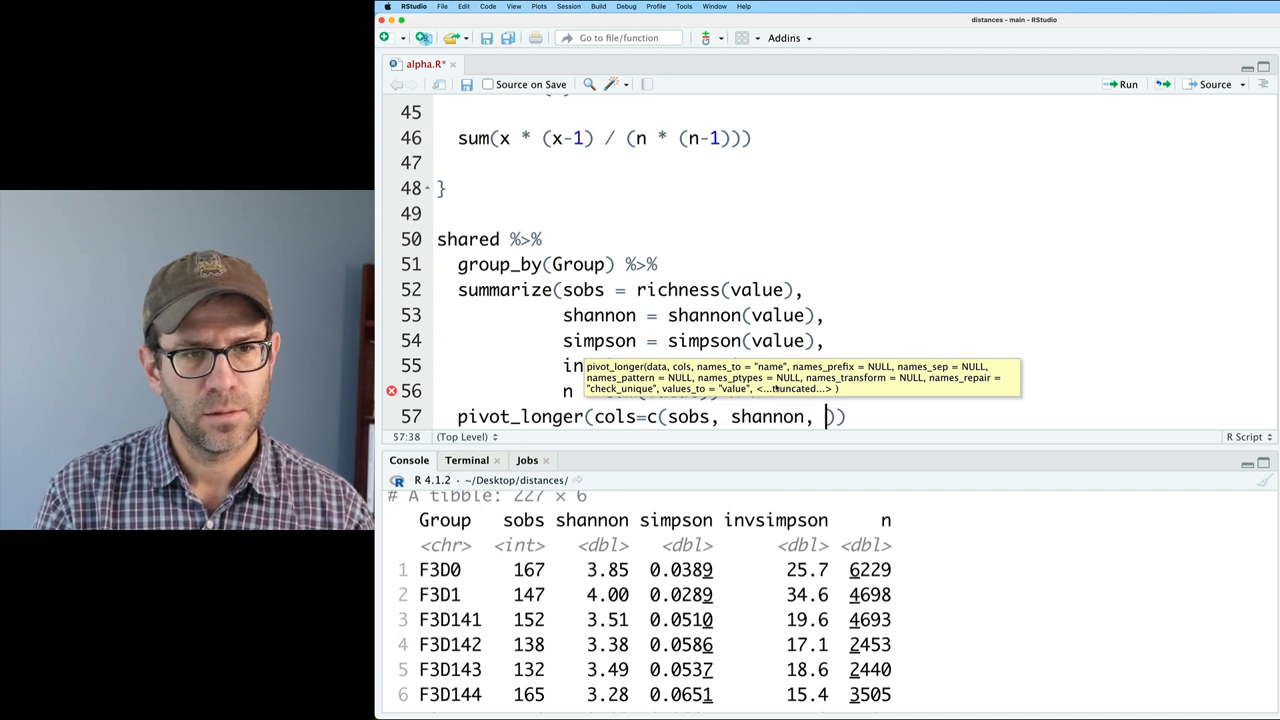
type("invsimpson")
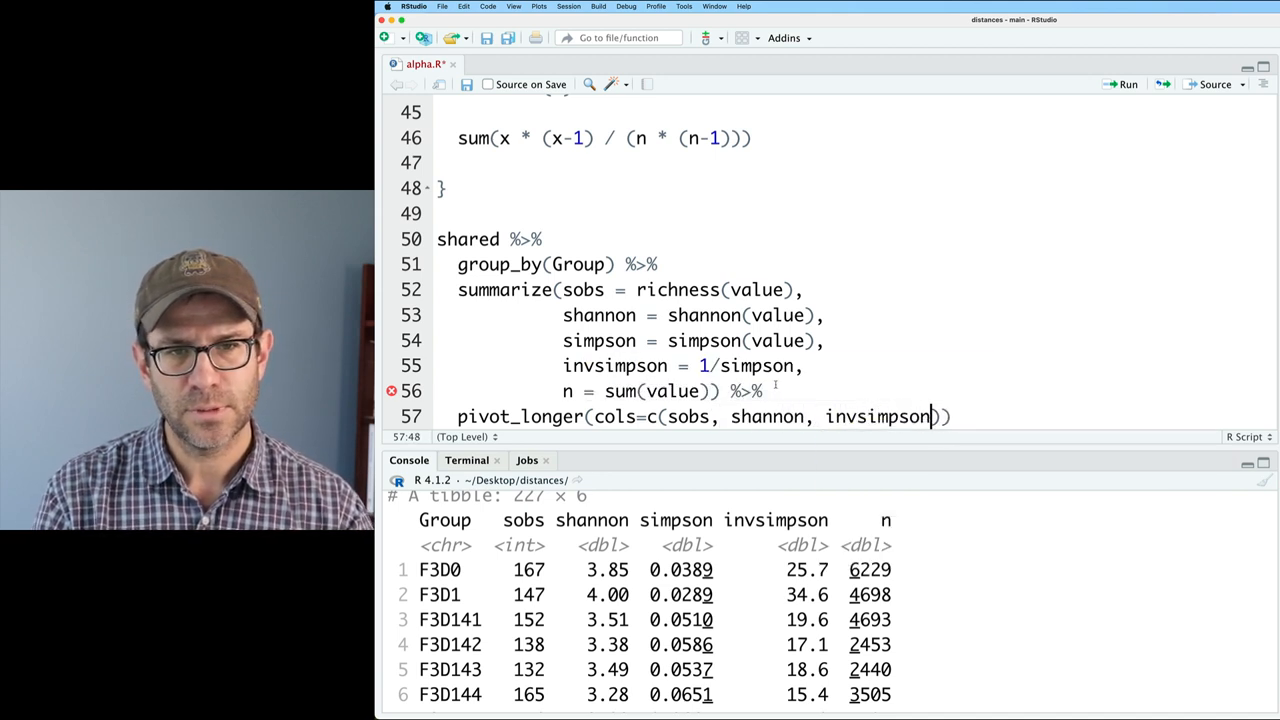
type(", simpson")
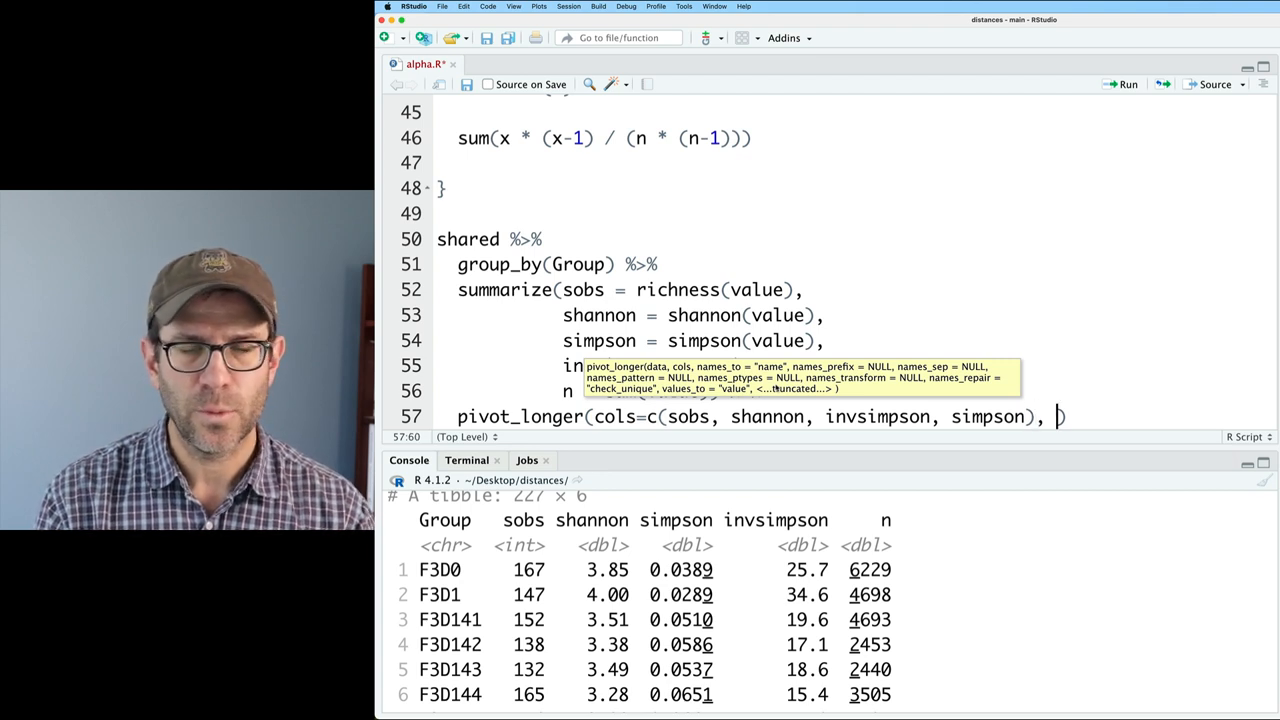
type("names_to=\"metric")
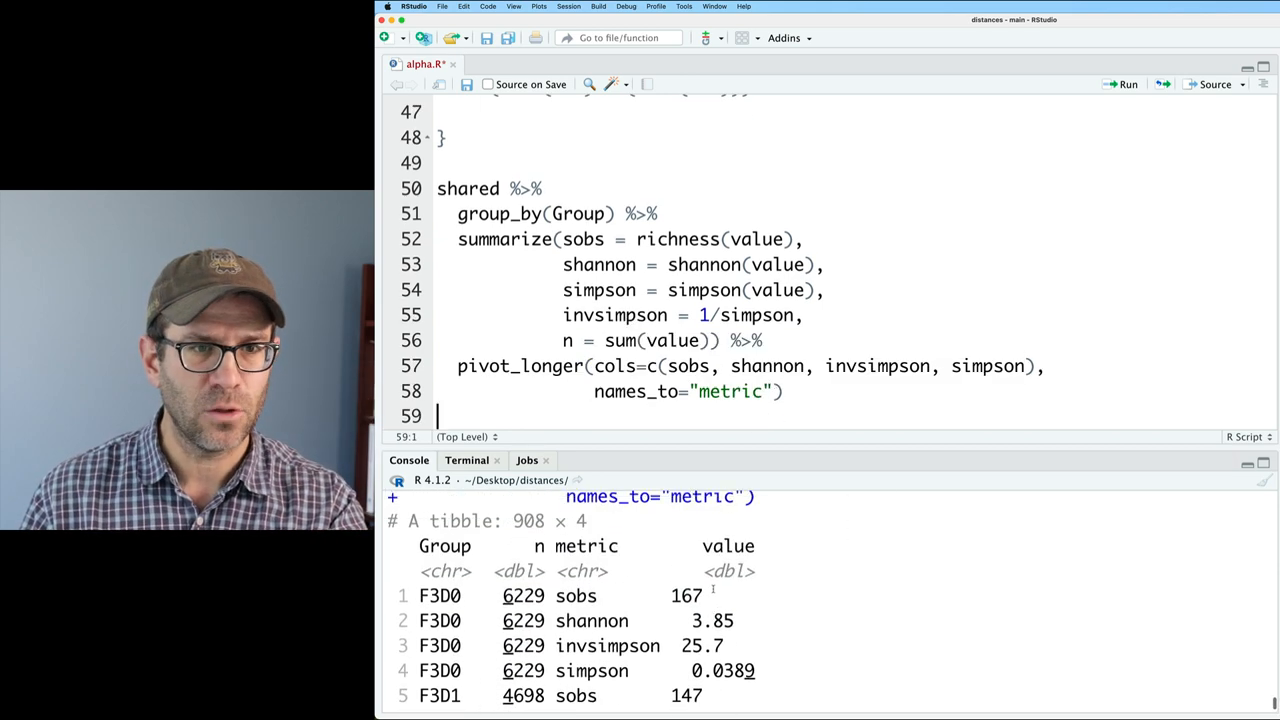
Pipe into ggplot(aes(x=n, y=value)) + geom_point() + geom_smooth()
type("%>%")
type("ggplot(aes(x=")
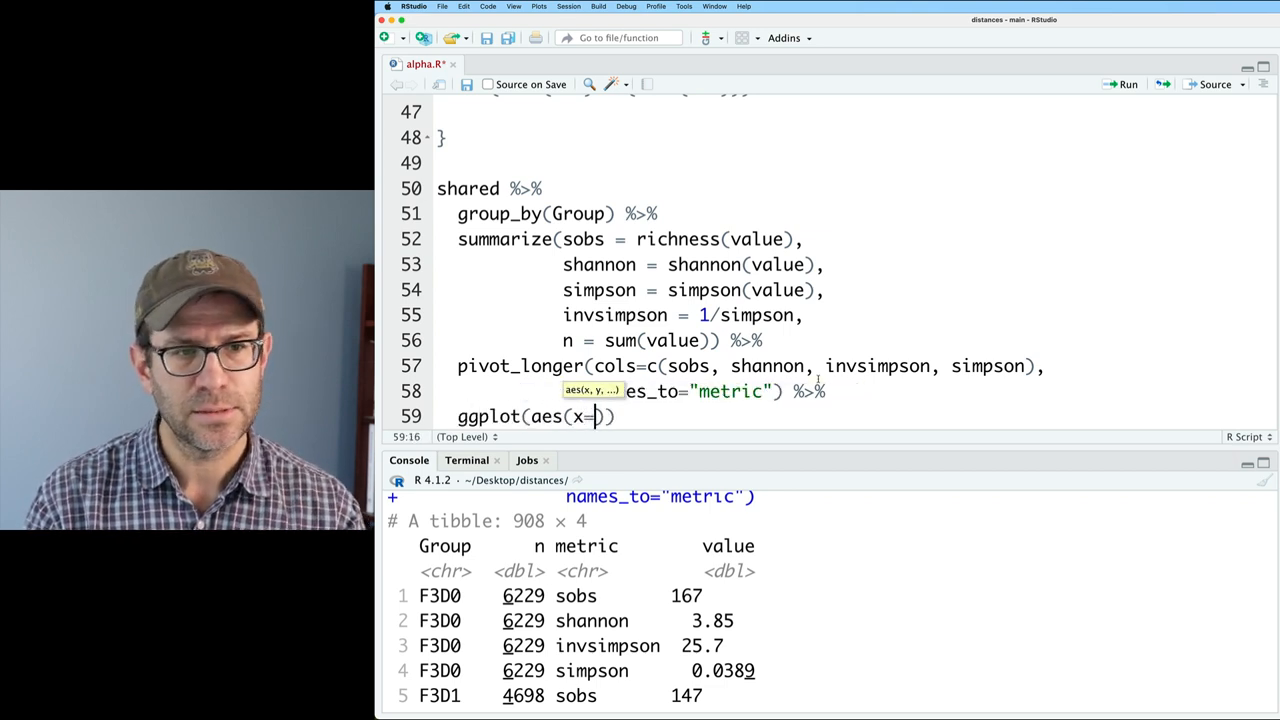
type("n, y=value")
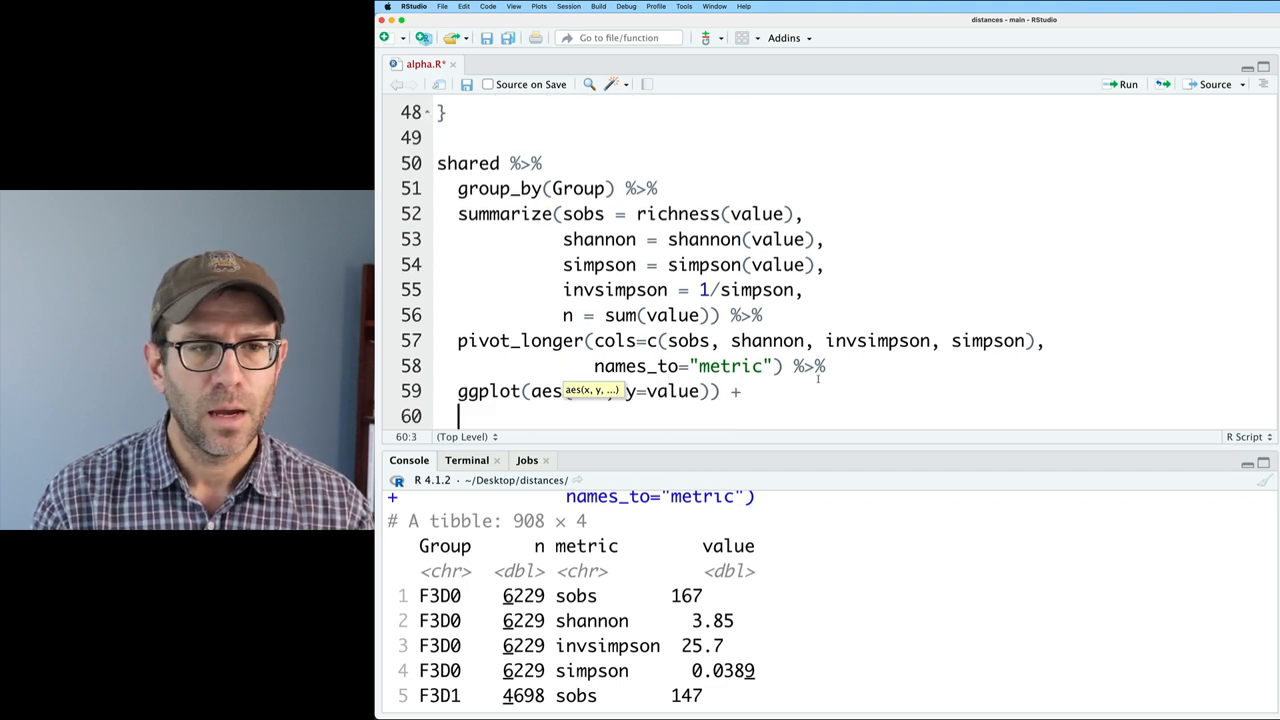
type("geom_point()")
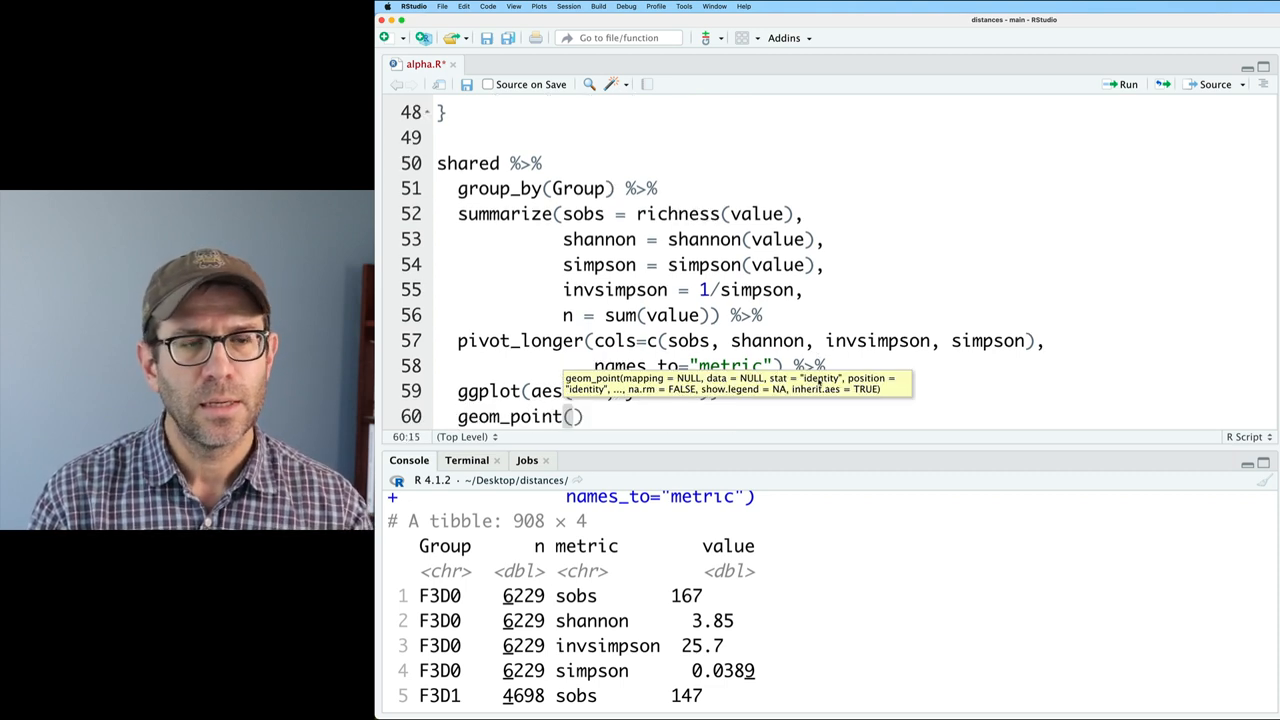
type("geom_s")
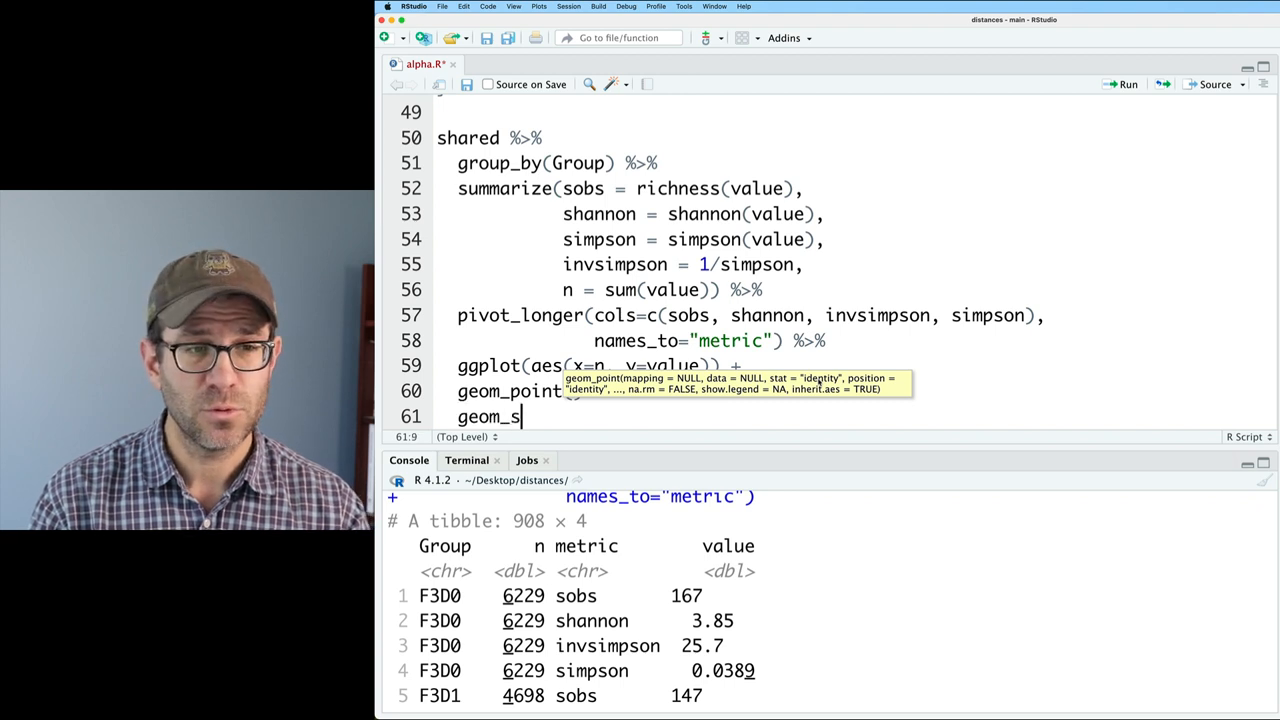
type("mooth(")
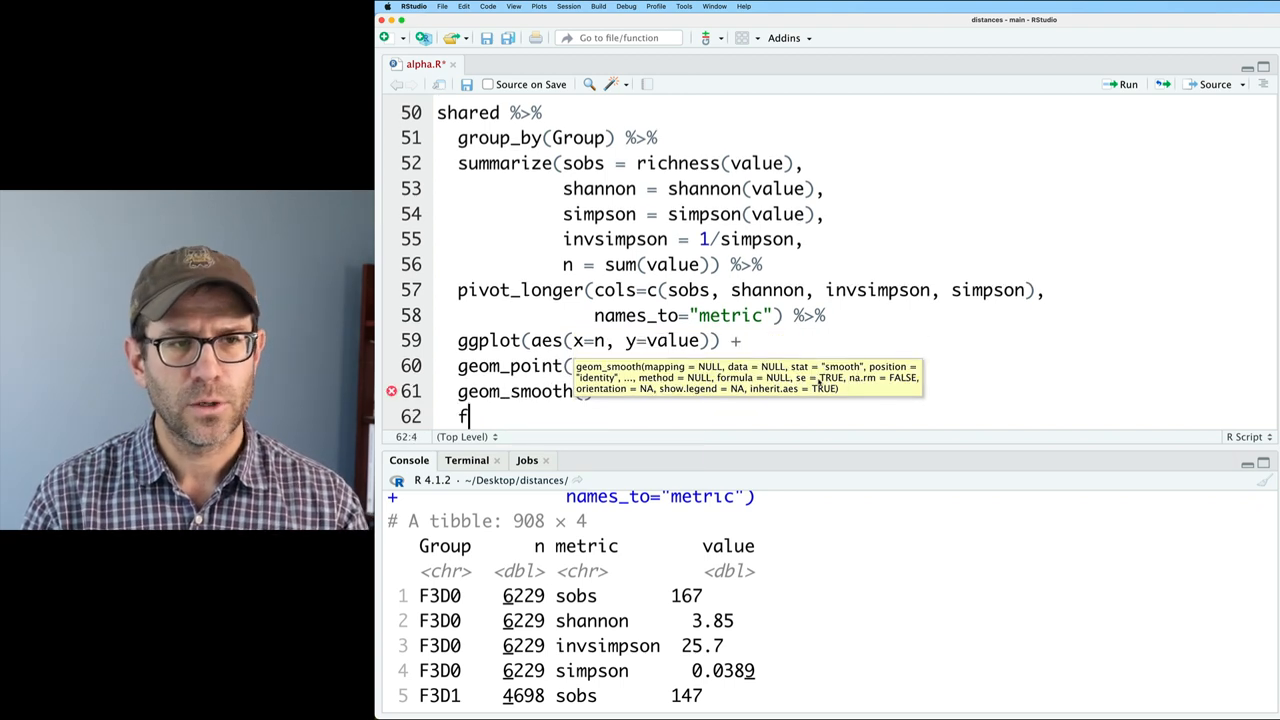
Add facet_wrap(~metric, nrow=4, scales="free_y") and run the plot
type("acet_wrap(")
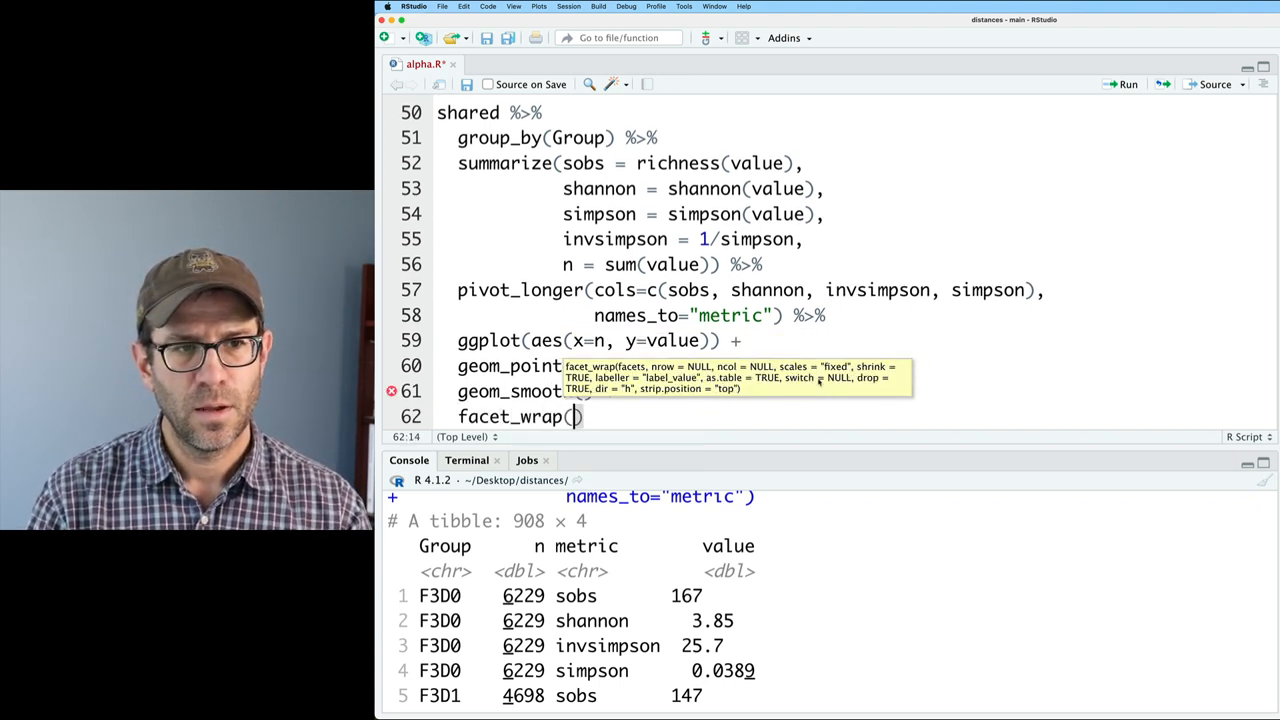
type("~metric,")
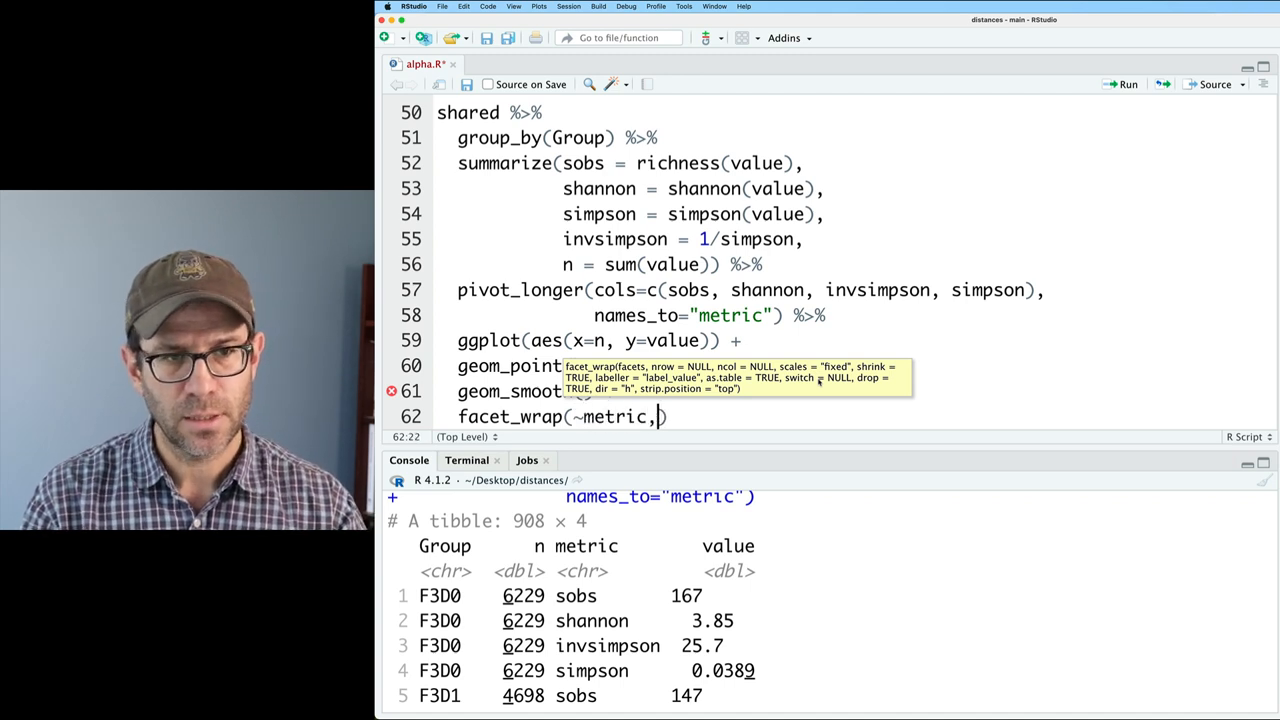
type("nrow=4, scales=\"free_y")
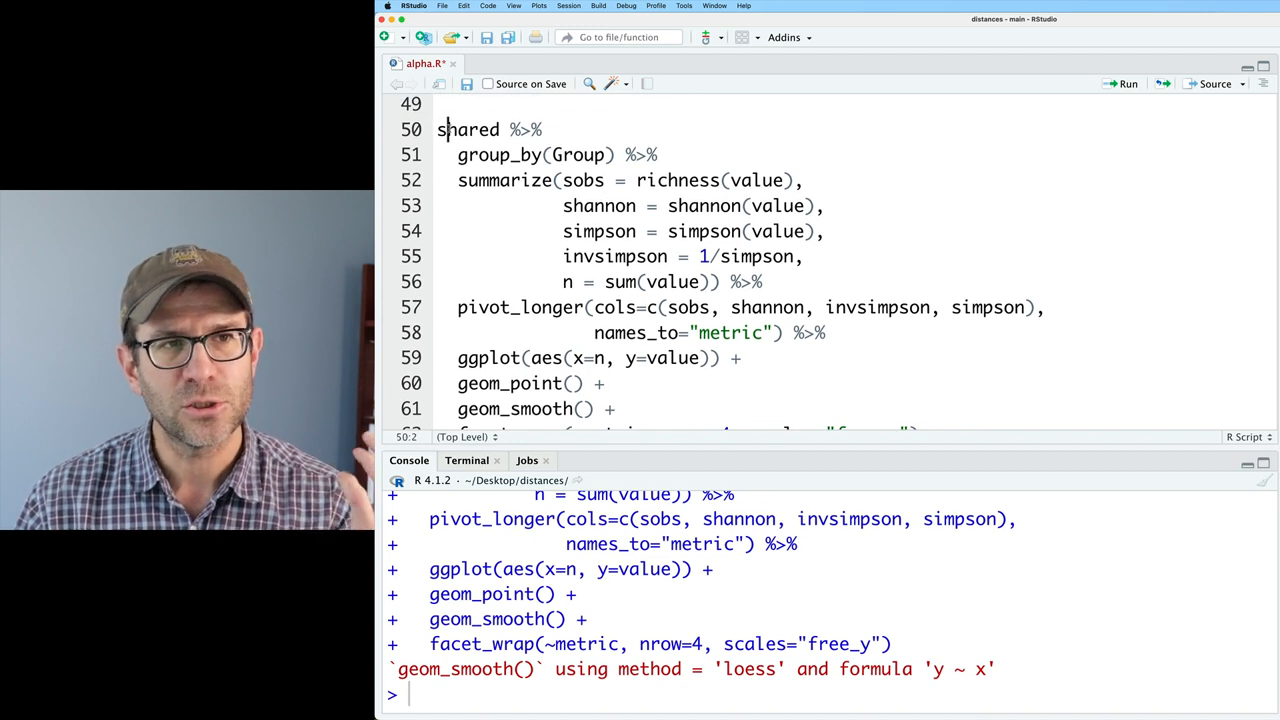
double_click(467, 130)
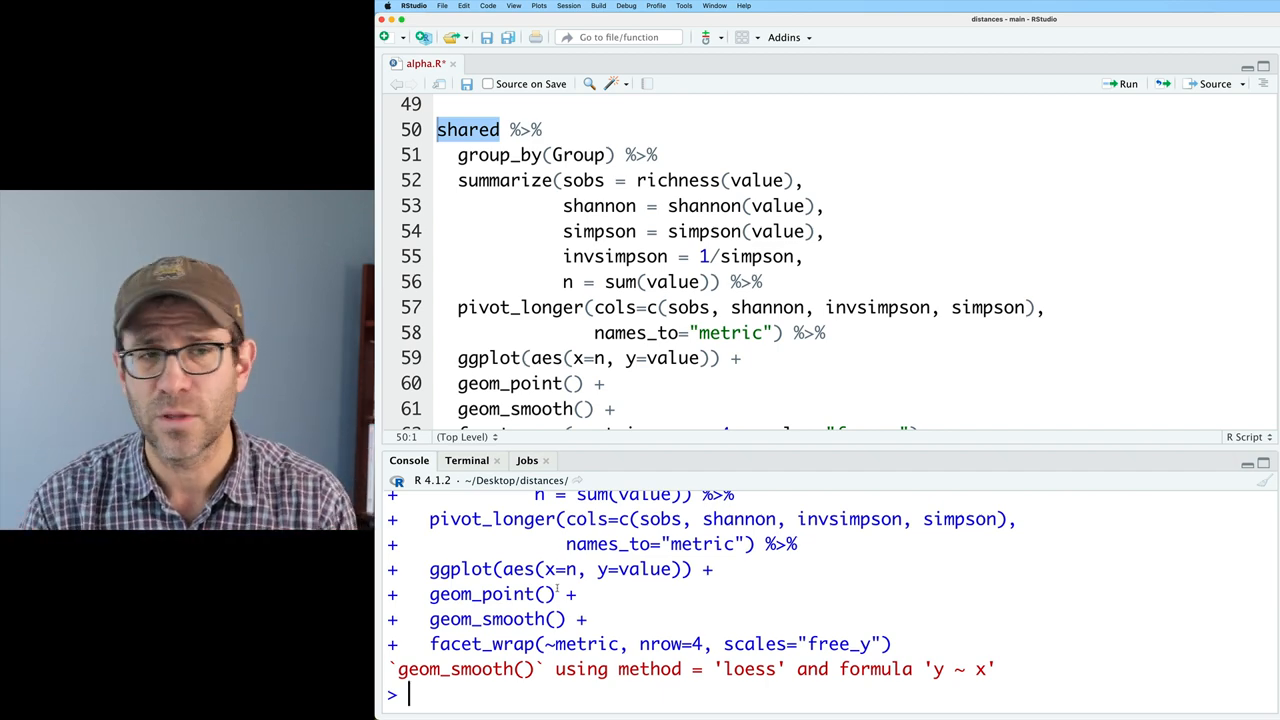
type("ran")
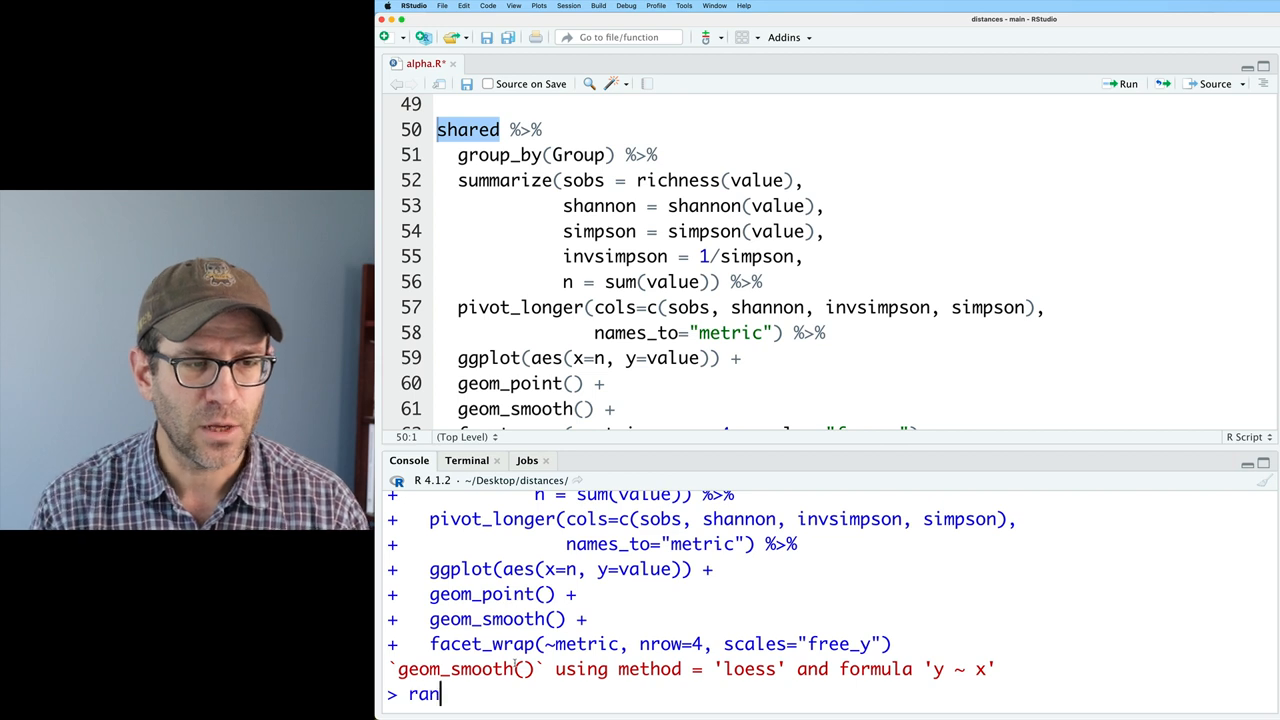
Run the rand pipeline from the console to draw the four-facet diversity plot
key("Enter")
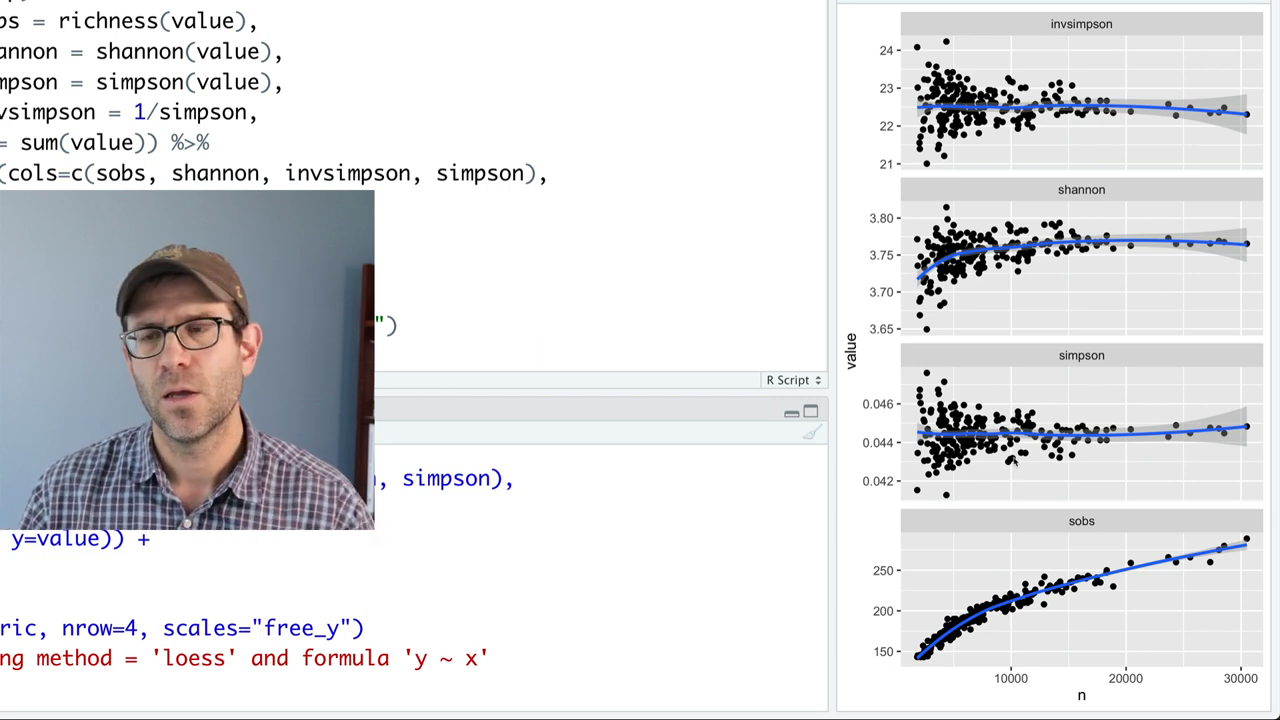
mouse_move(965, 290)
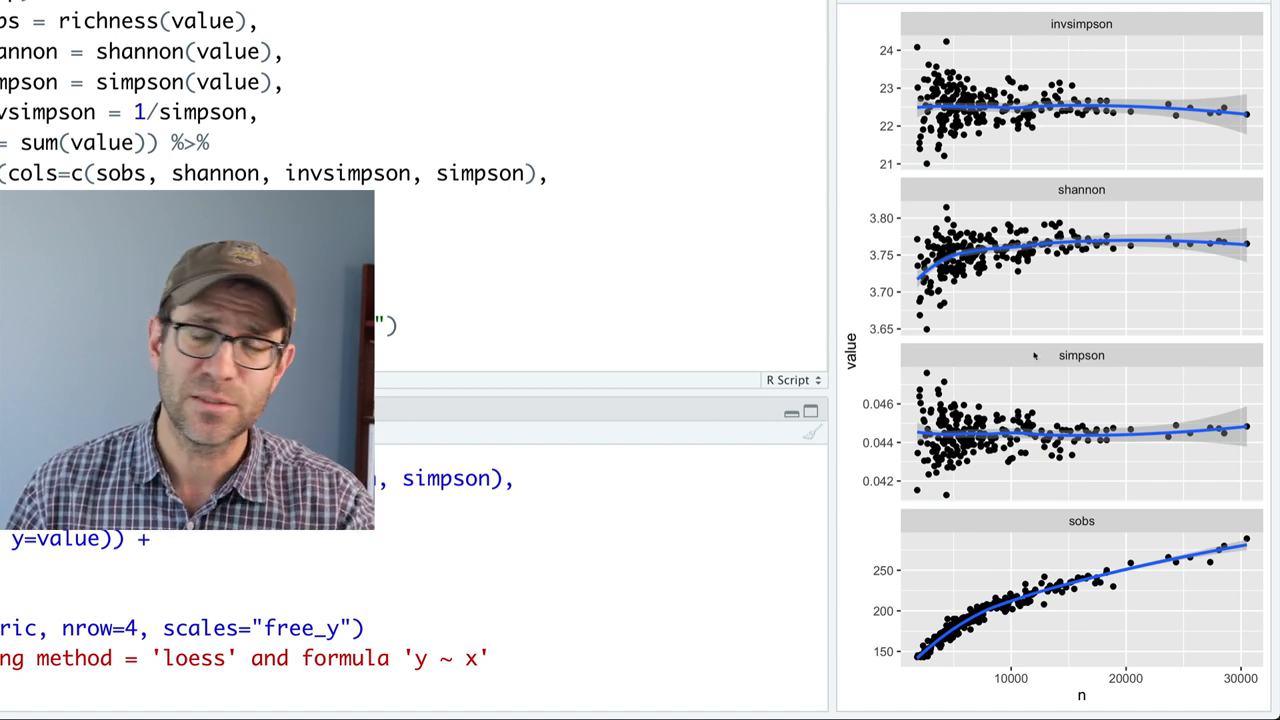
mouse_move(1028, 389)
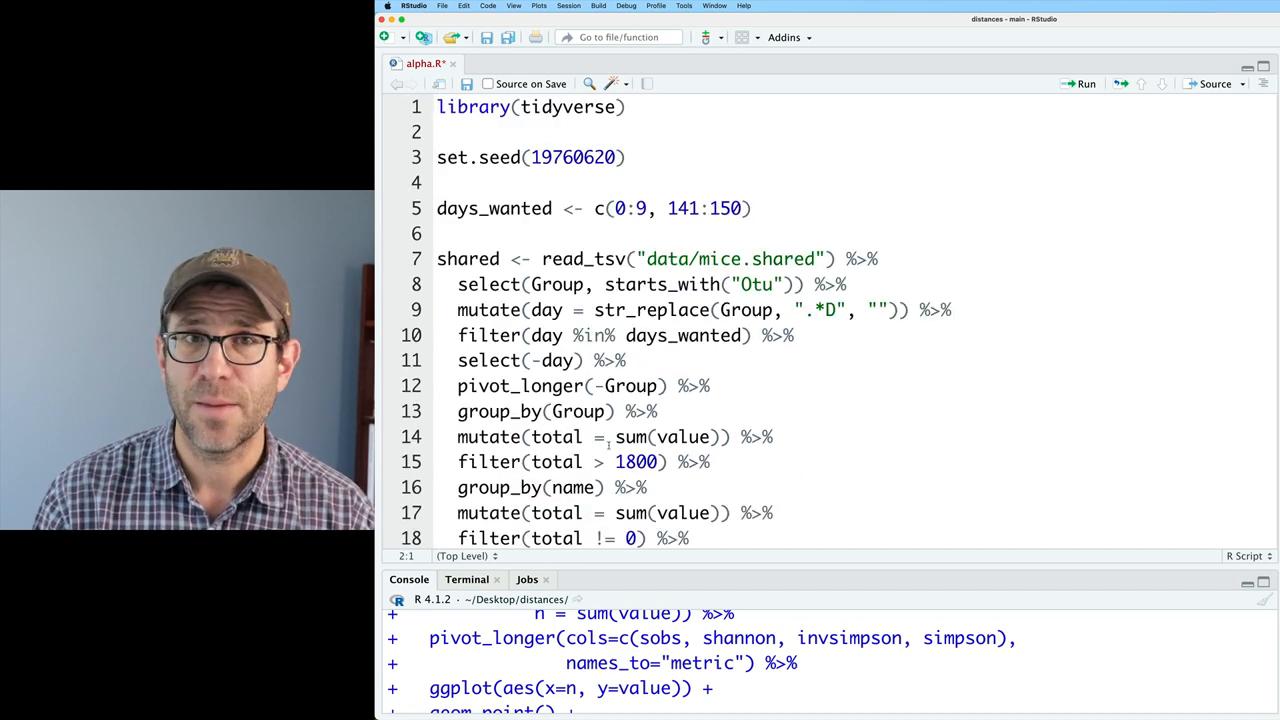
Add library(vegan) as the first line of alpha.R and run it
type("library(vegan")
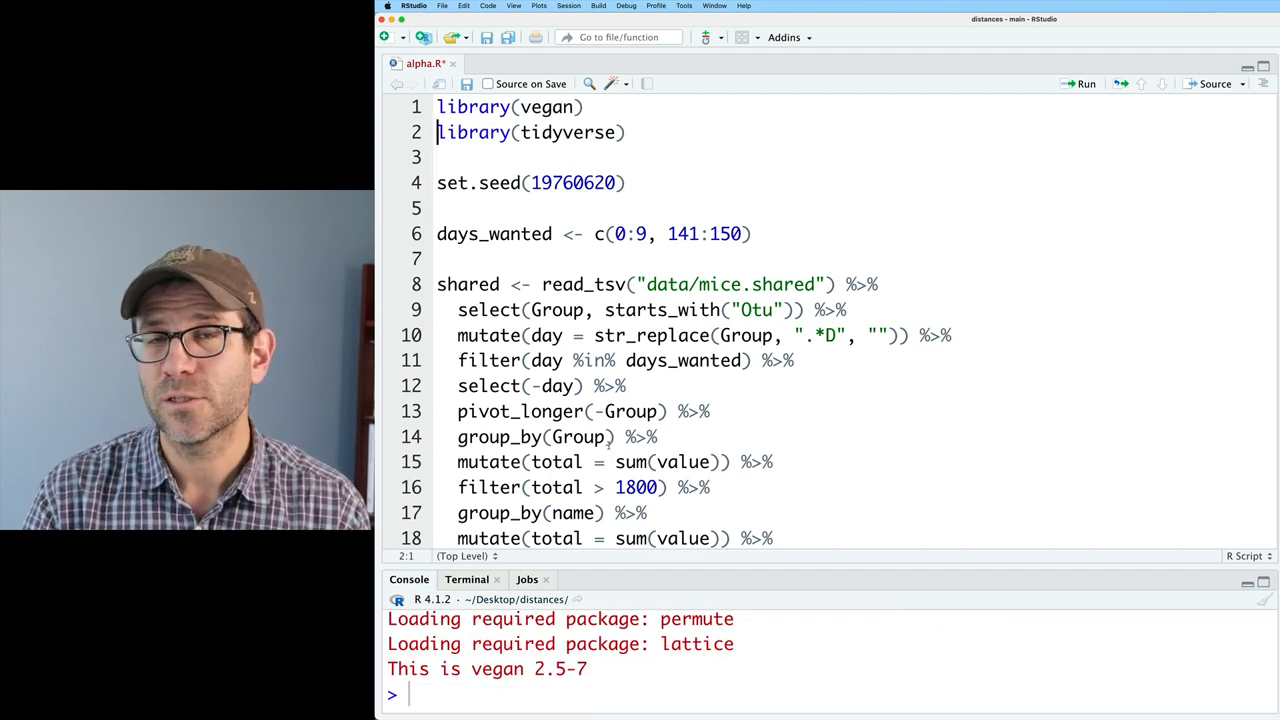
scroll("down", 3)
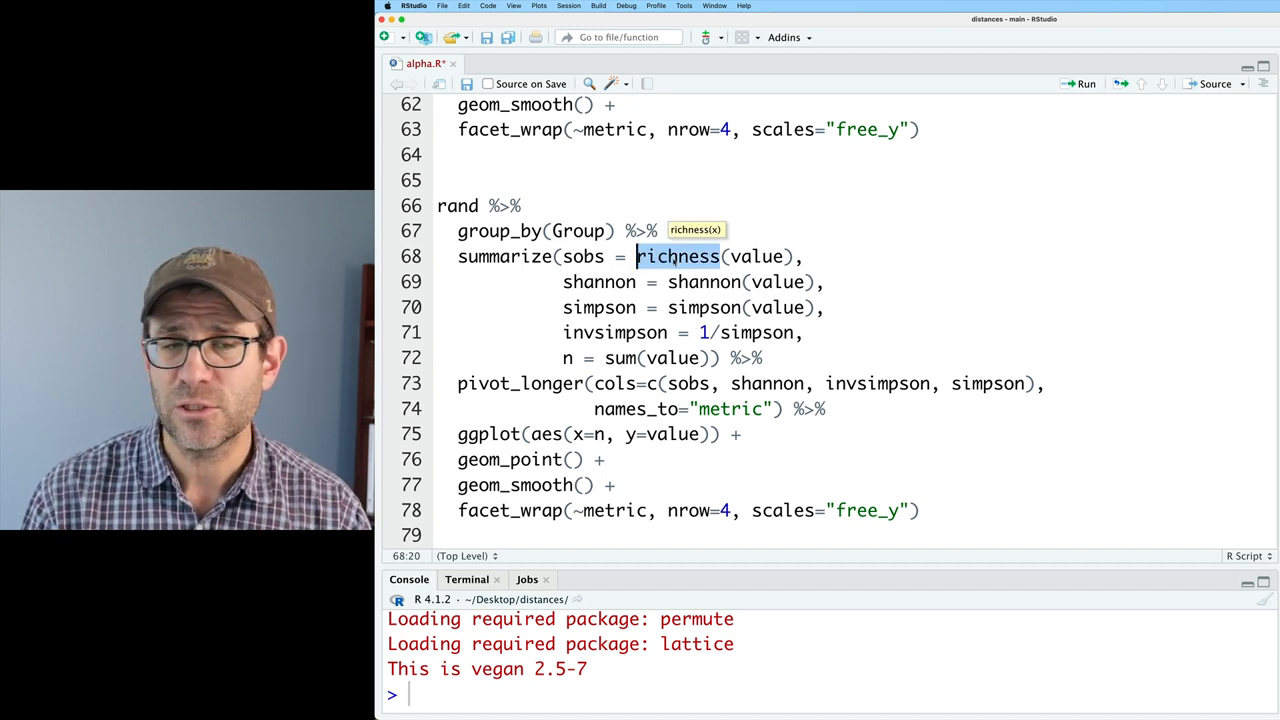
Compute sobs with specnumber, shannon and simpson with diversity(index="shannon"/"simpson") in the rand pipeline
type("specnumbe")
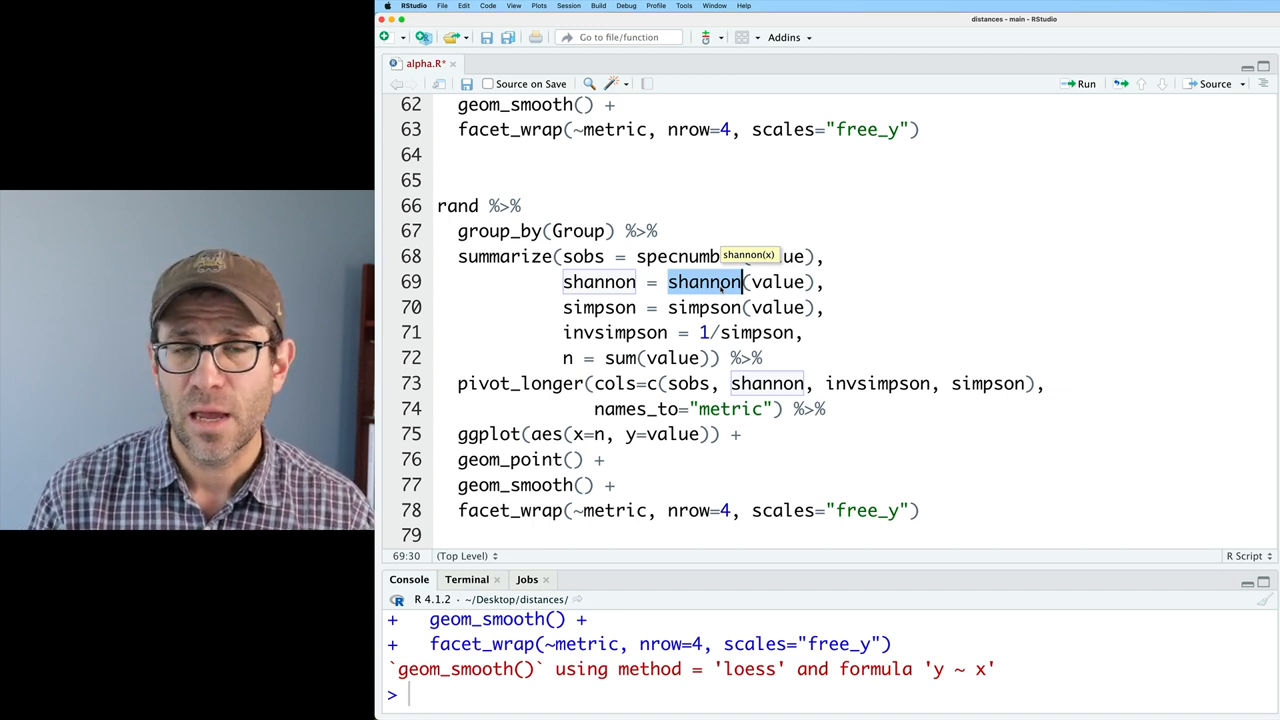
type("diversity")
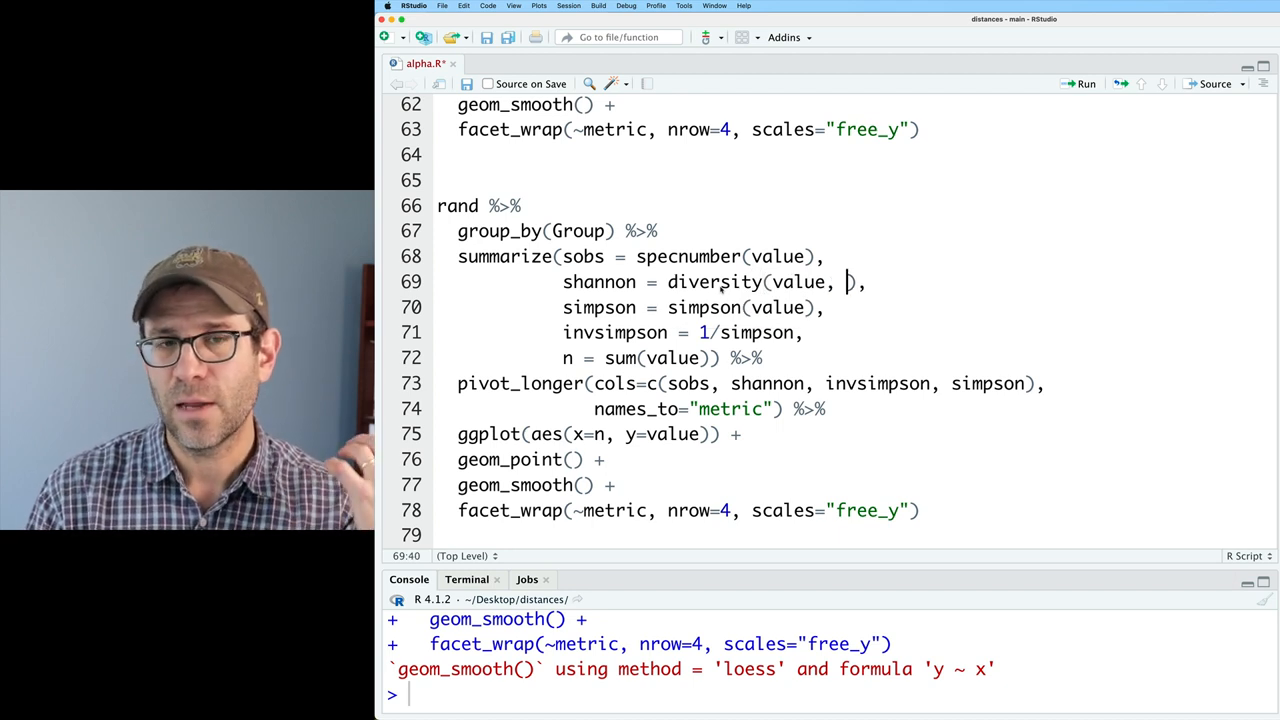
type("index=\"\"")
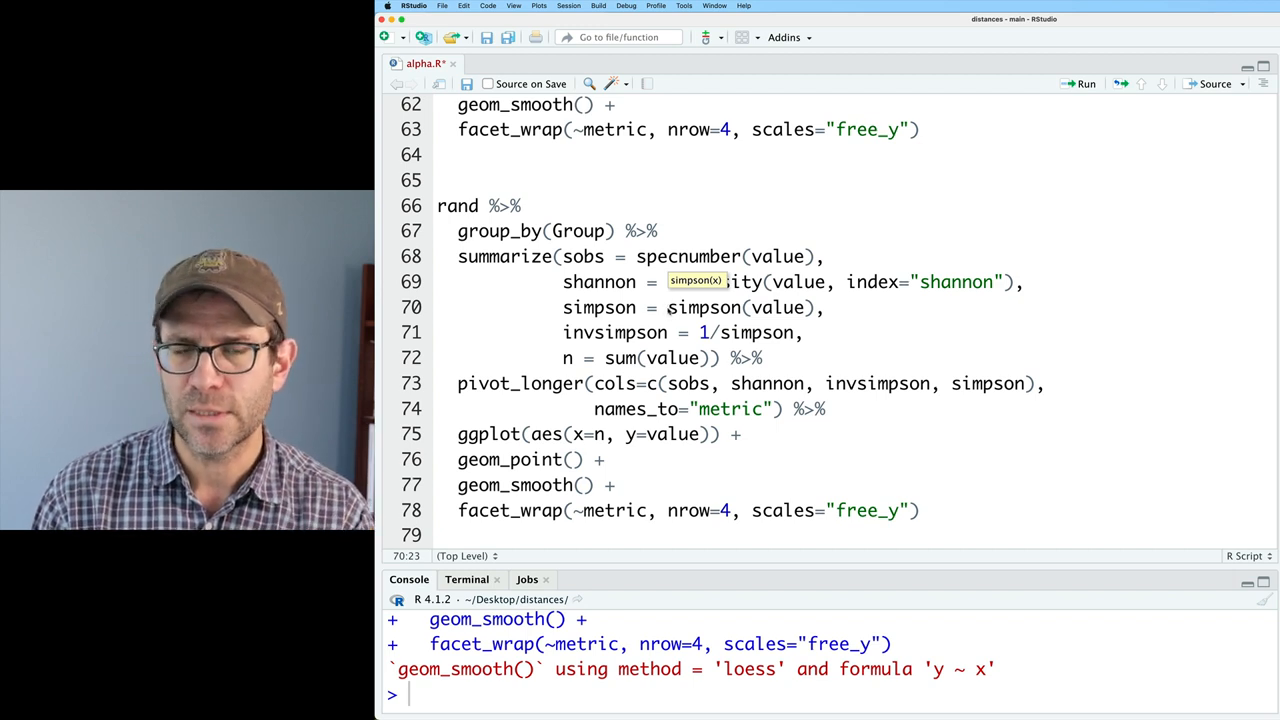
type("dim")
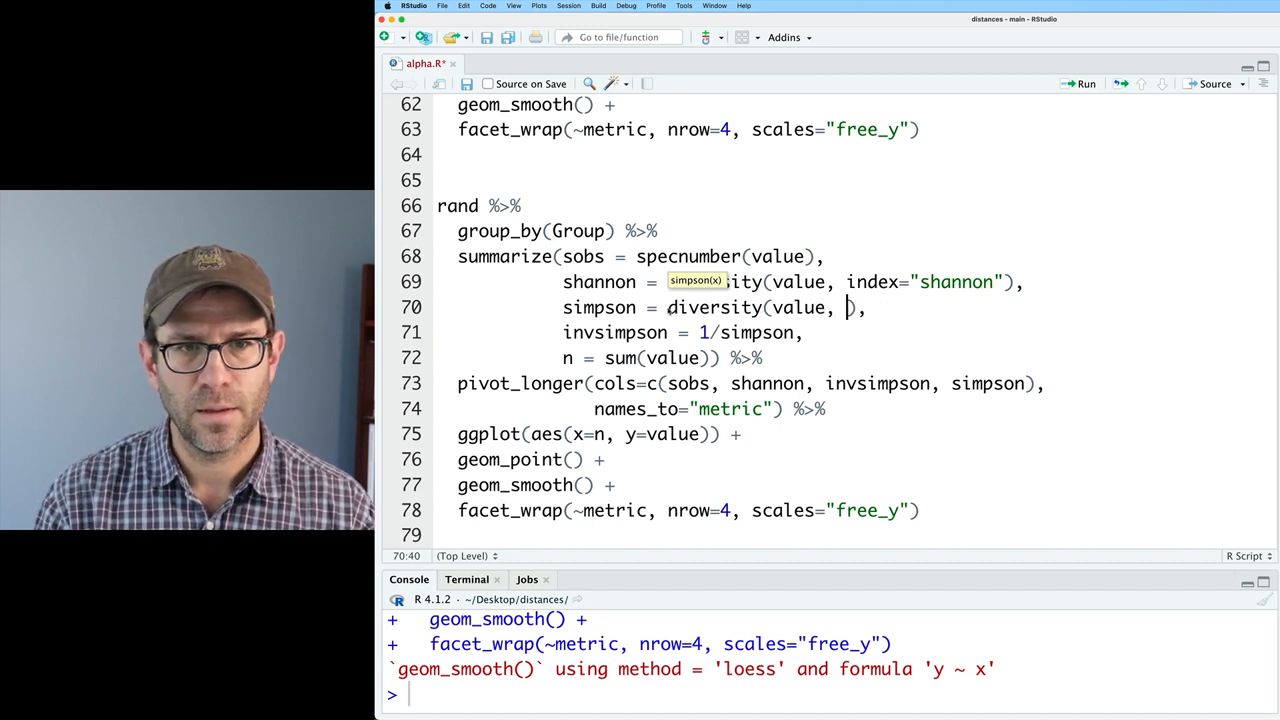
type("index=\"simpson\"")
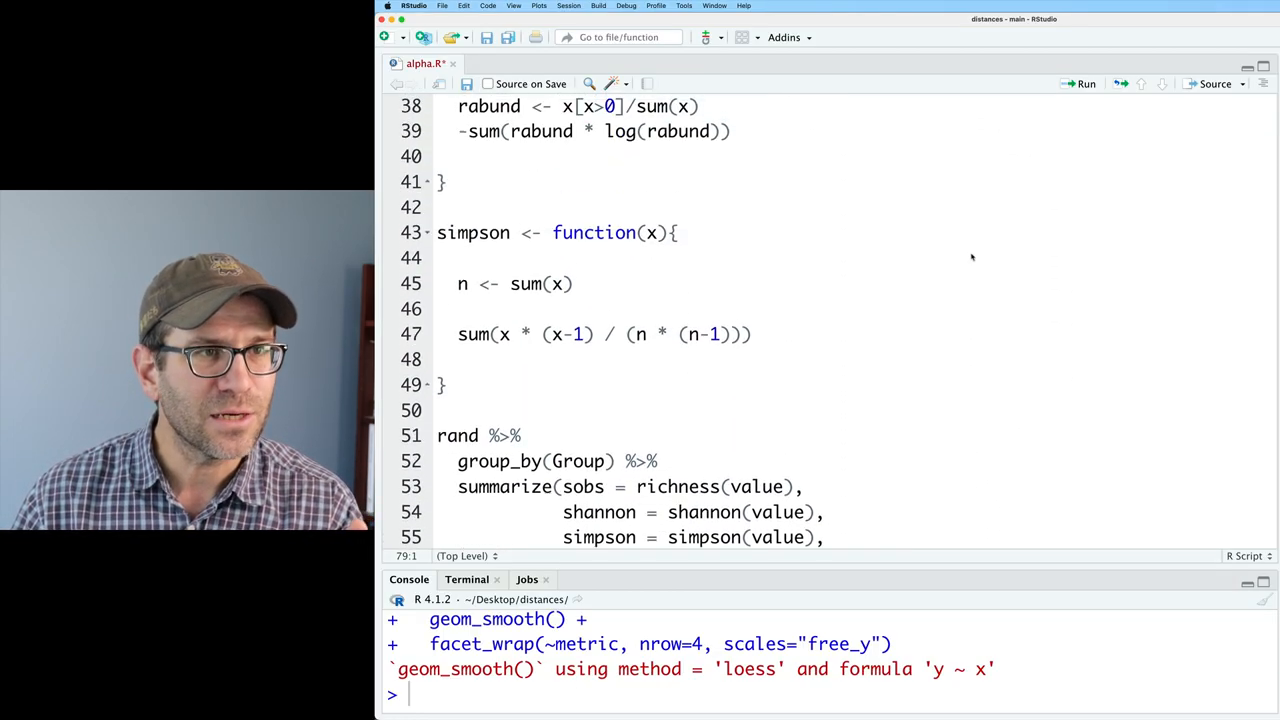
Rewrite the custom Simpson formula as 1 - sum((x/n)...) and add a mysimpson line to the pipeline
left_click(457, 367)
type("# ")
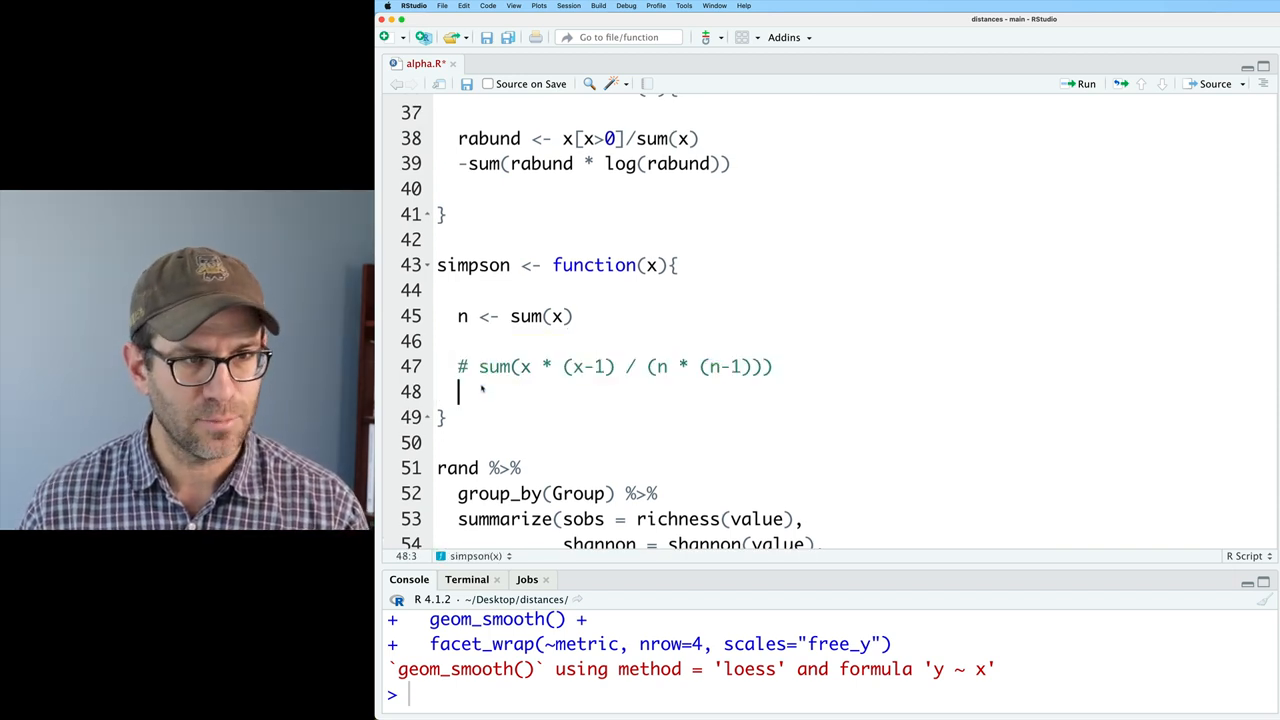
type("1 - sum((")
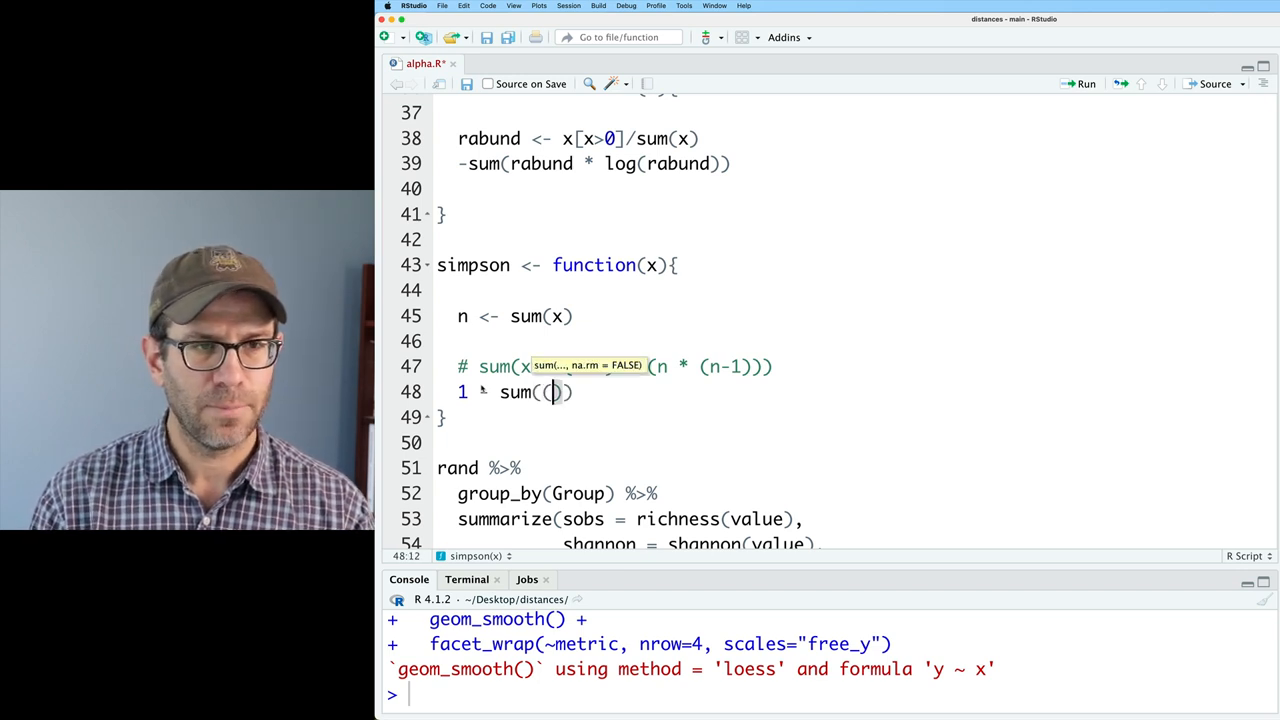
type("x/n")
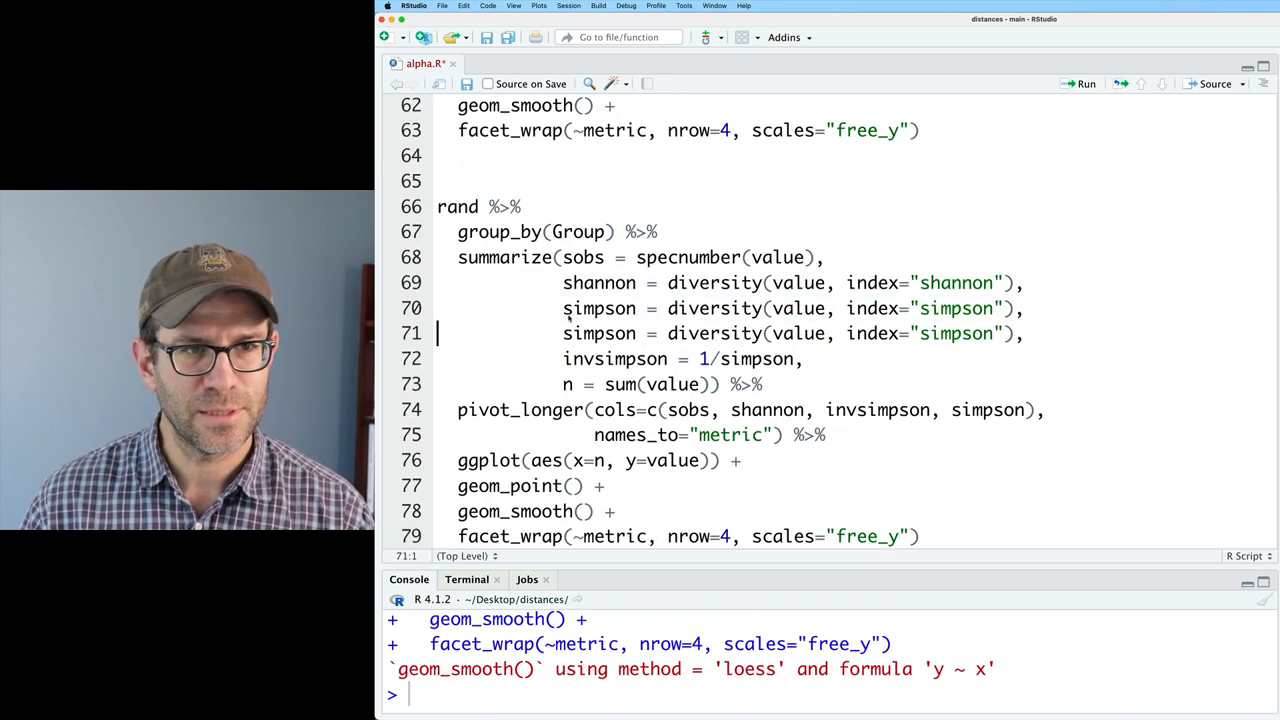
type("my")
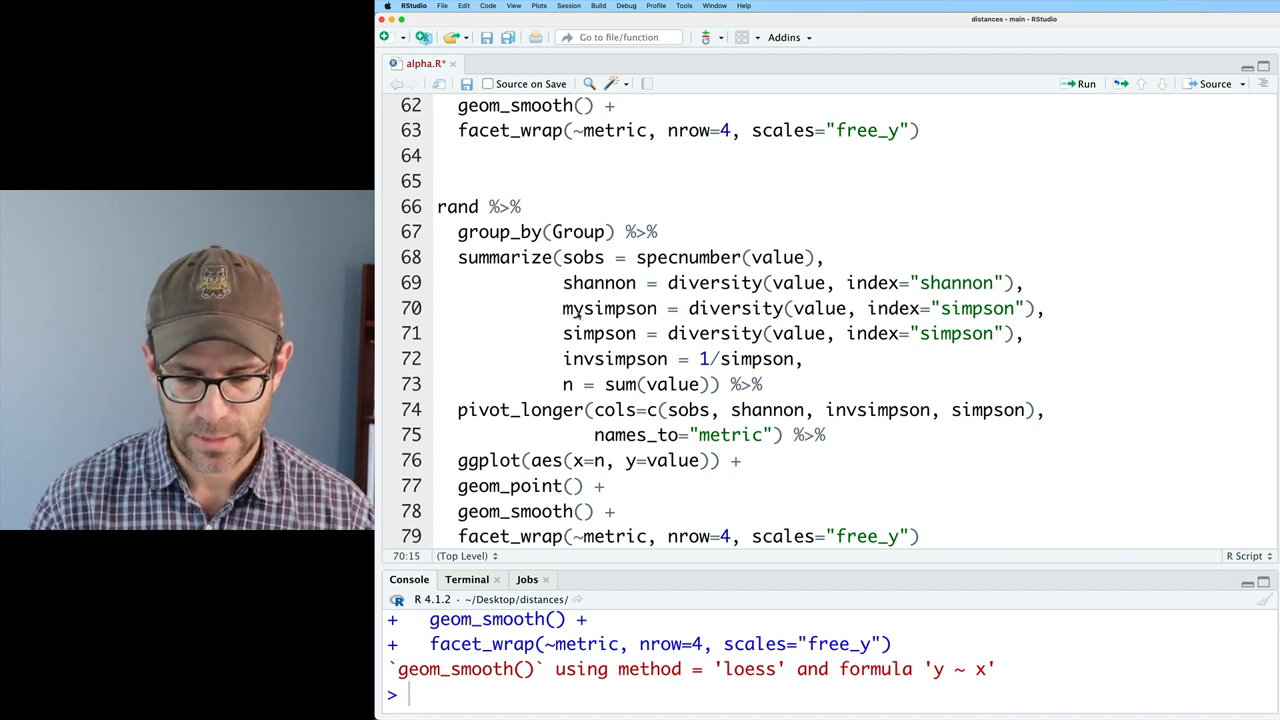